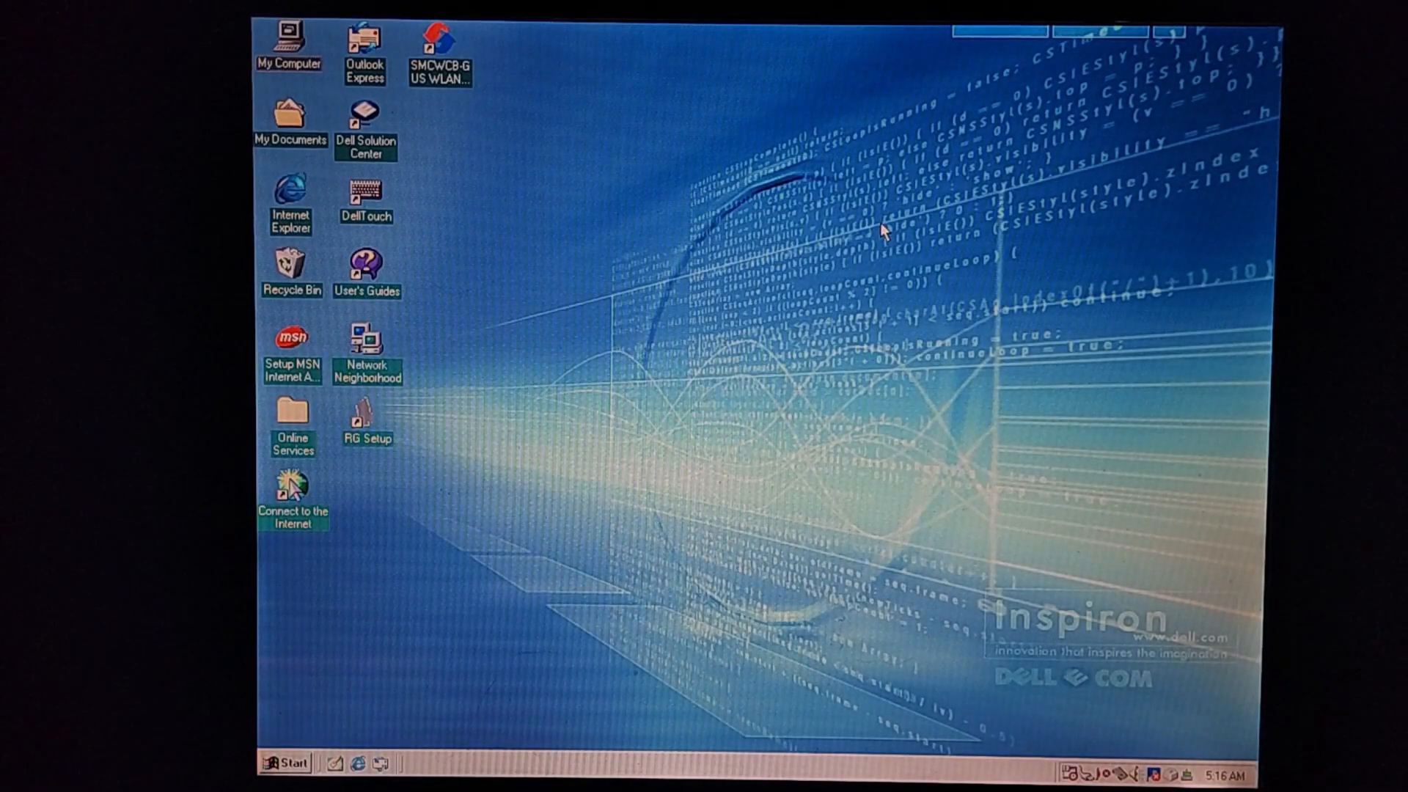
{"action": "mouse_move", "coordinate": [641, 328]}
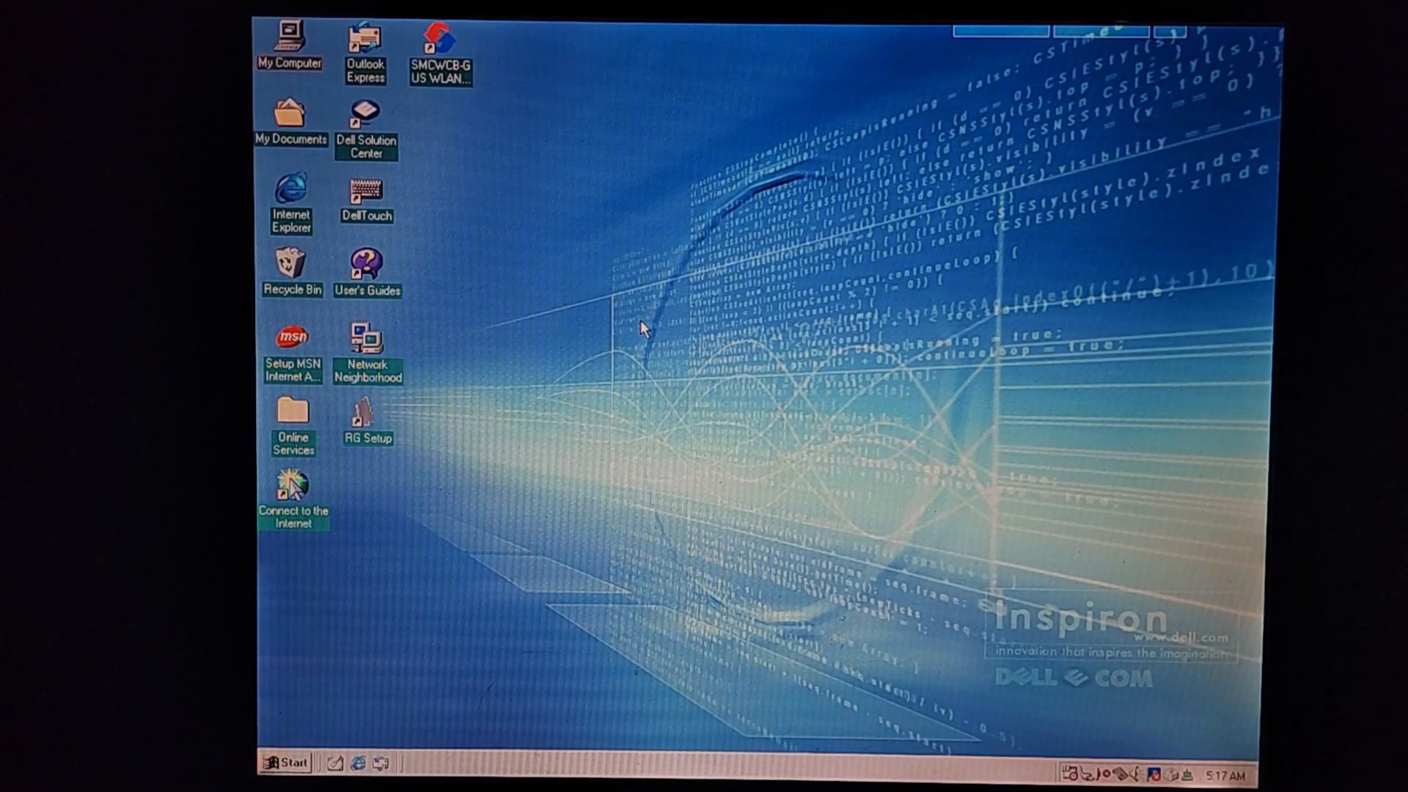
{"action": "mouse_move", "coordinate": [577, 259]}
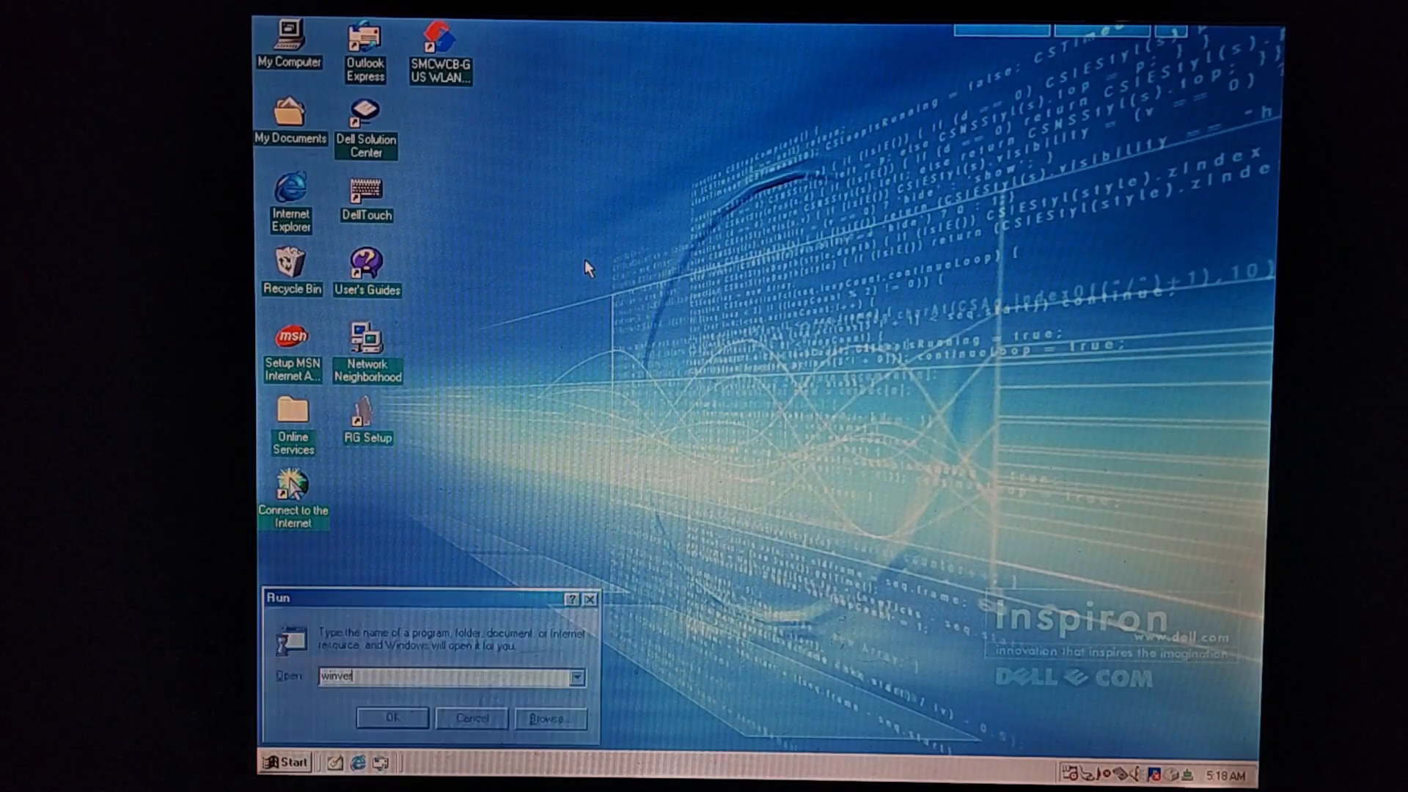
Check the Windows version, then browse to windowsupdaterestored.com in Internet Explorer
{"action": "left_click", "coordinate": [393, 719]}
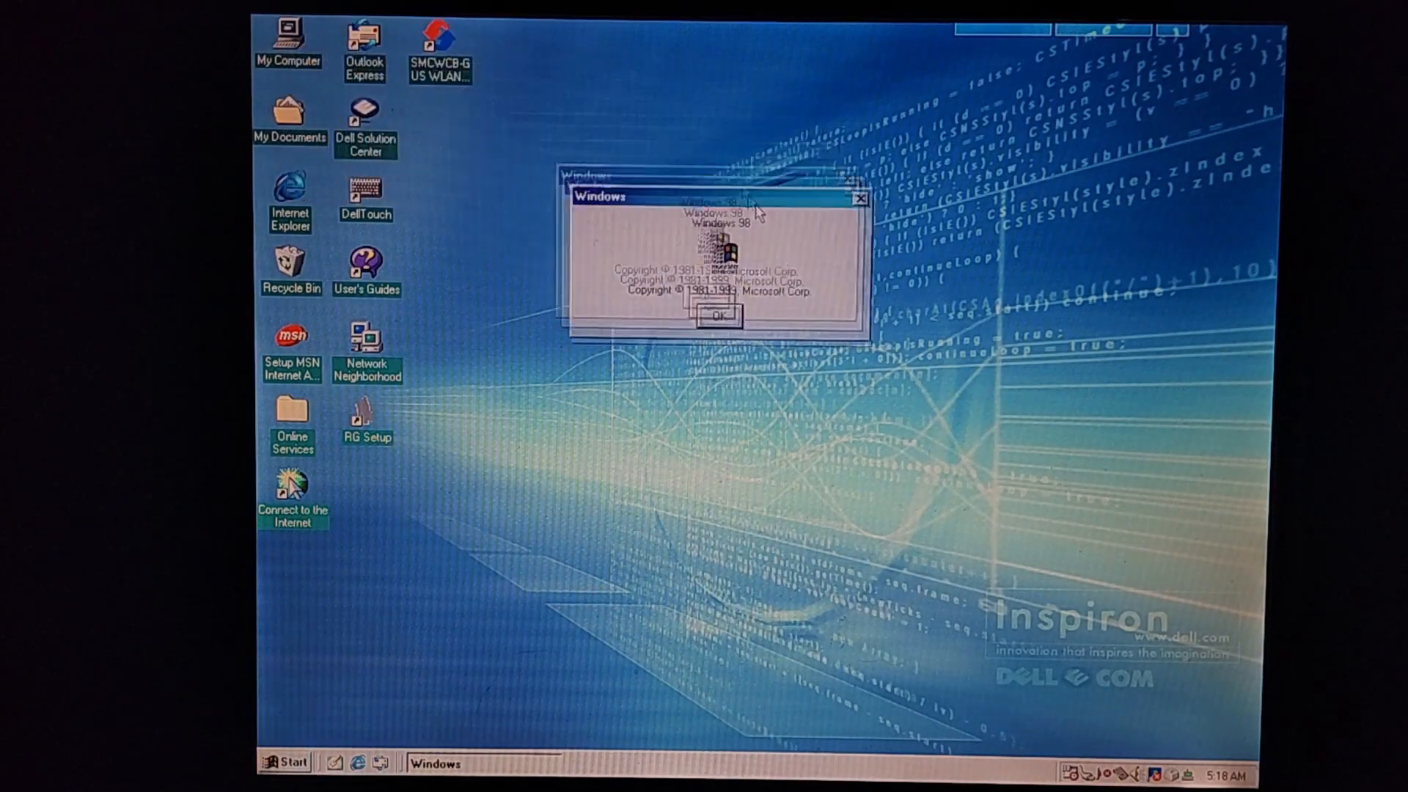
{"action": "left_click", "coordinate": [713, 320]}
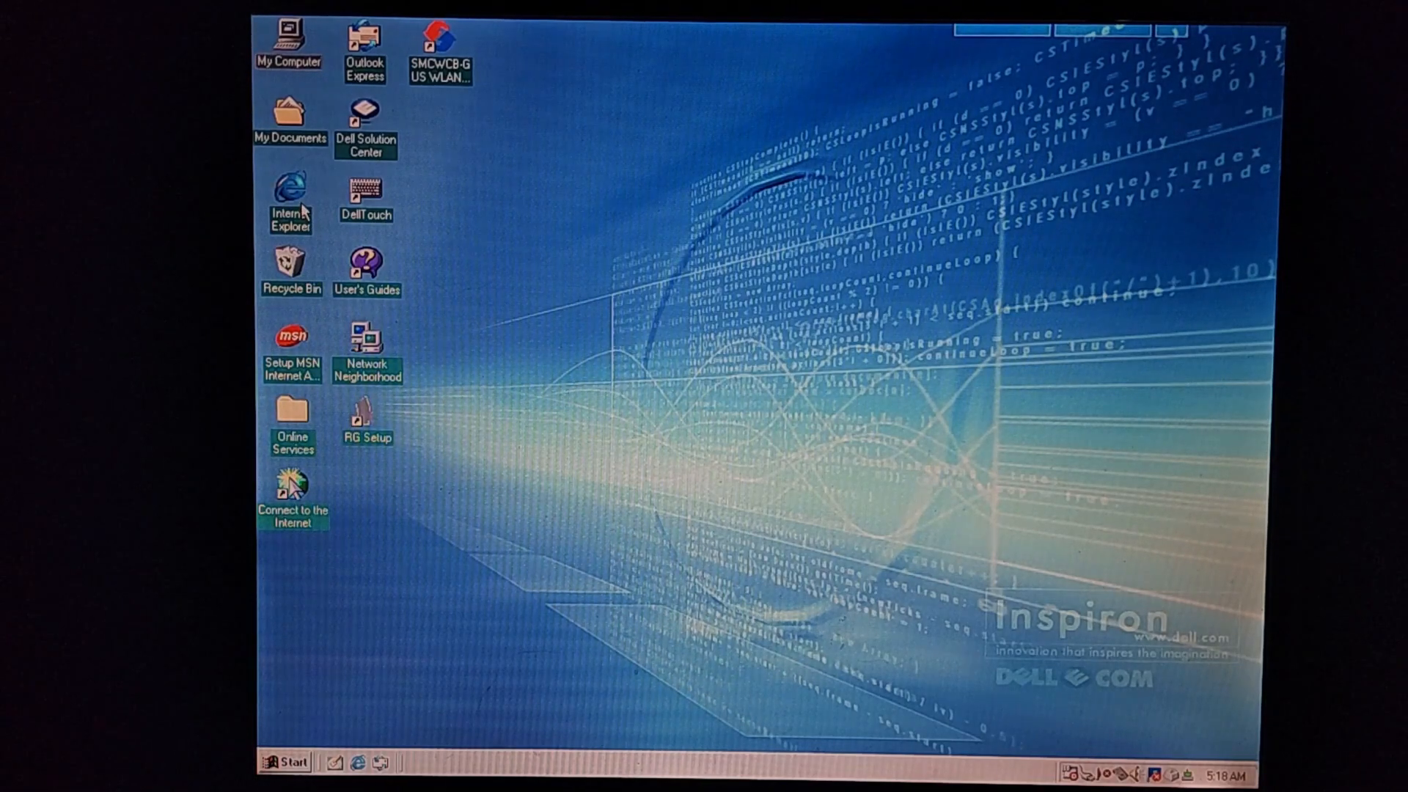
{"action": "double_click", "coordinate": [291, 199]}
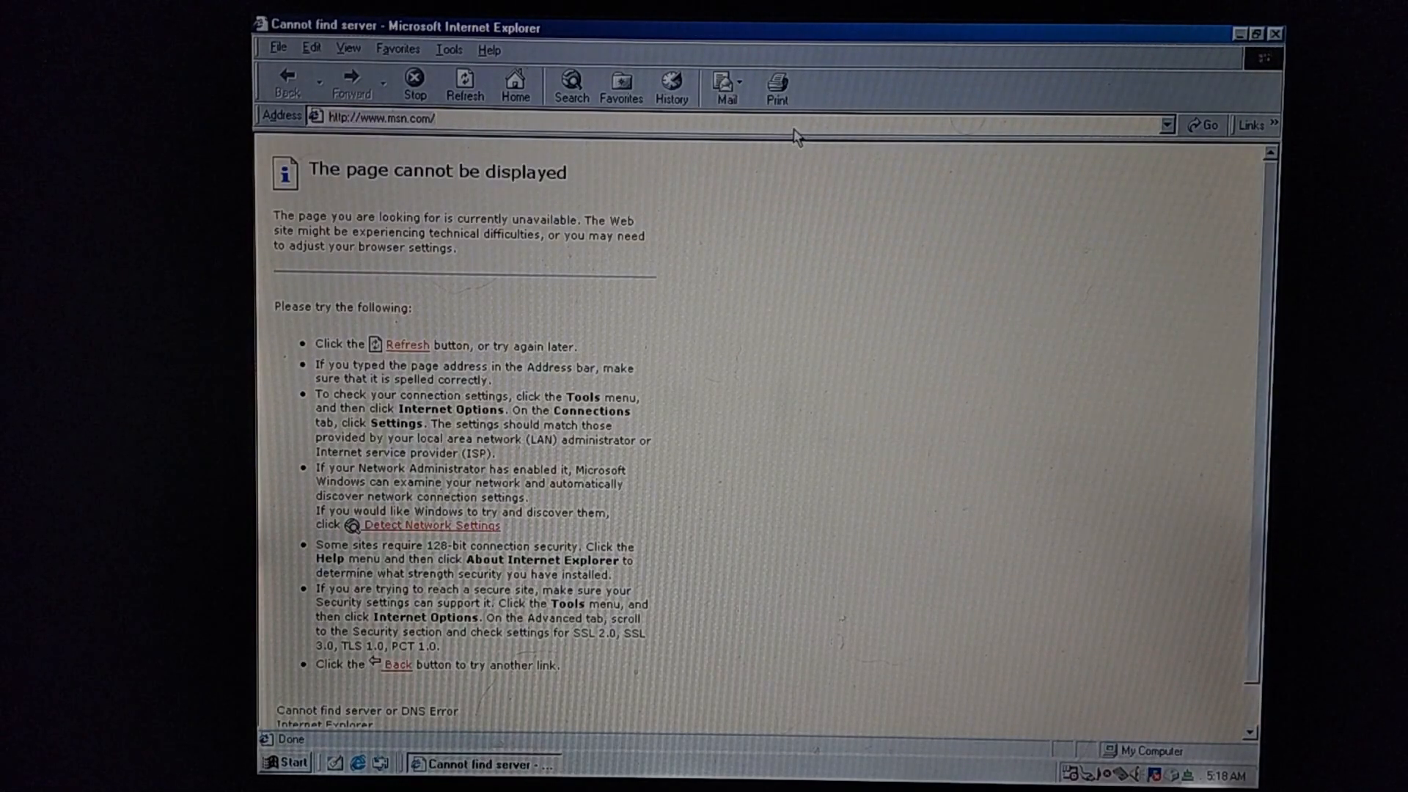
{"action": "left_click", "coordinate": [377, 117]}
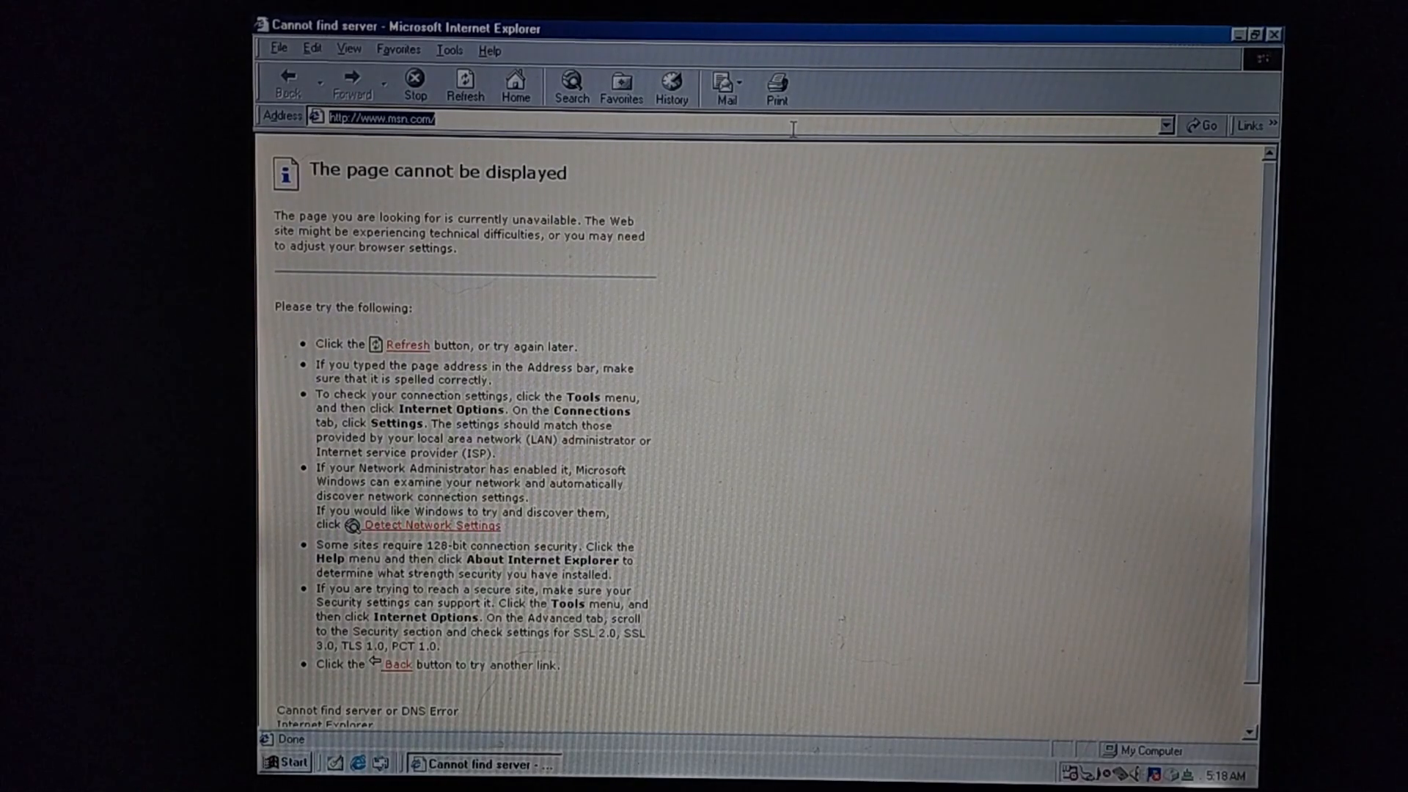
{"action": "type", "text": "windows"}
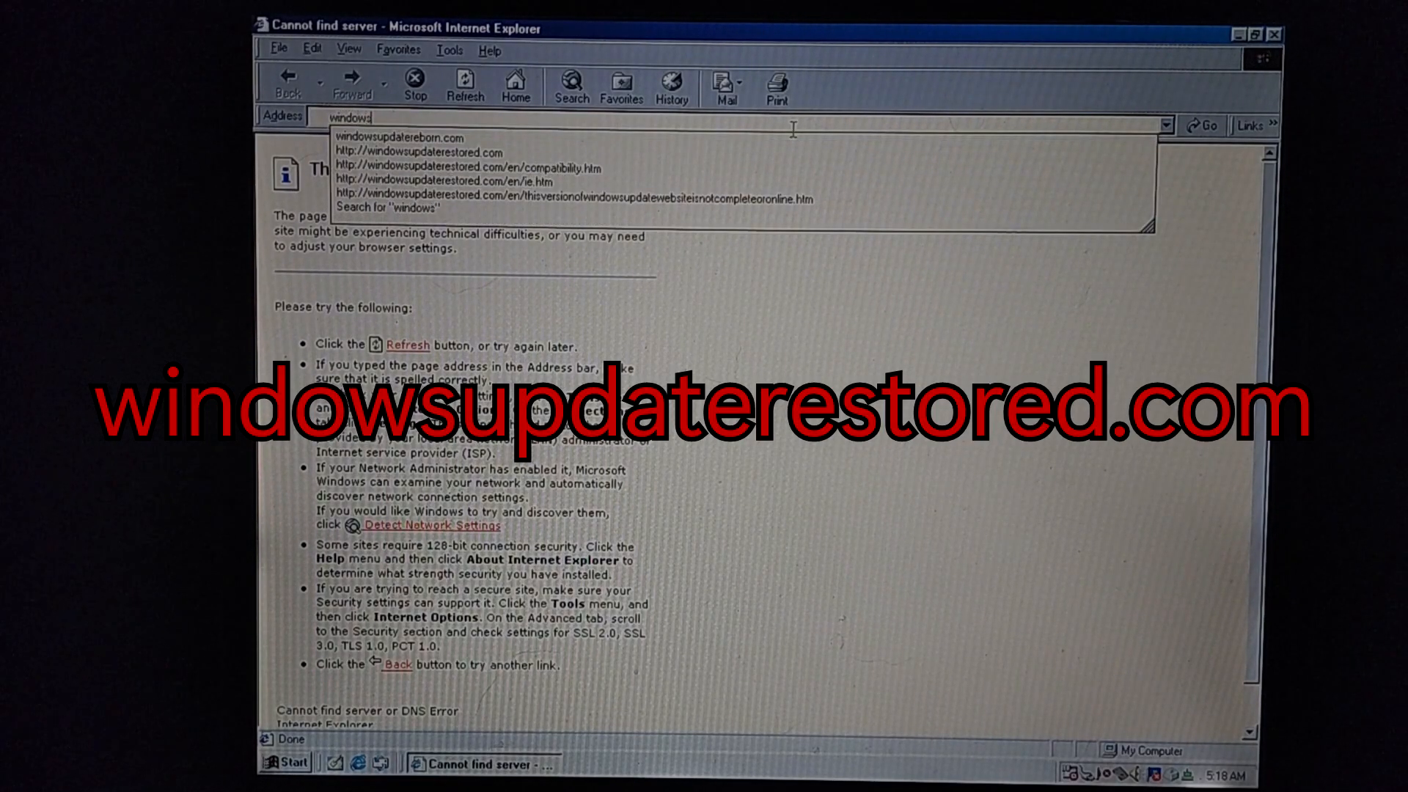
{"action": "type", "text": "updaterestored.com"}
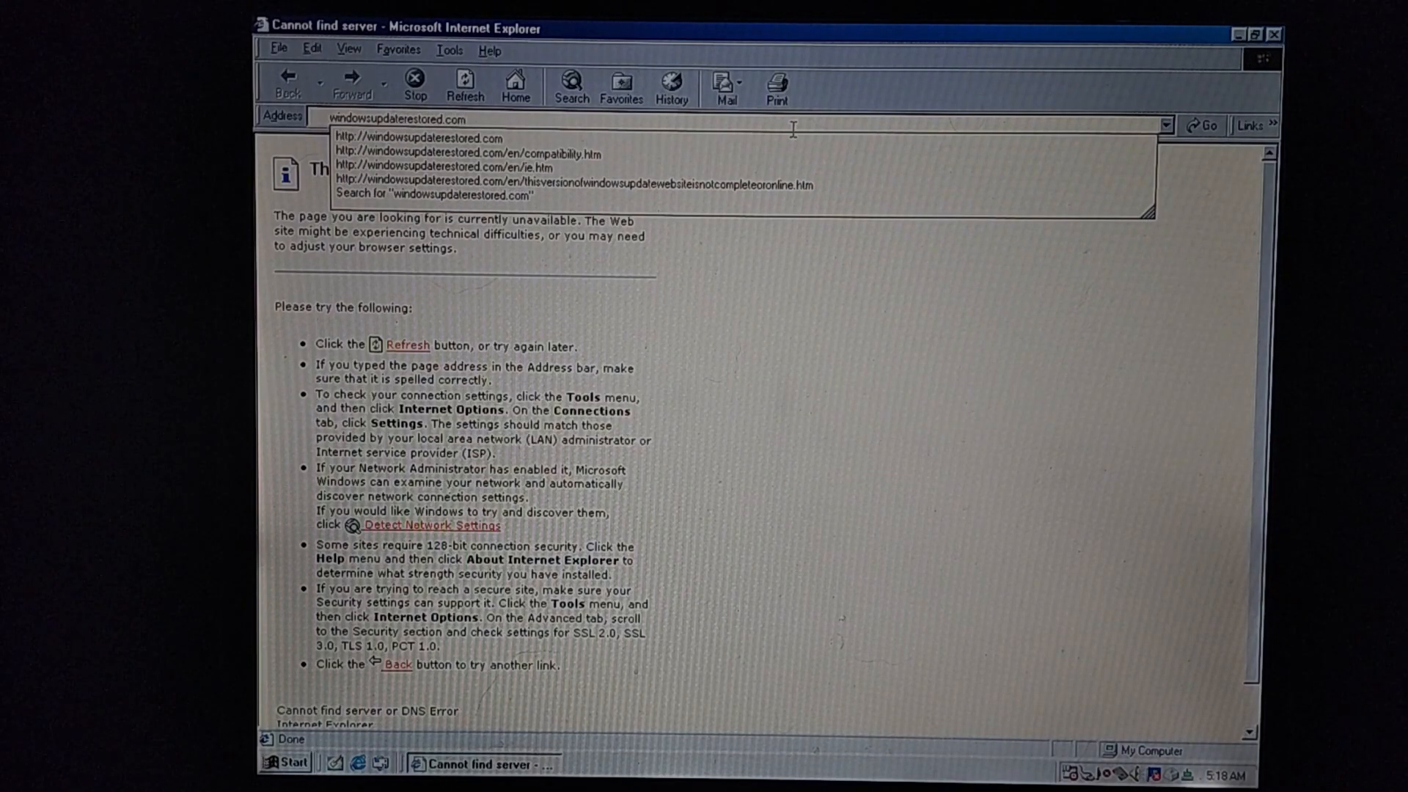
{"action": "key", "text": "Return"}
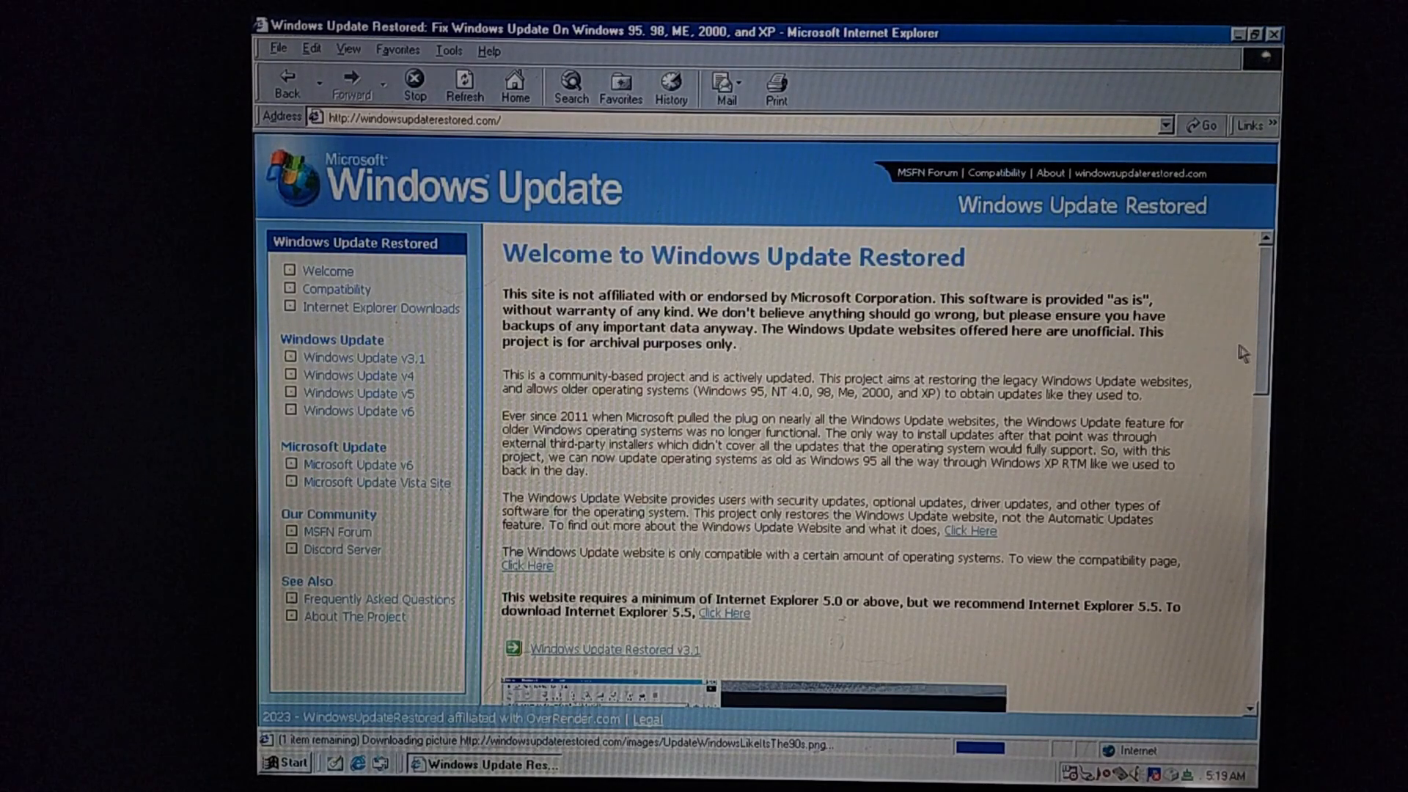
{"action": "scroll", "scroll_direction": "down", "scroll_amount": 3}
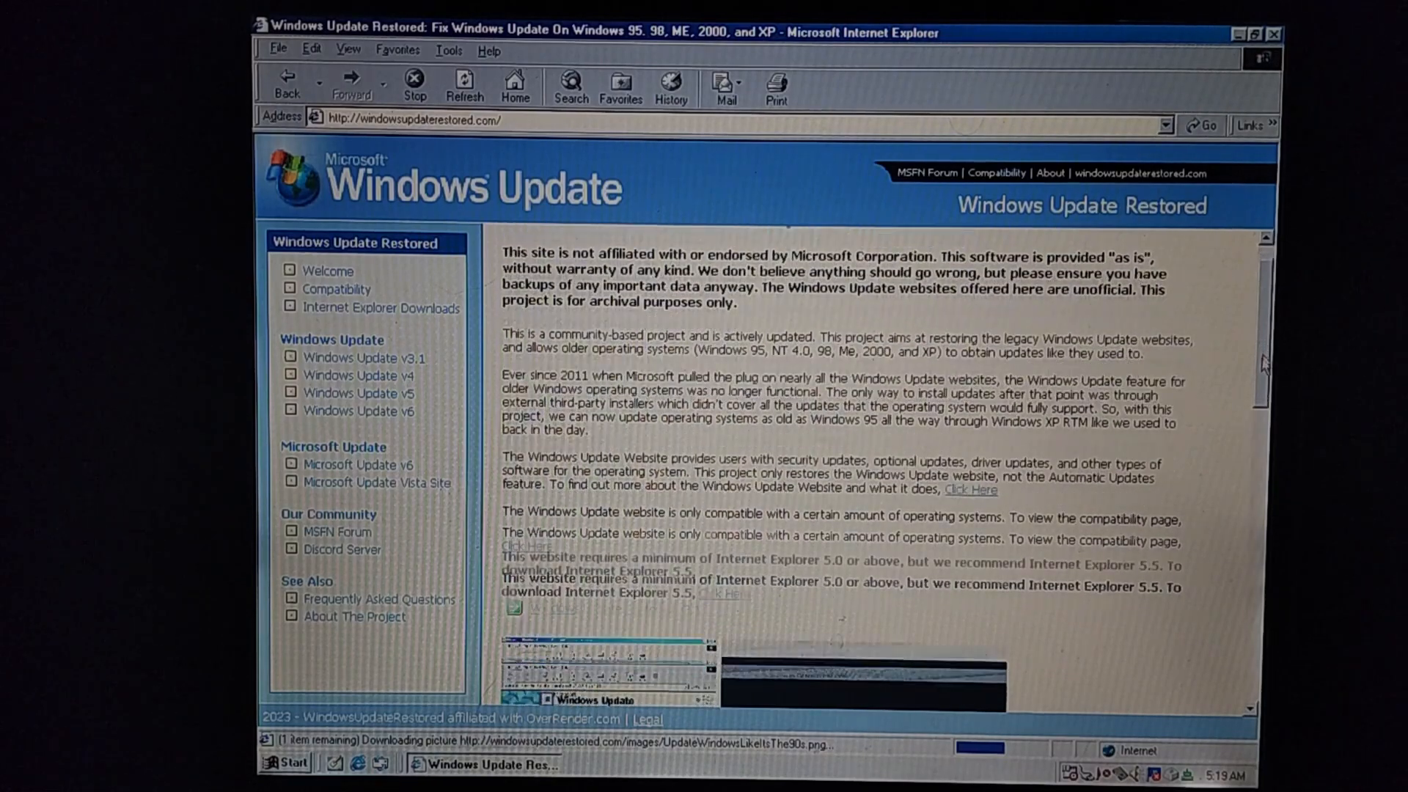
{"action": "scroll", "scroll_direction": "down", "scroll_amount": 3}
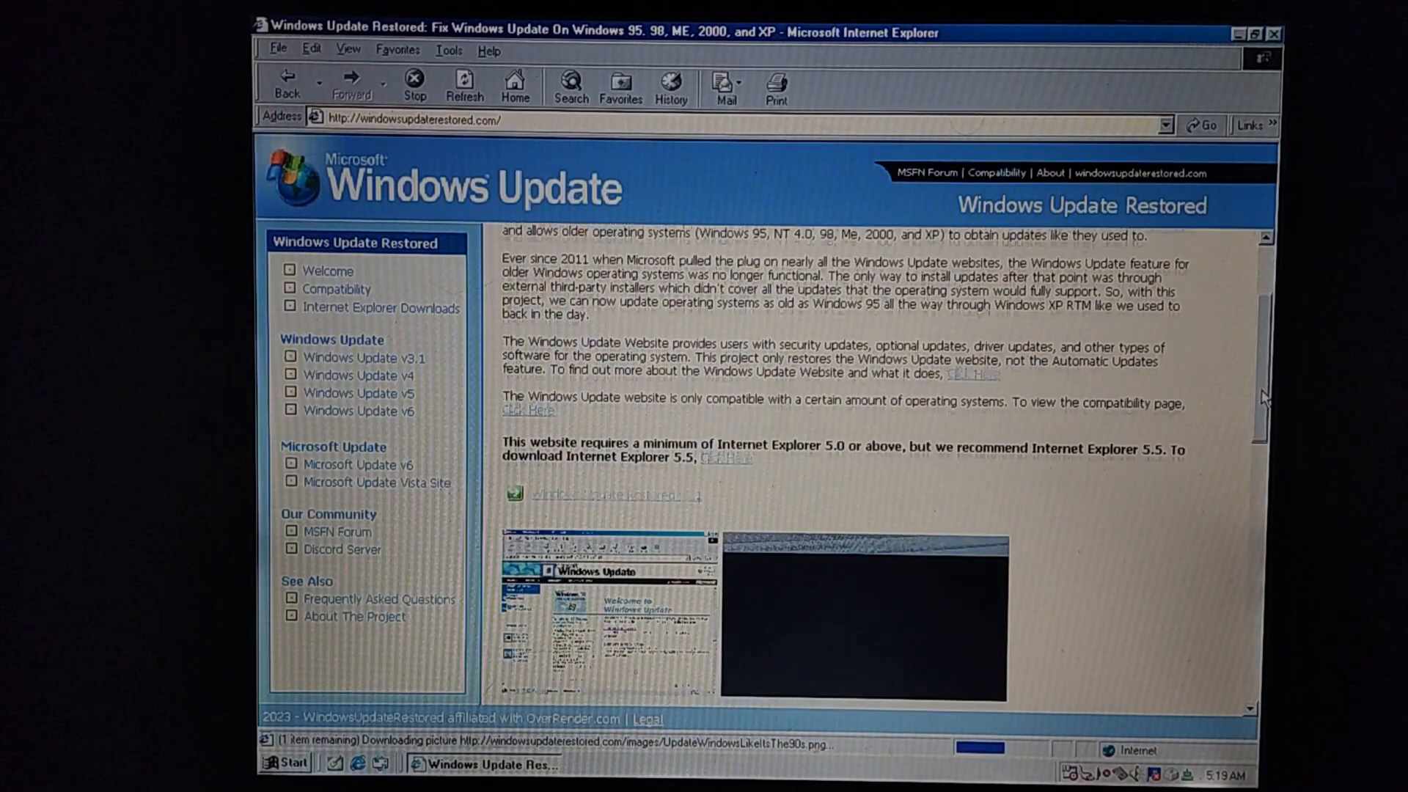
{"action": "scroll", "scroll_direction": "down", "scroll_amount": 3}
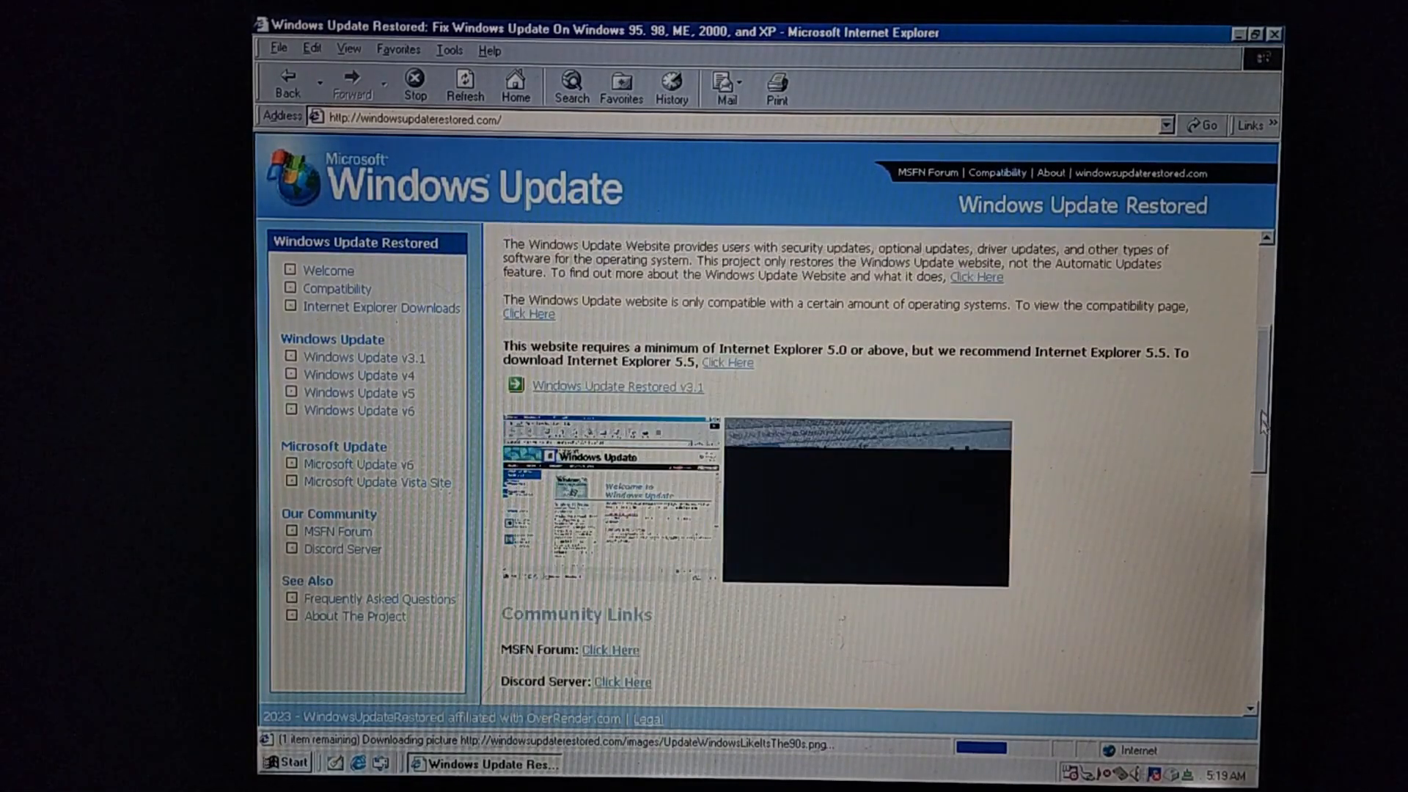
{"action": "scroll", "scroll_direction": "up", "scroll_amount": 3}
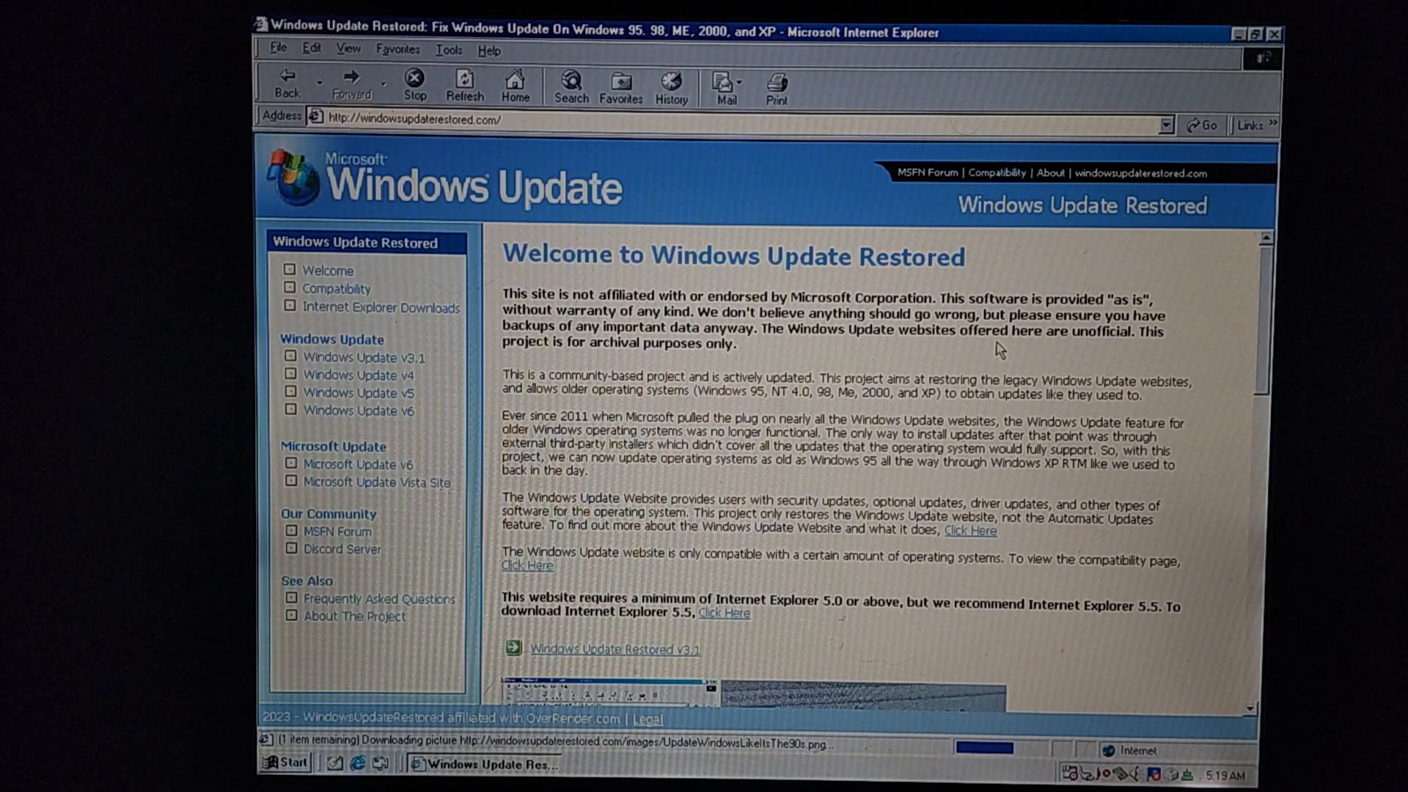
{"action": "mouse_move", "coordinate": [997, 351]}
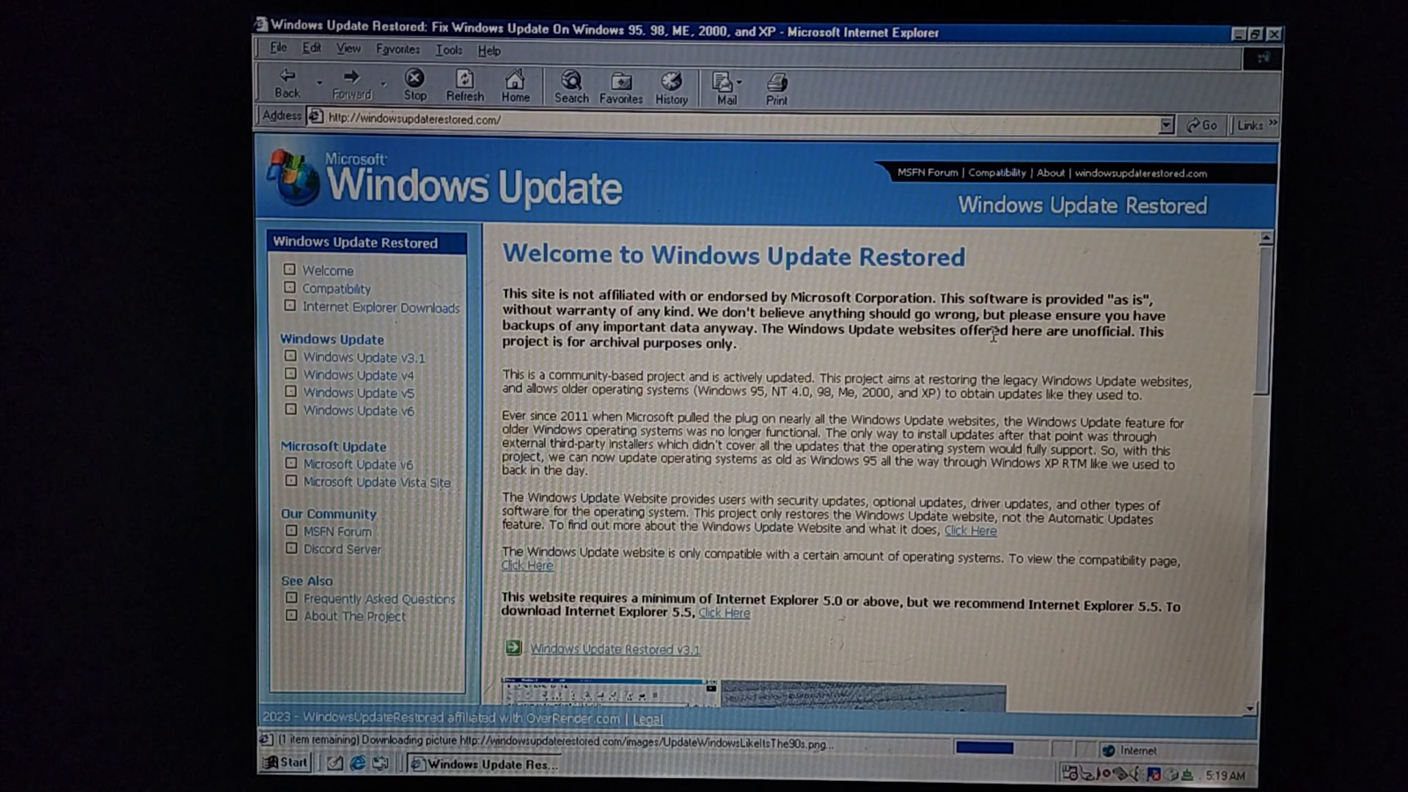
{"action": "mouse_move", "coordinate": [744, 351]}
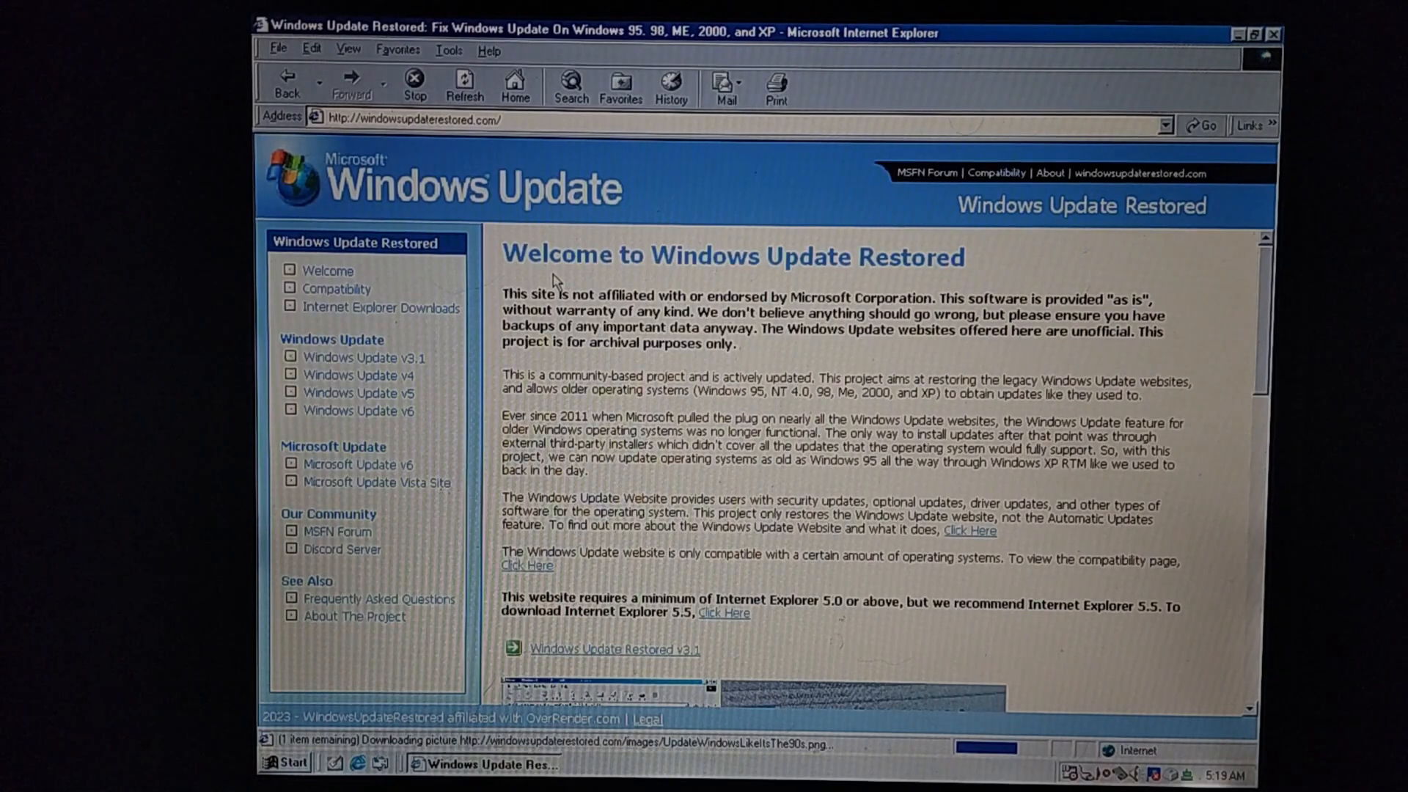
{"action": "mouse_move", "coordinate": [396, 380]}
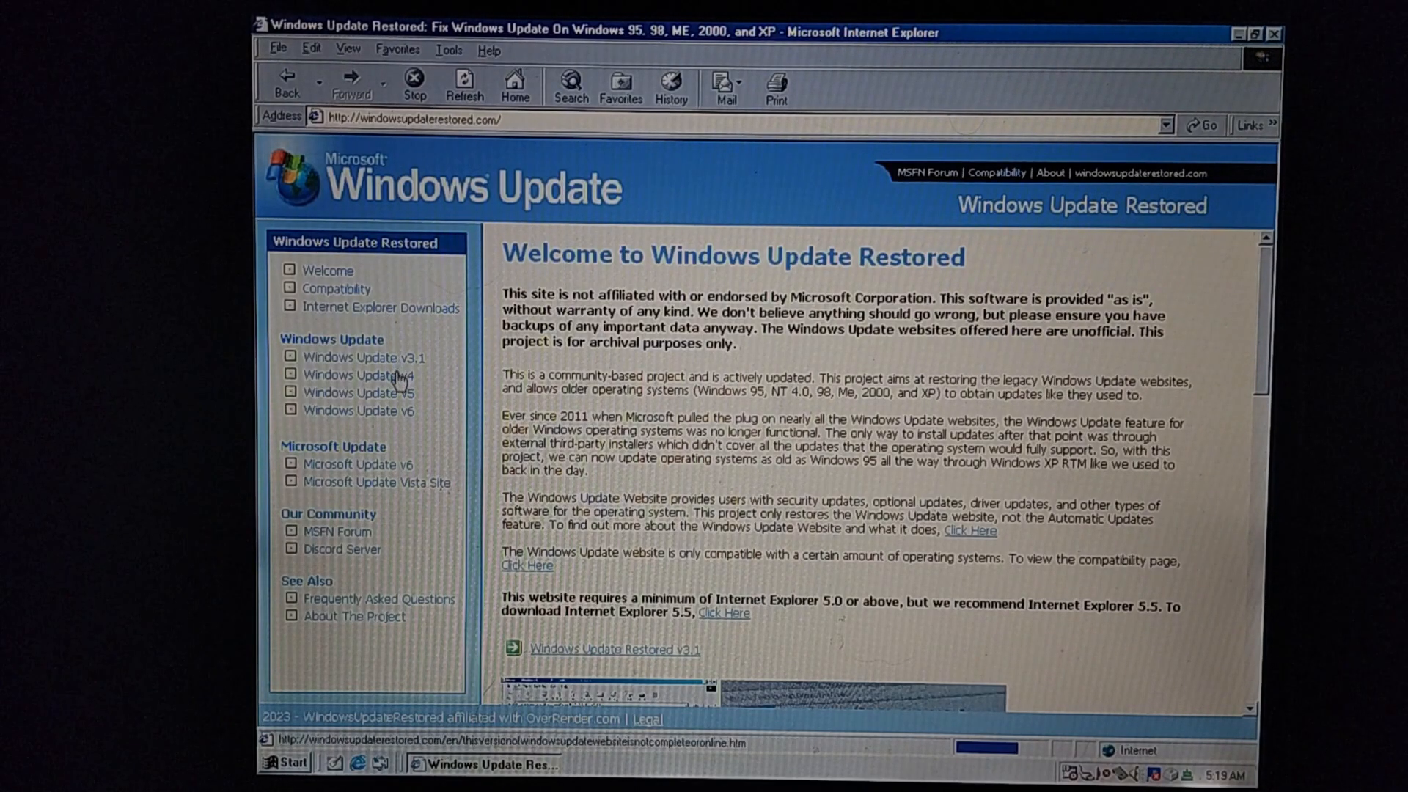
Try the Windows Update v4 and v6 links, reaching the v6 not-online-yet notice
{"action": "left_click", "coordinate": [358, 393]}
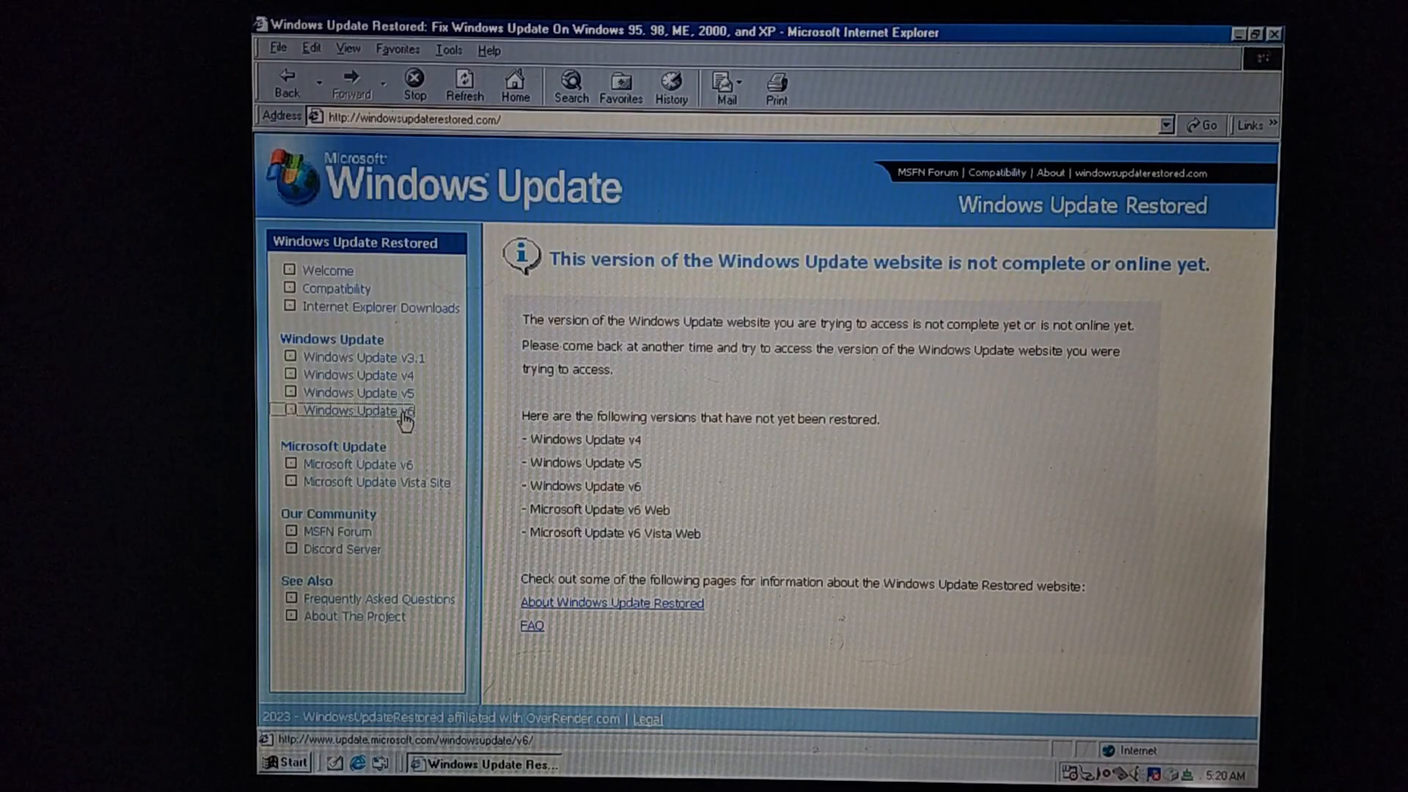
{"action": "left_click", "coordinate": [357, 411]}
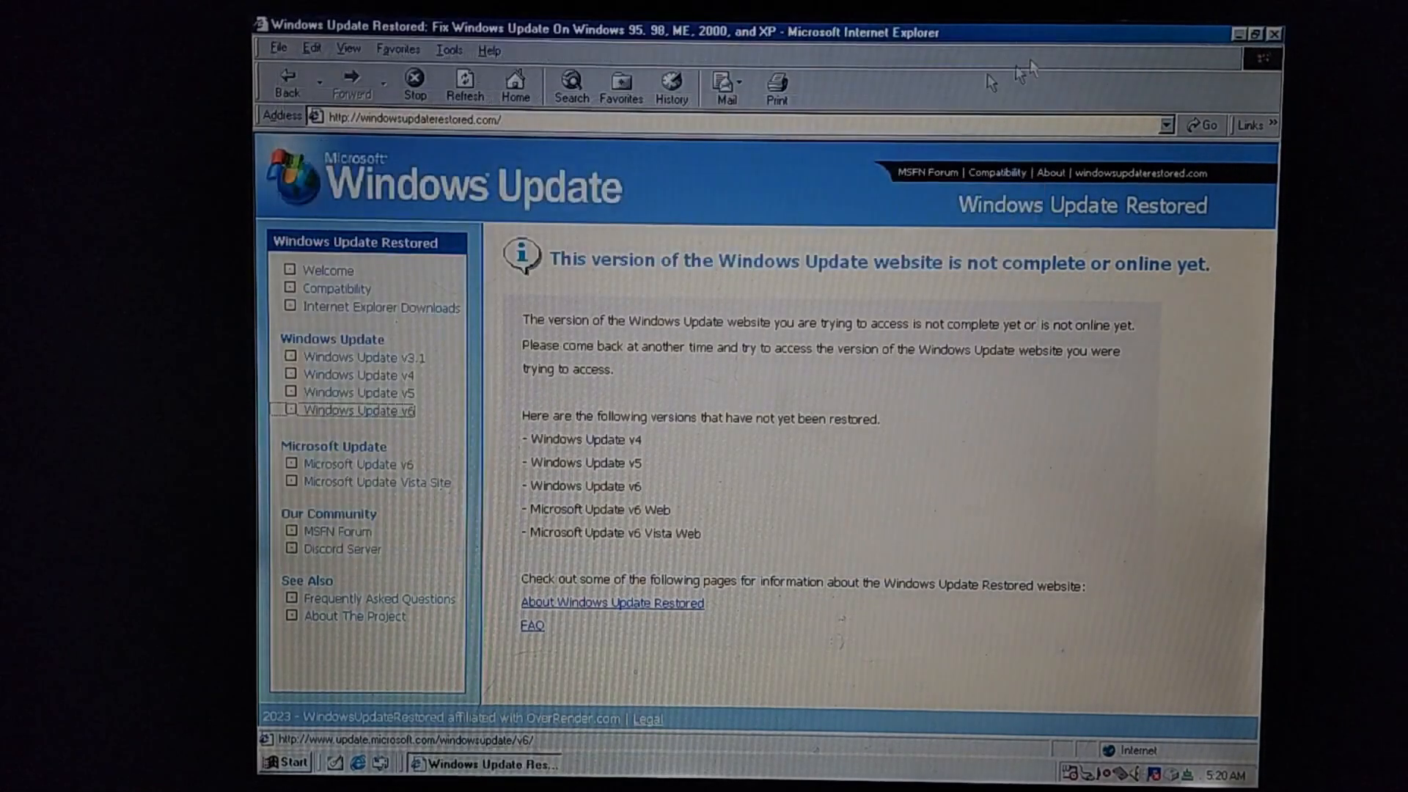
Read the Compatibility chart and server-edition notes, then go back to Welcome
{"action": "left_click", "coordinate": [335, 288]}
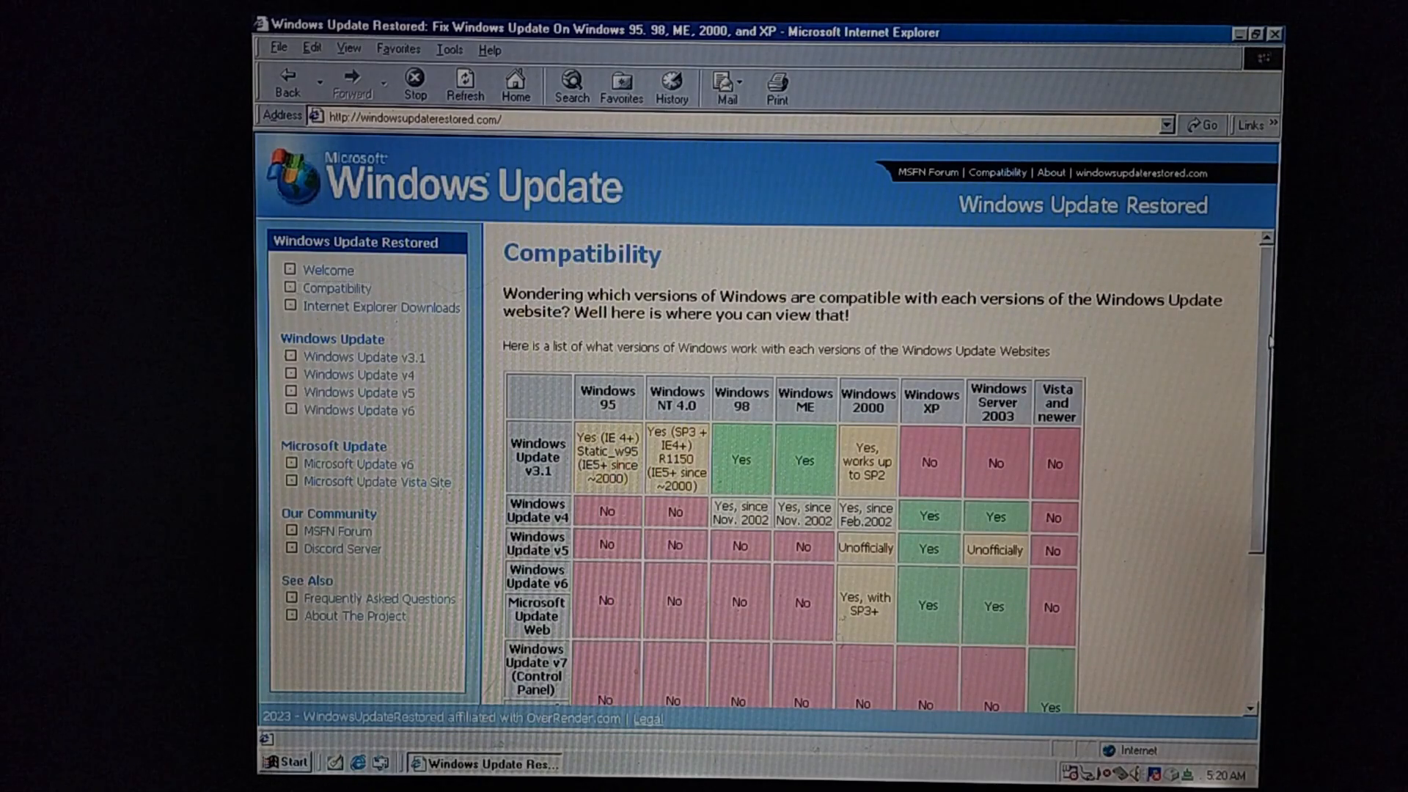
{"action": "scroll", "scroll_direction": "down", "scroll_amount": 3}
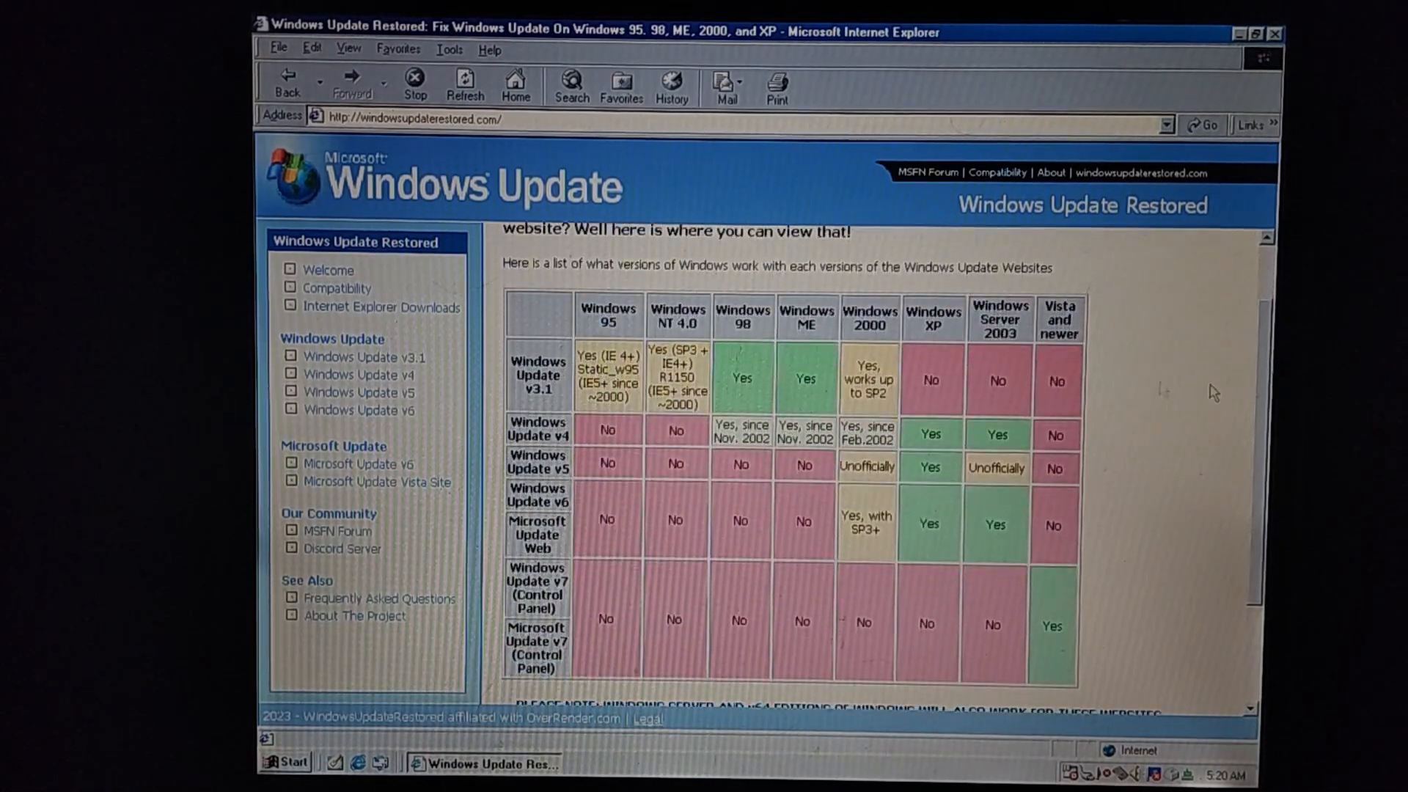
{"action": "mouse_move", "coordinate": [1220, 452]}
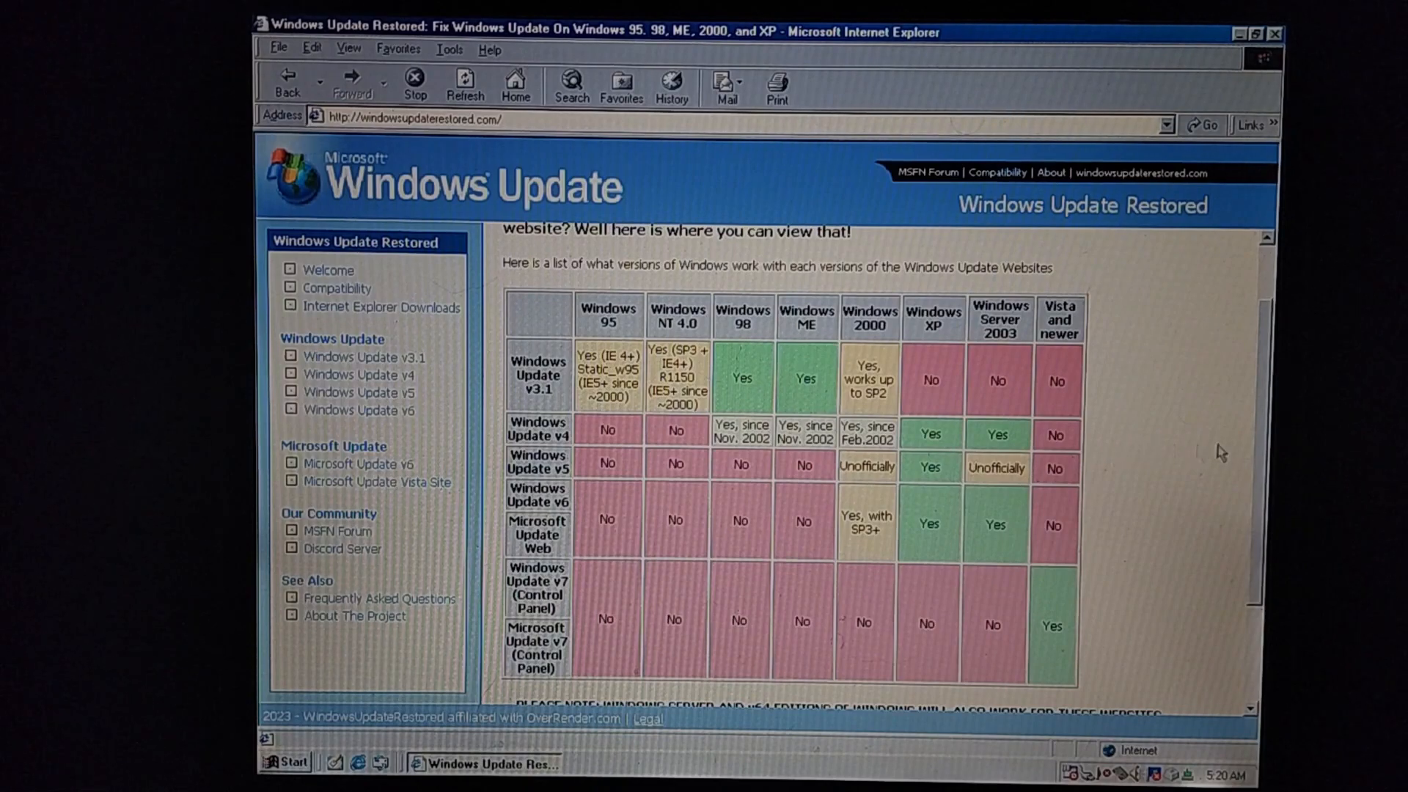
{"action": "scroll", "scroll_direction": "down", "scroll_amount": 3}
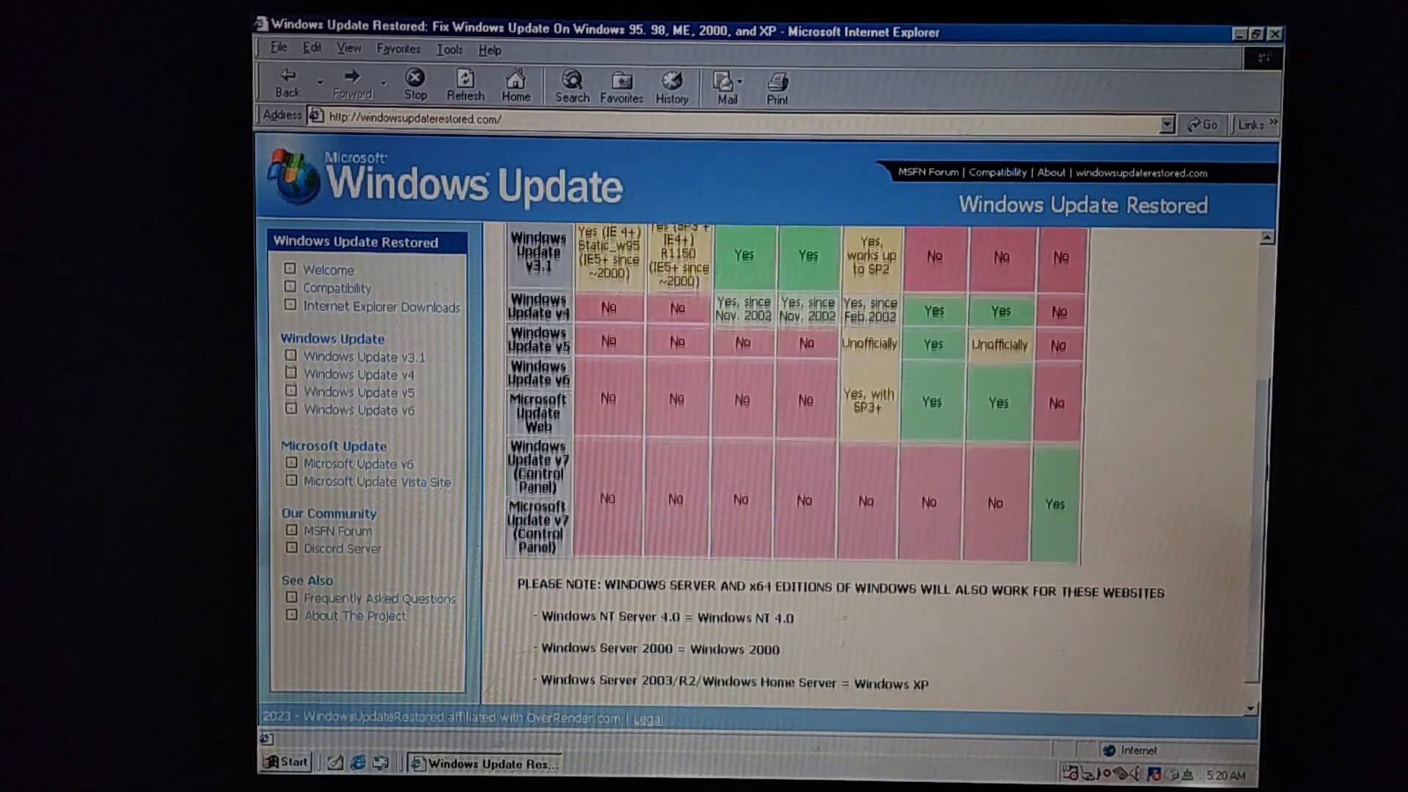
{"action": "scroll", "scroll_direction": "down", "scroll_amount": 3}
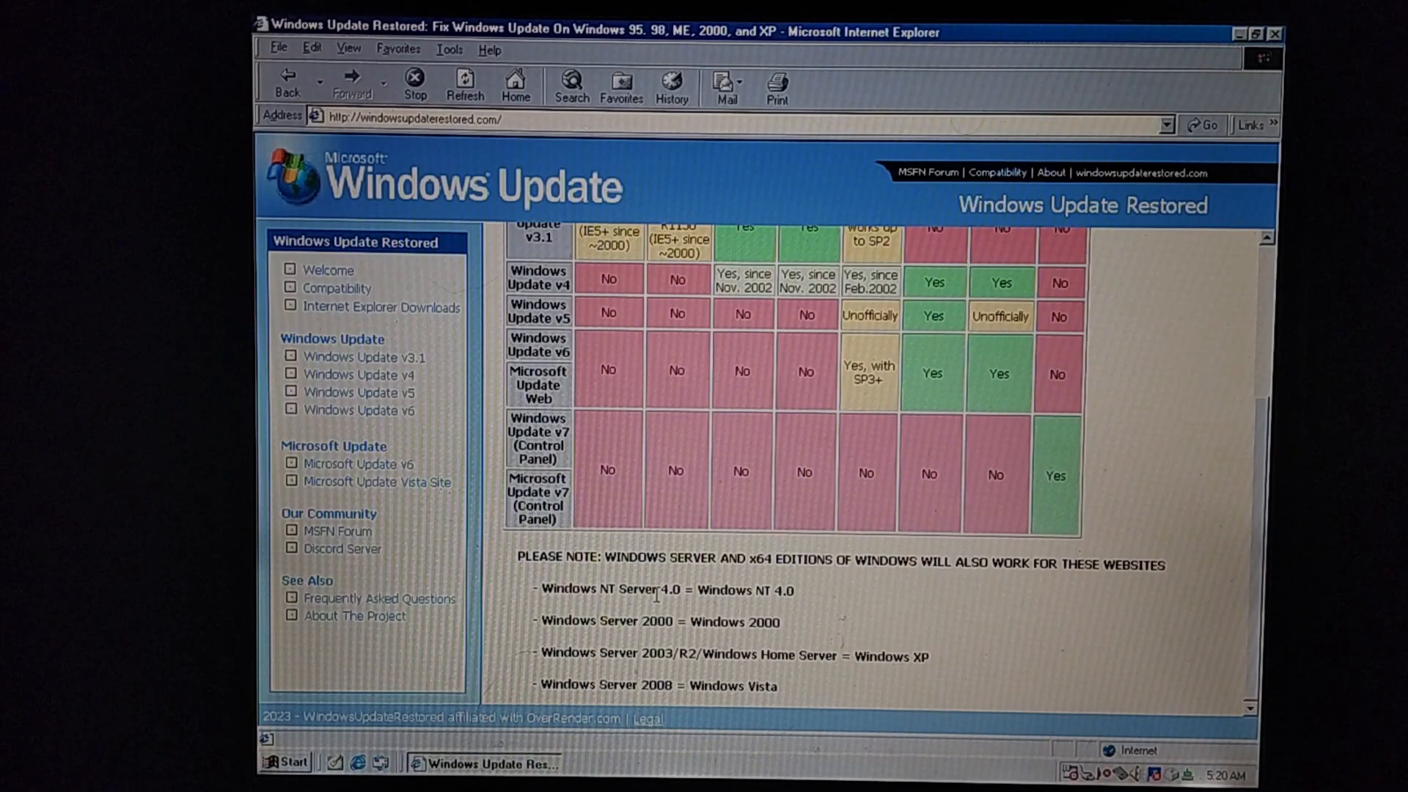
{"action": "mouse_move", "coordinate": [714, 611]}
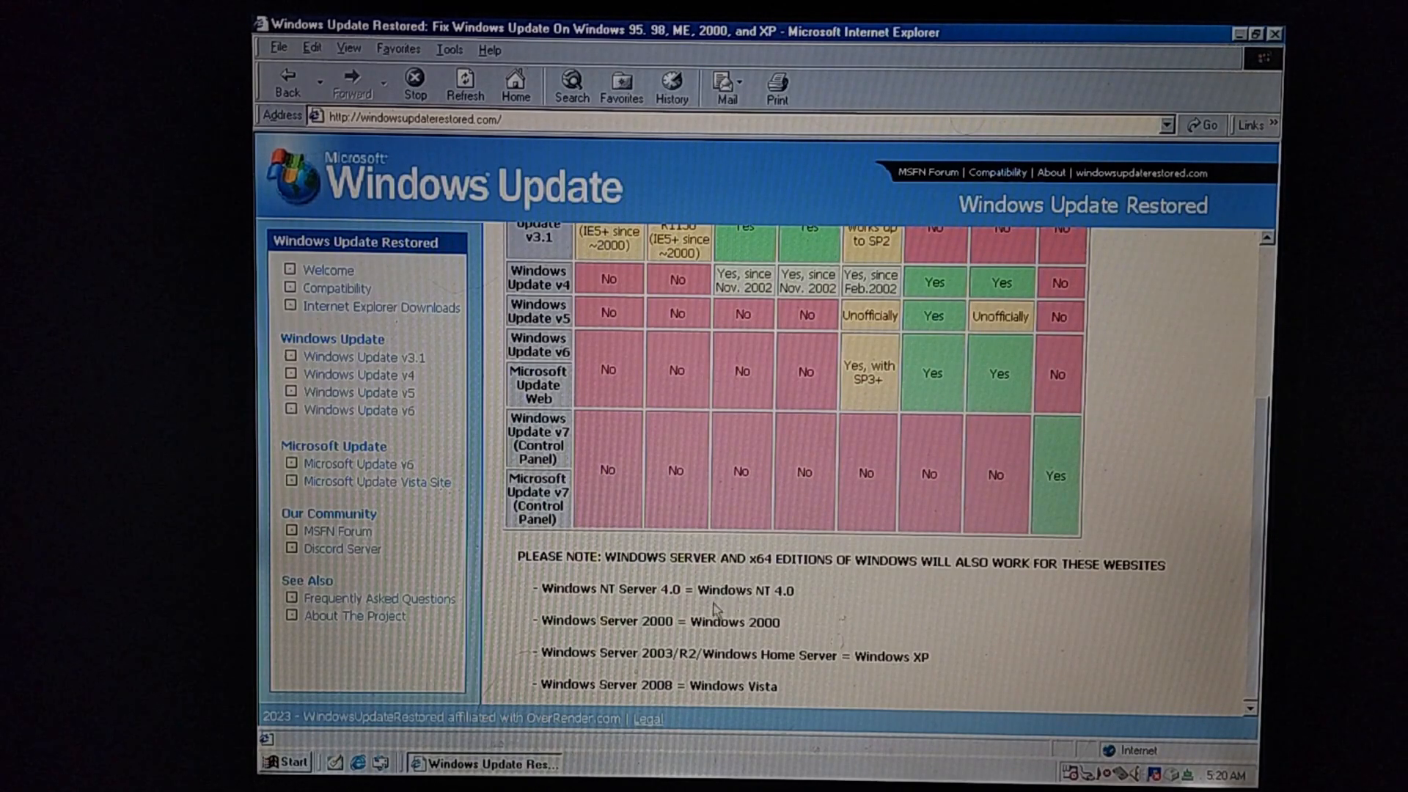
{"action": "mouse_move", "coordinate": [647, 624]}
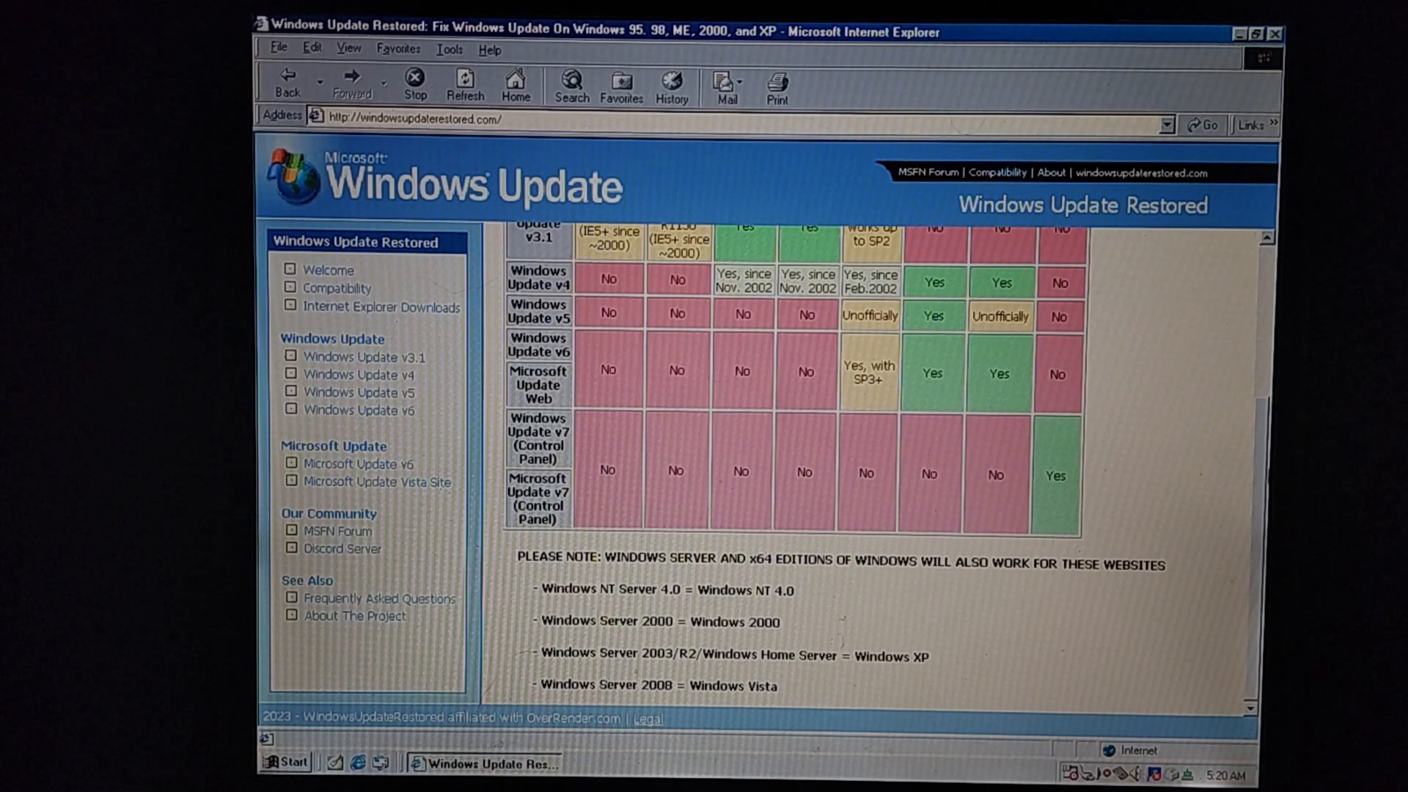
{"action": "scroll", "scroll_direction": "up", "scroll_amount": 3}
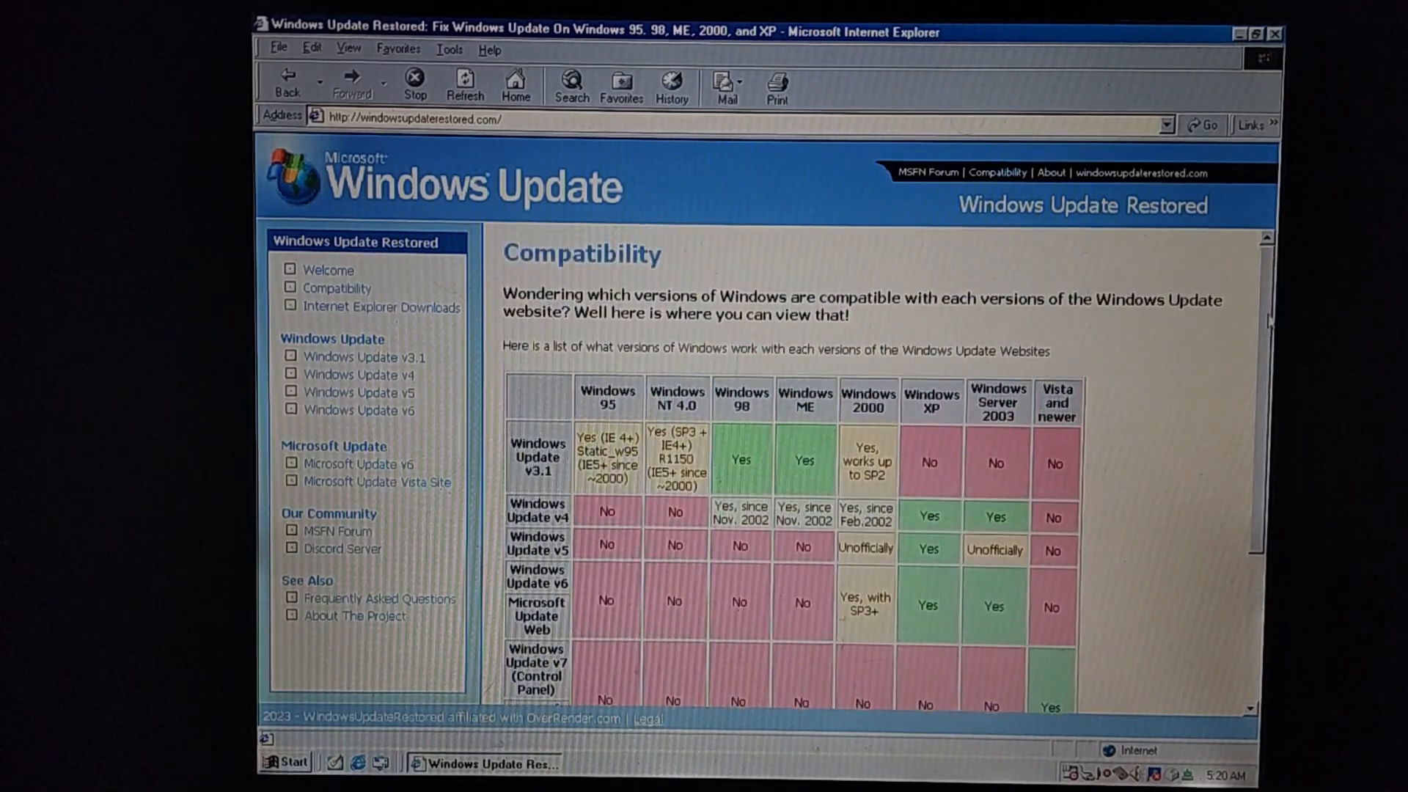
{"action": "left_click", "coordinate": [328, 269]}
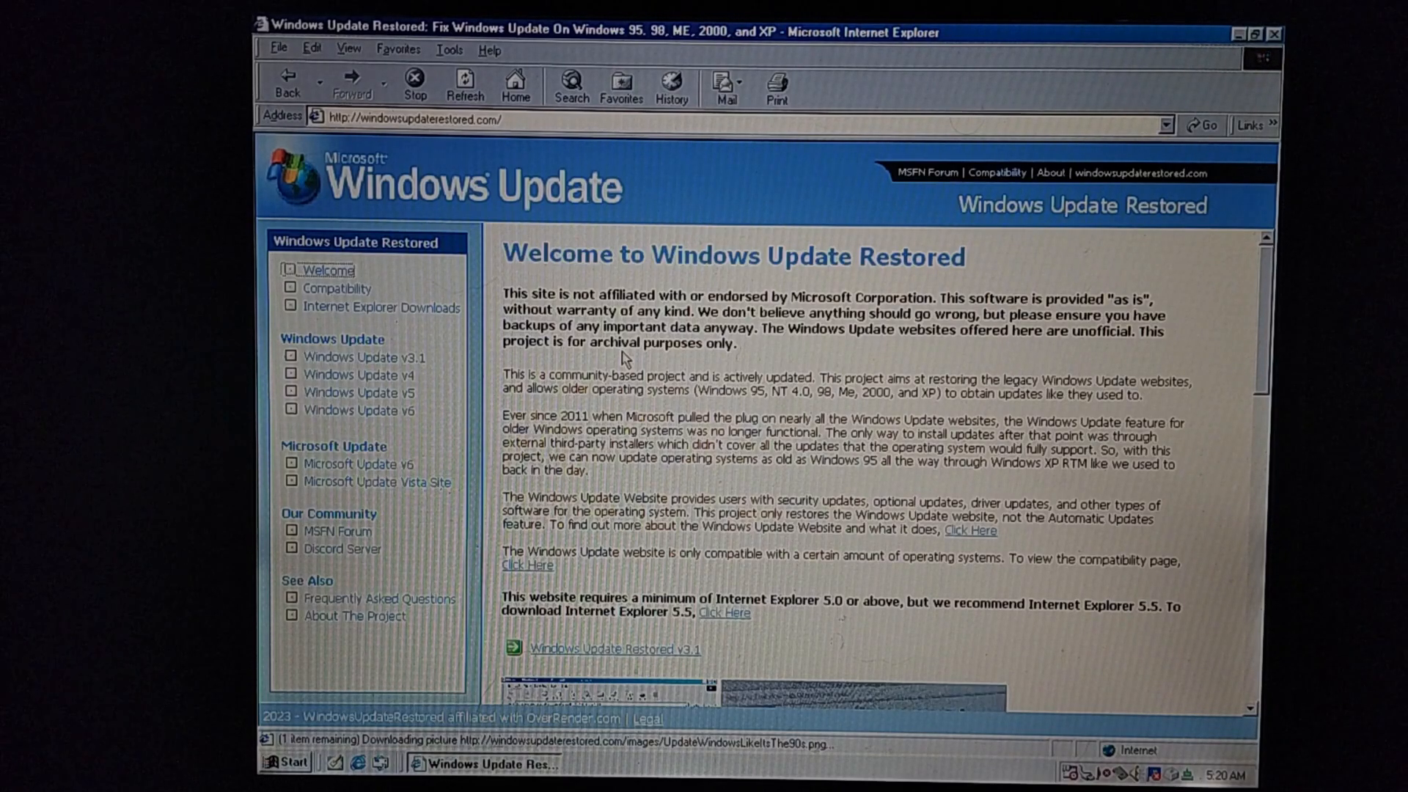
{"action": "mouse_move", "coordinate": [753, 595]}
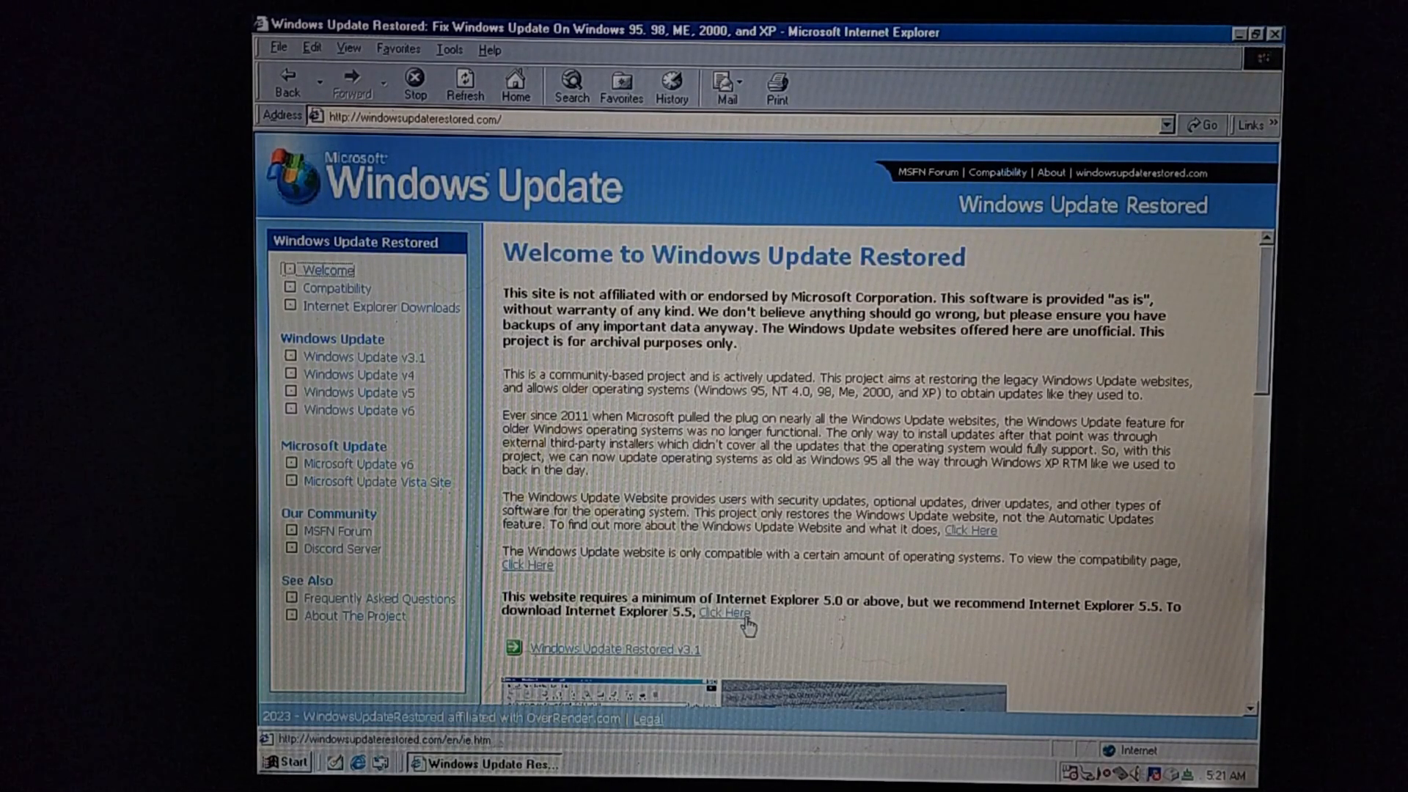
Browse the IE 5.01 and 5.5 download lists and check the installed version, 5.00
{"action": "left_click", "coordinate": [723, 612]}
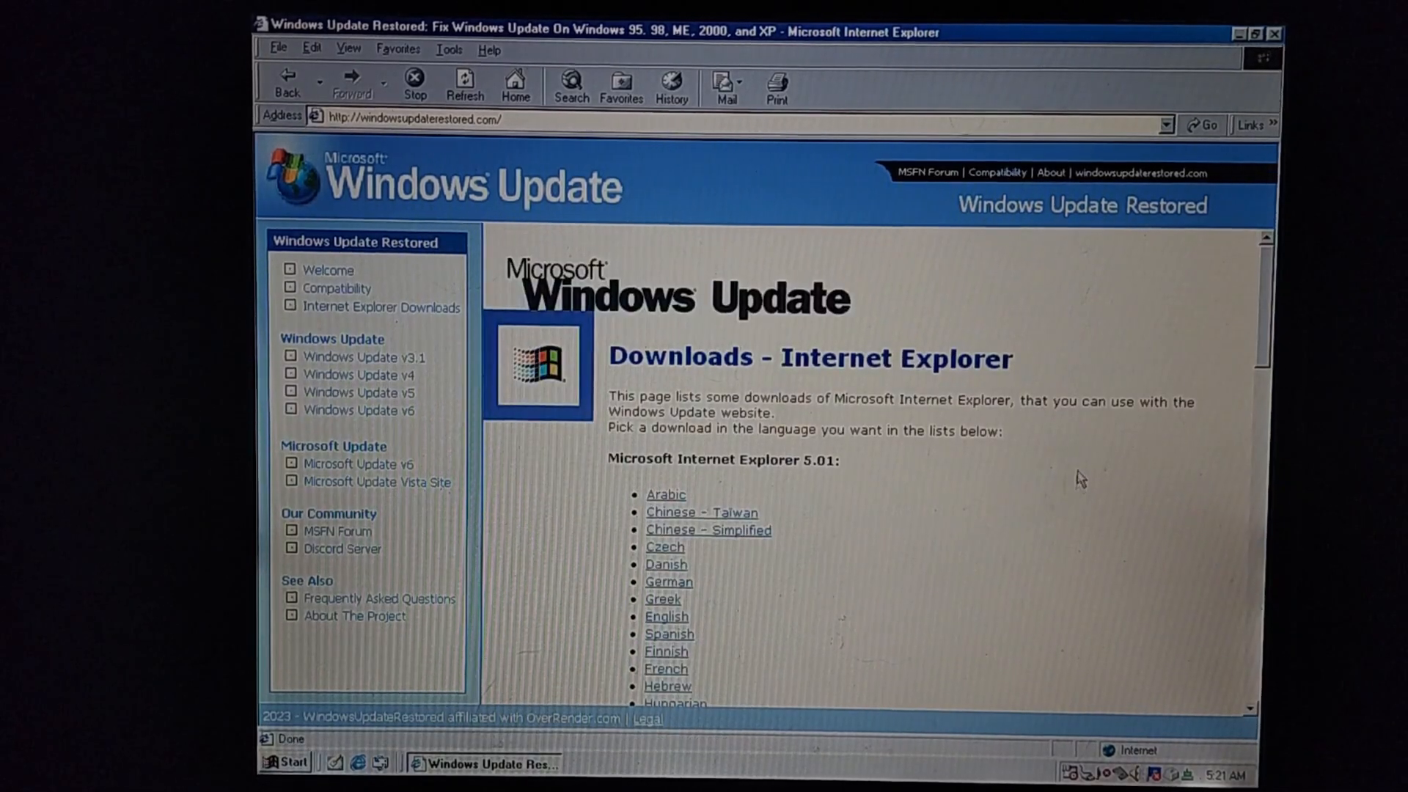
{"action": "mouse_move", "coordinate": [888, 462]}
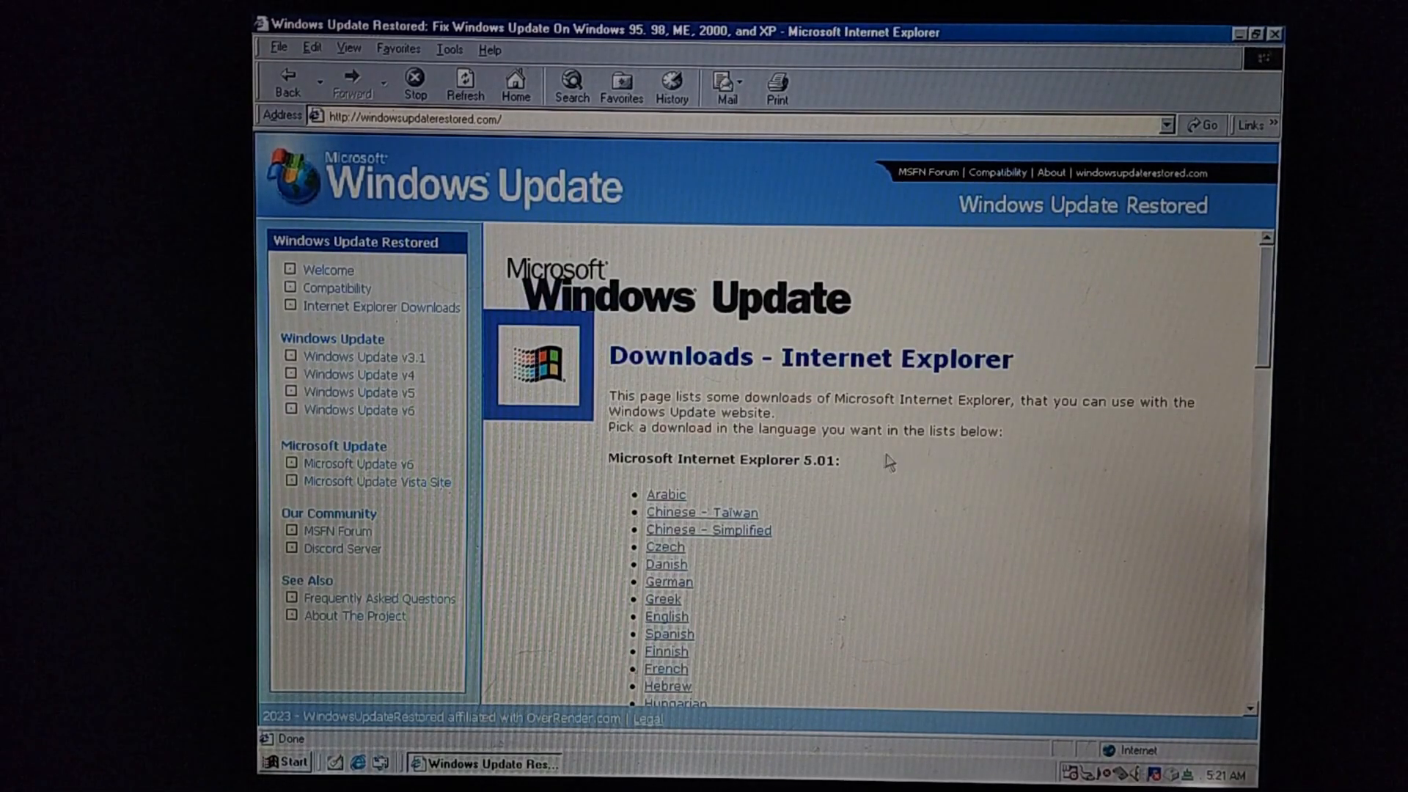
{"action": "scroll", "scroll_direction": "down", "scroll_amount": 3}
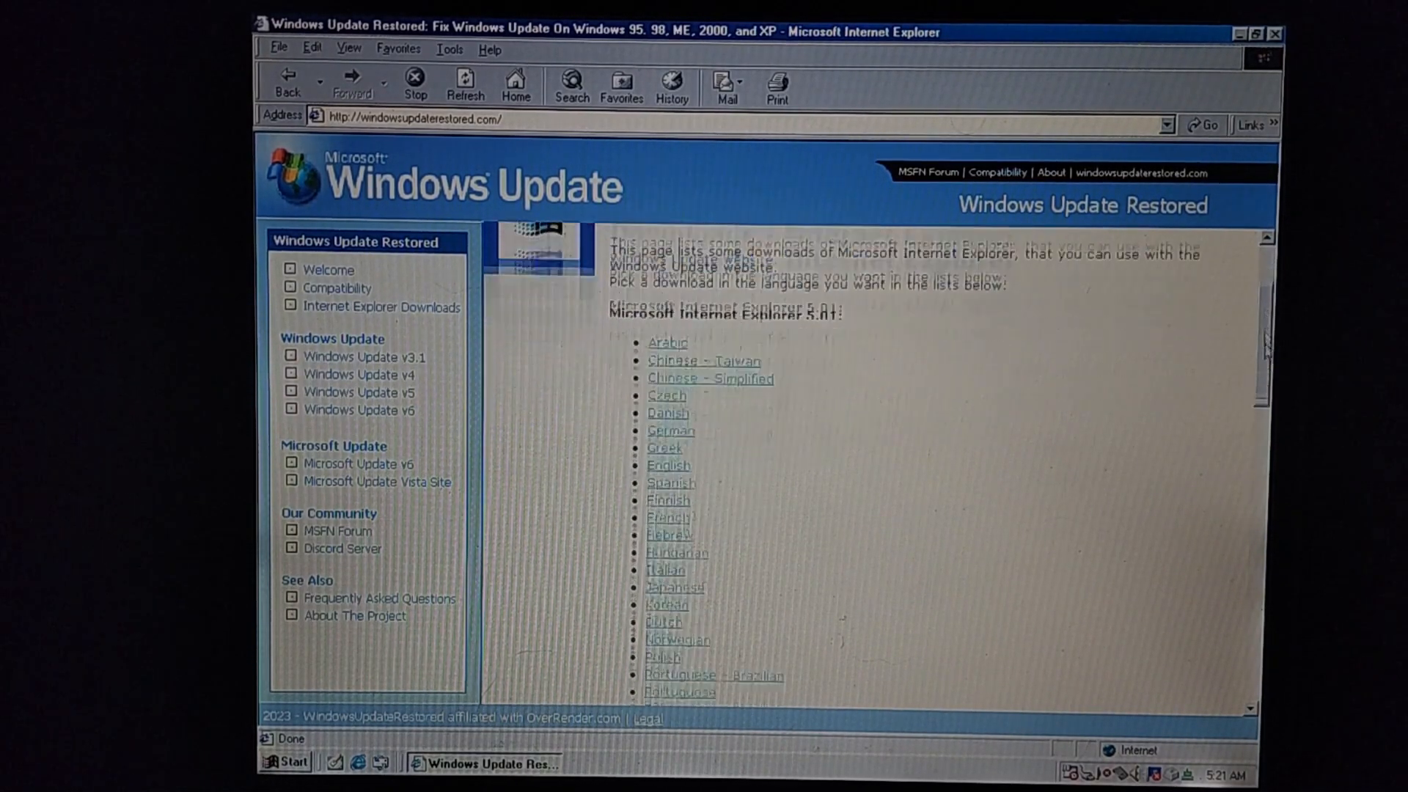
{"action": "scroll", "scroll_direction": "down", "scroll_amount": 3}
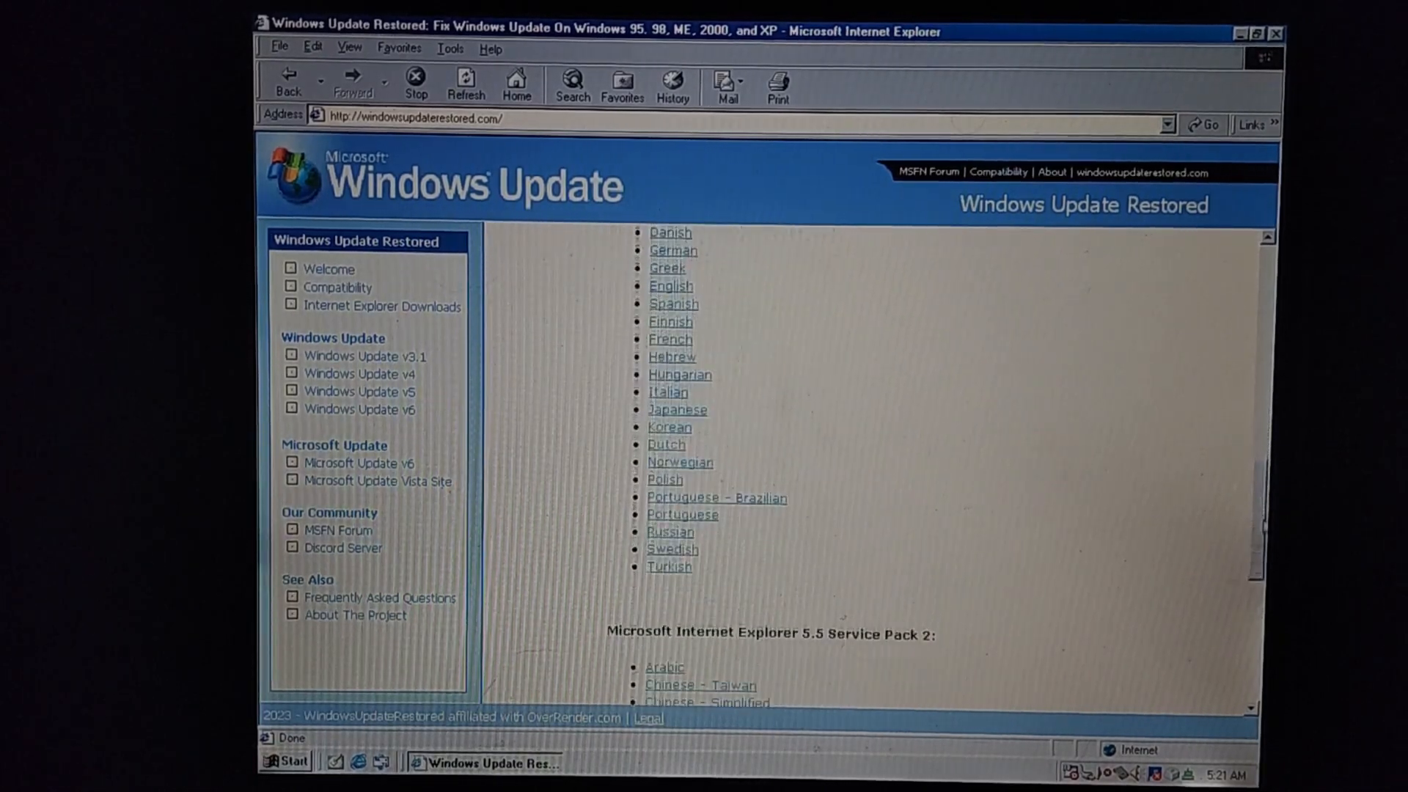
{"action": "scroll", "scroll_direction": "up", "scroll_amount": 3}
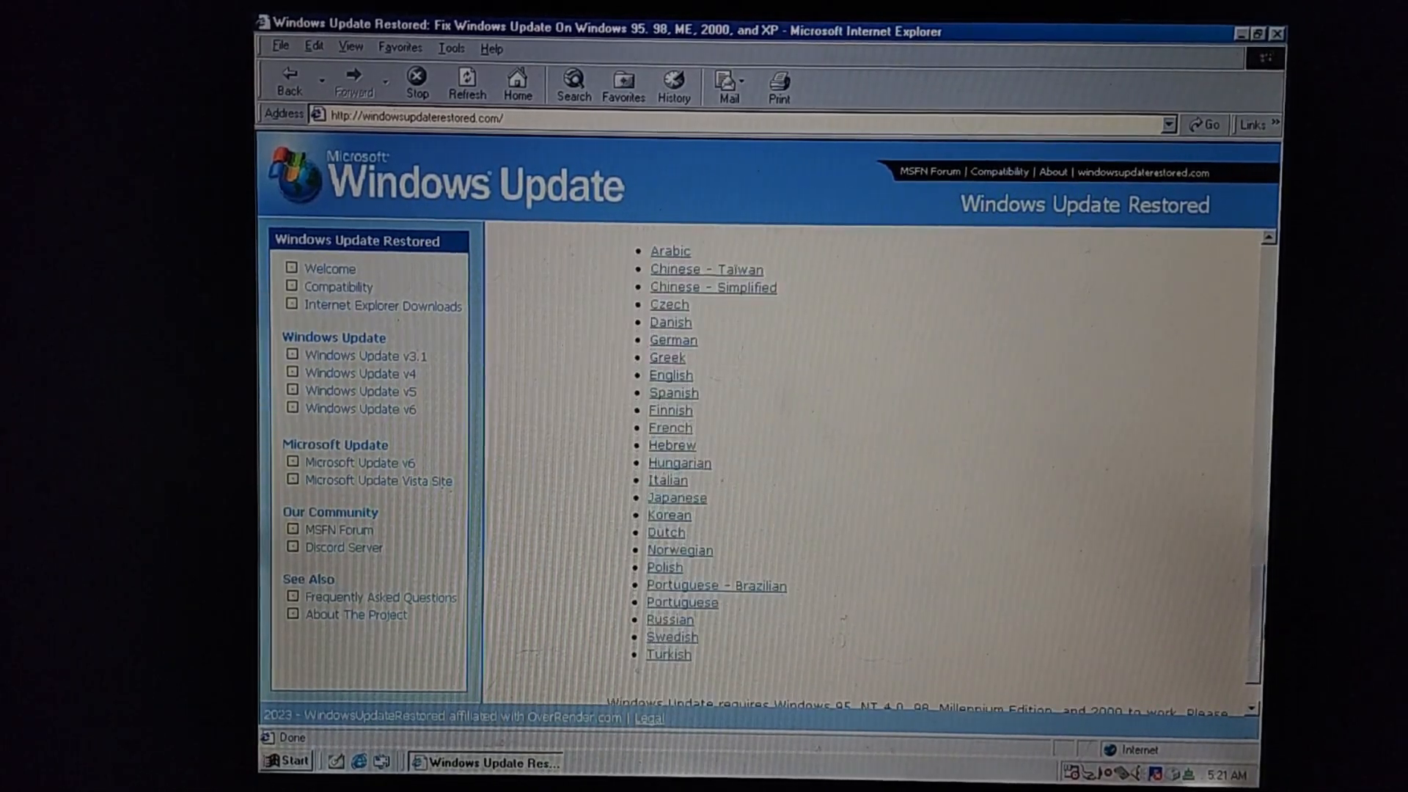
{"action": "scroll", "scroll_direction": "down", "scroll_amount": 3}
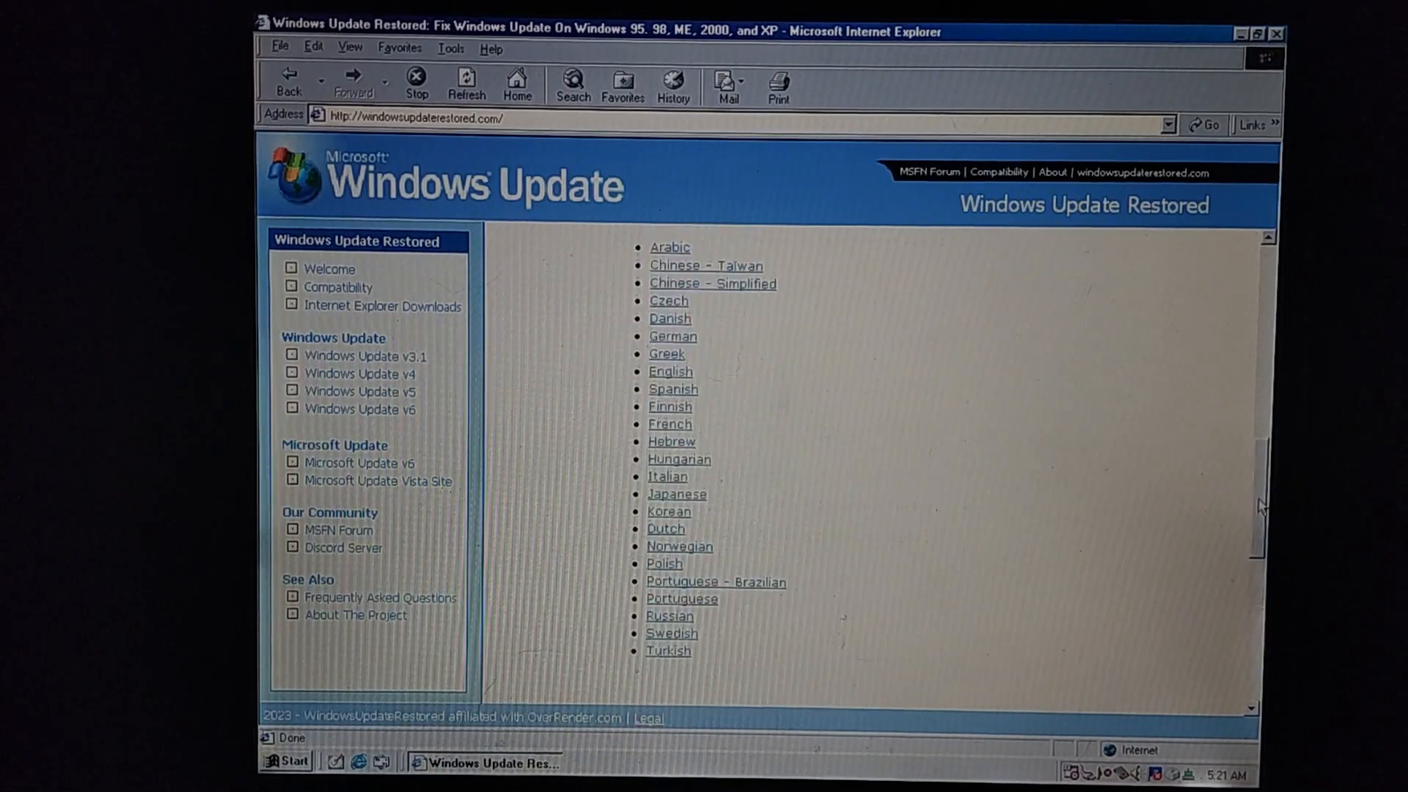
{"action": "scroll", "scroll_direction": "down", "scroll_amount": 3}
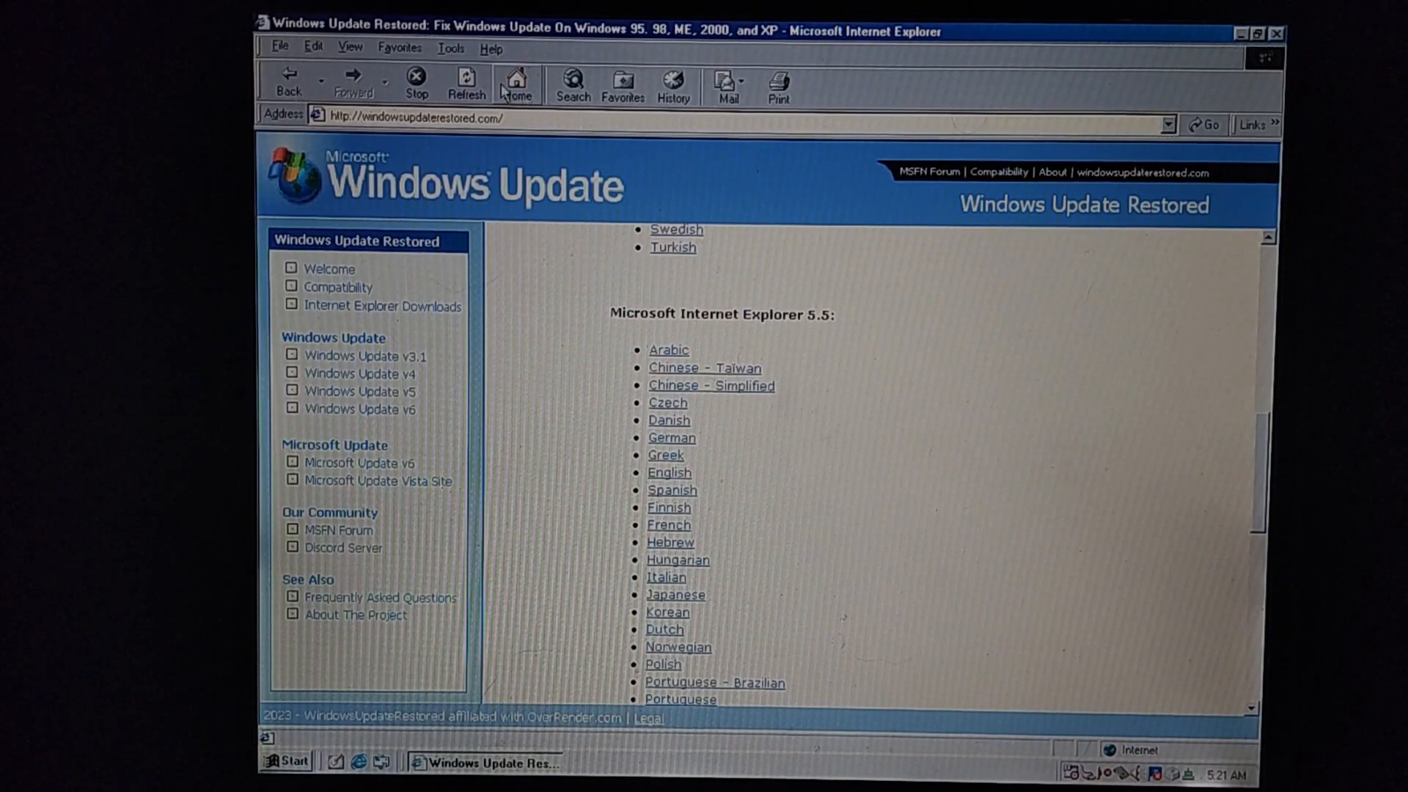
{"action": "left_click", "coordinate": [490, 49]}
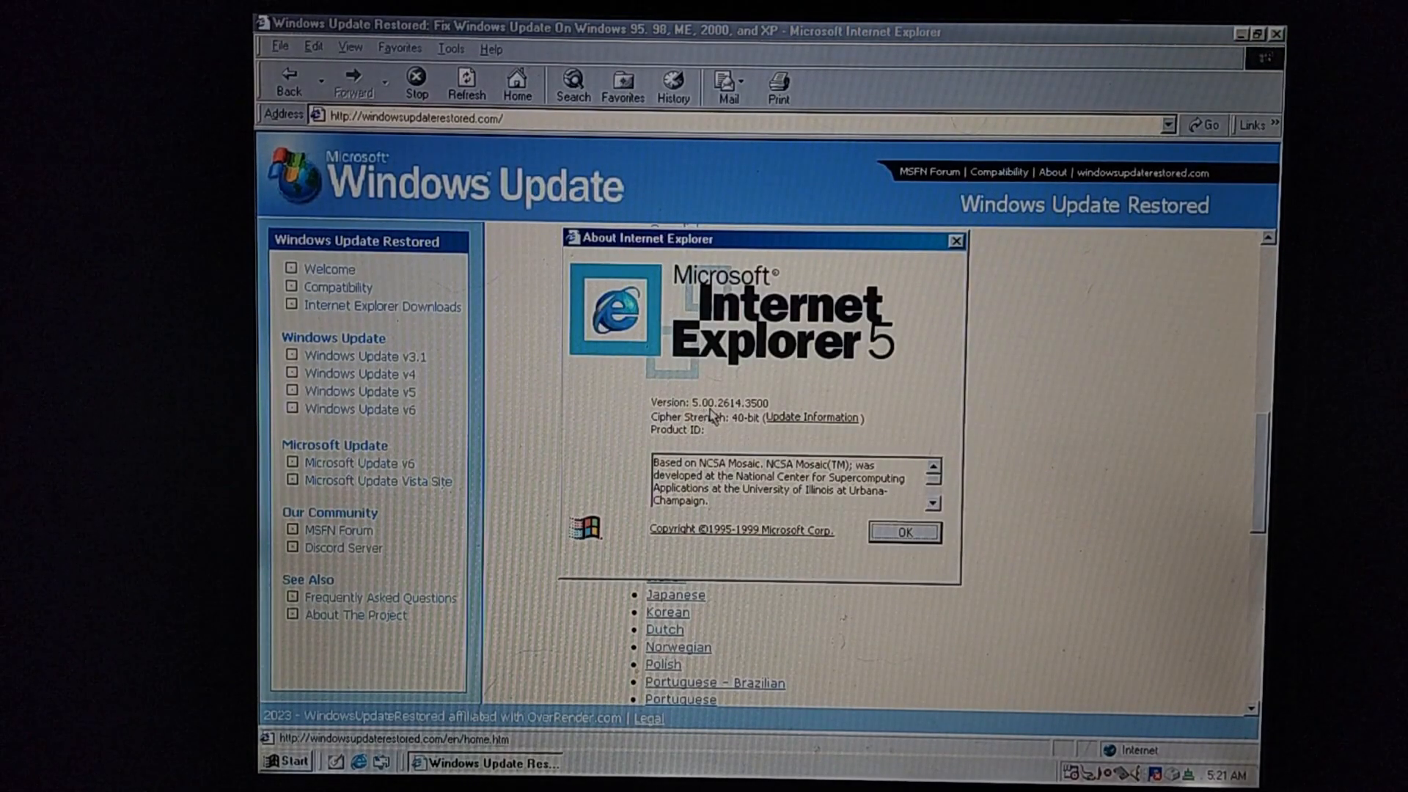
Run the English IE 5.5 setup, ticking always trust Microsoft Corporation content
{"action": "left_click", "coordinate": [903, 532]}
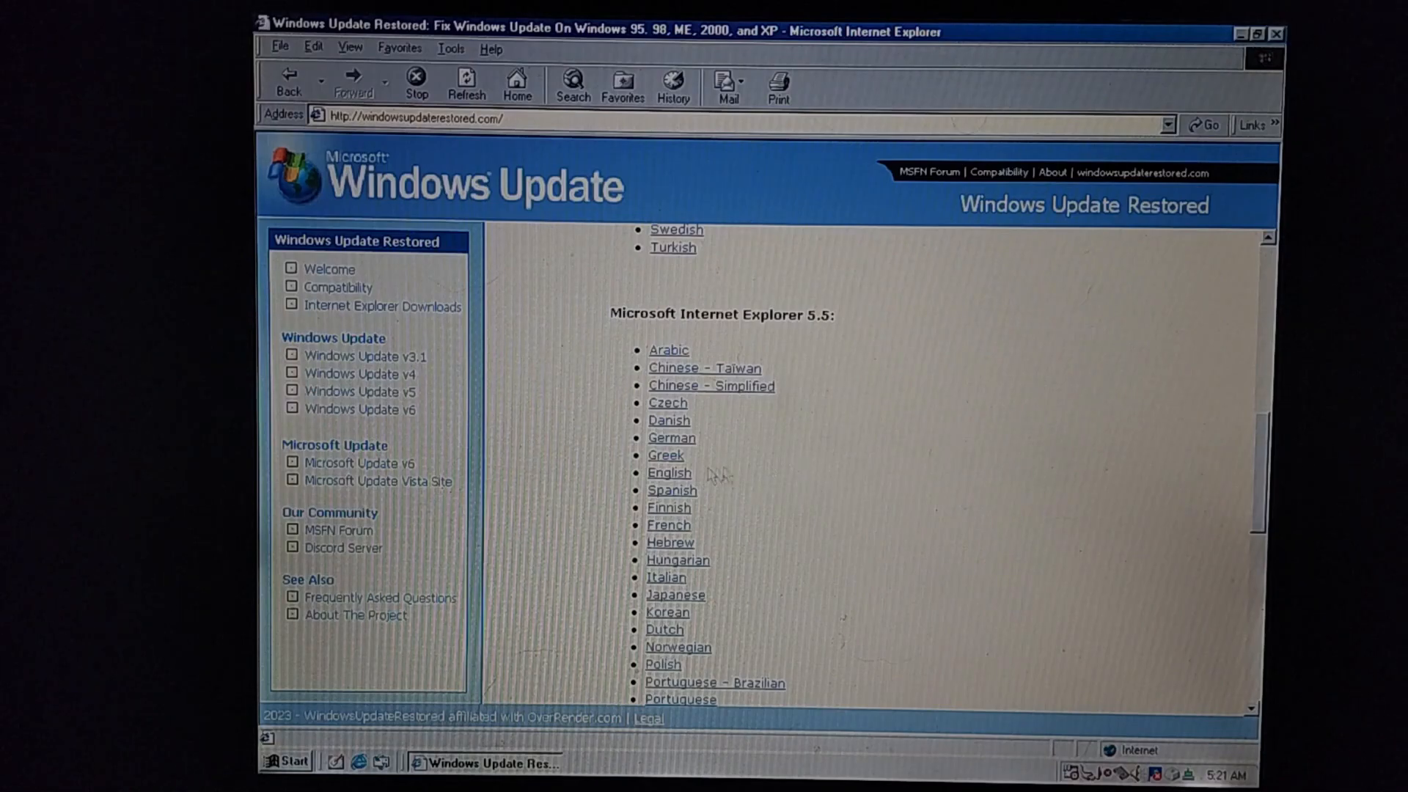
{"action": "left_click", "coordinate": [669, 473]}
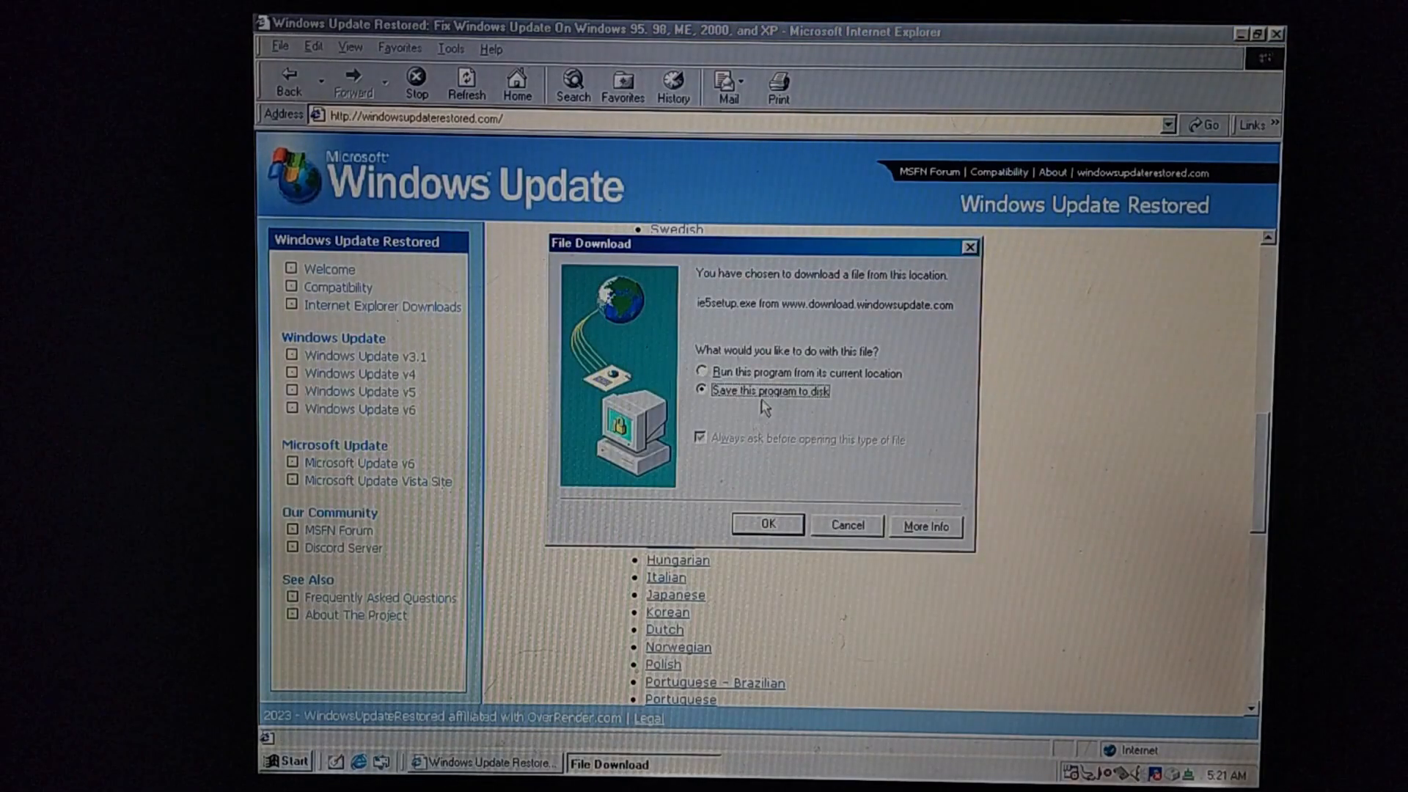
{"action": "left_click", "coordinate": [766, 523]}
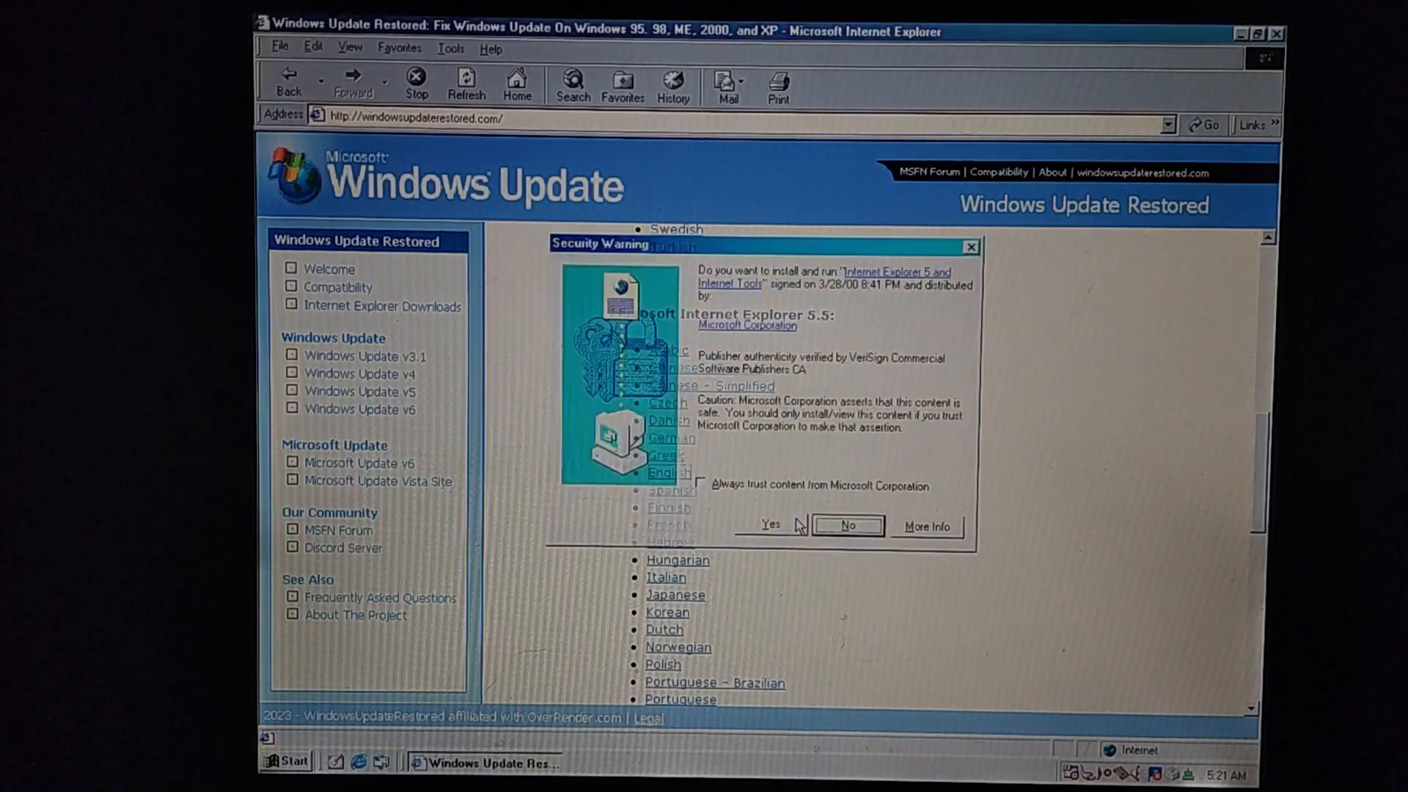
{"action": "left_click", "coordinate": [700, 484]}
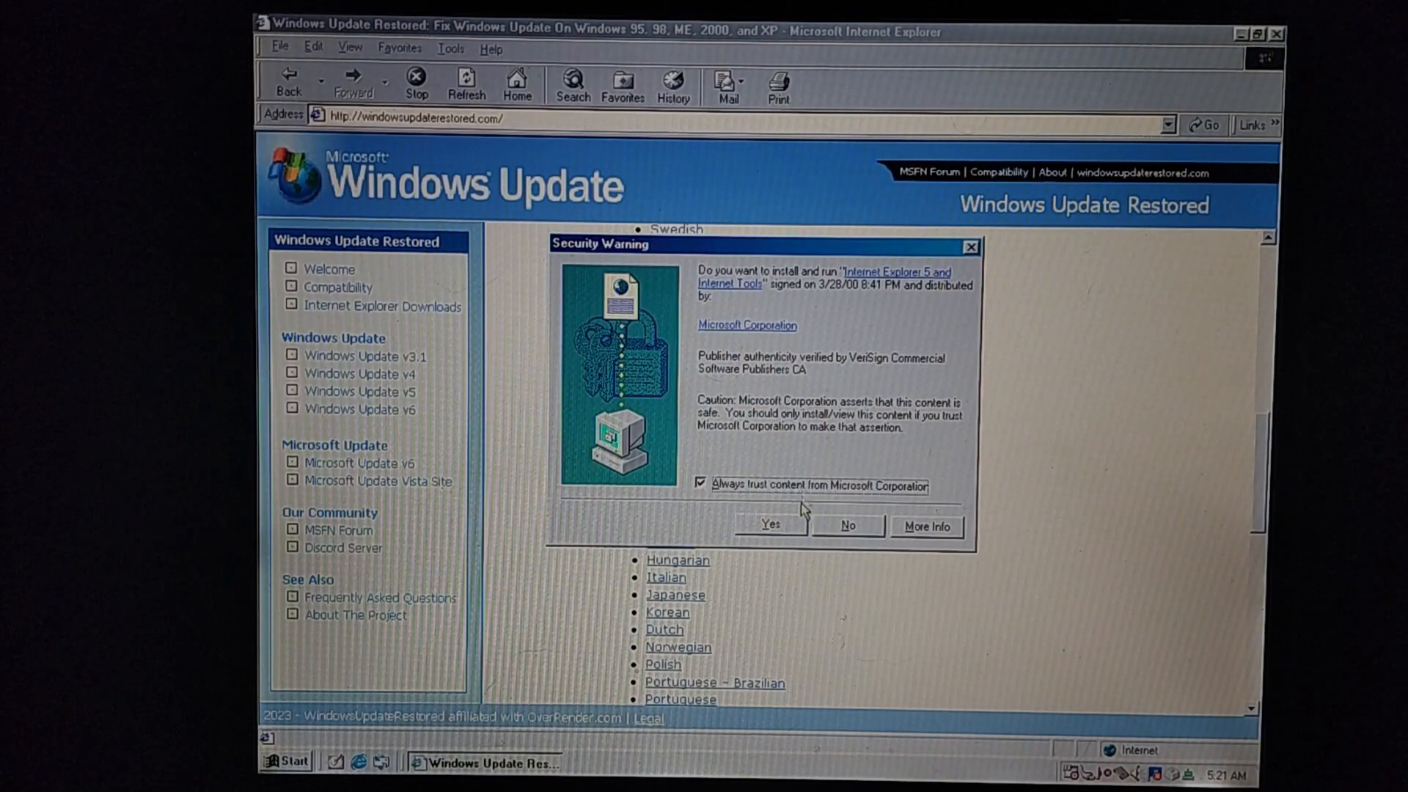
Approve the installer, accept the license, and finish IE 5.5 setup to restart
{"action": "left_click", "coordinate": [769, 525]}
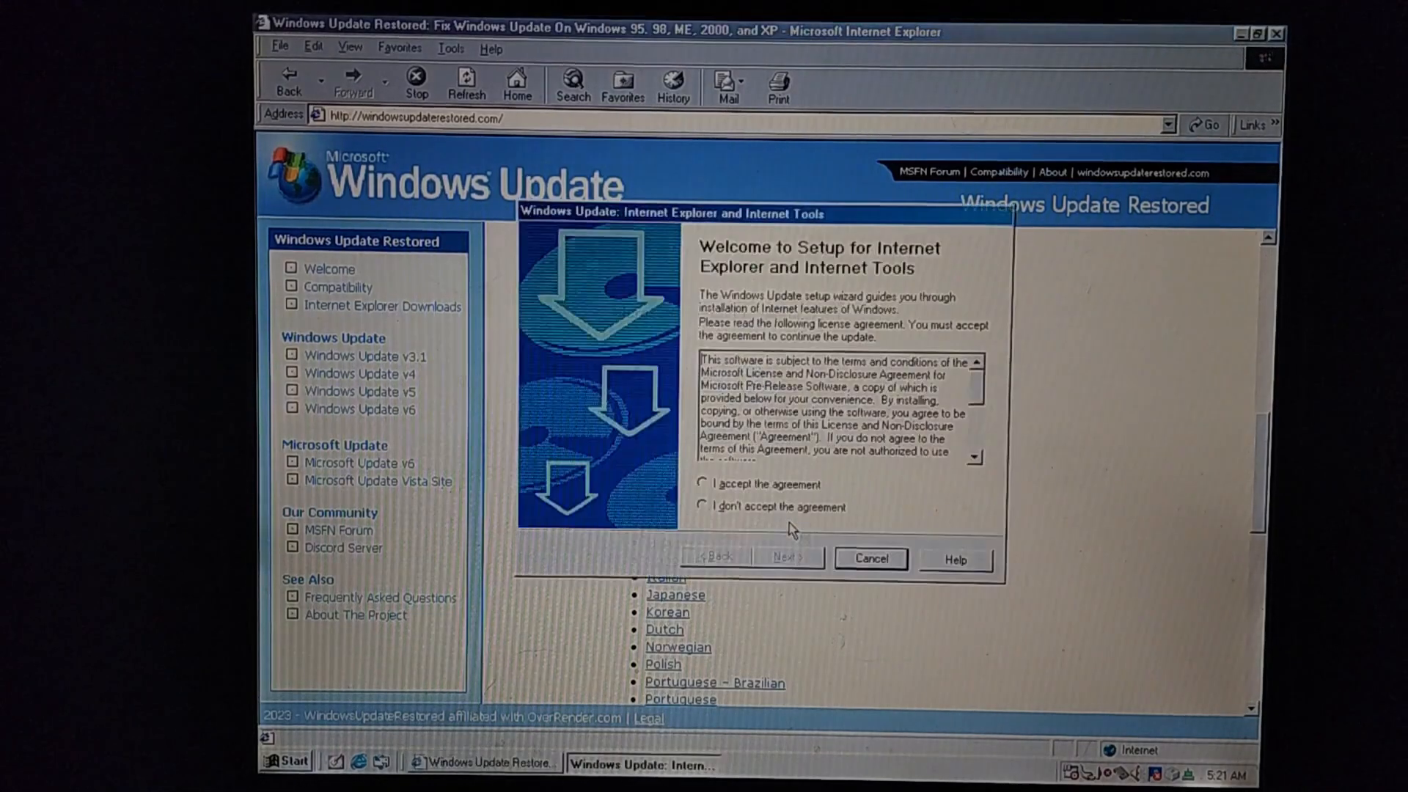
{"action": "left_click", "coordinate": [703, 485]}
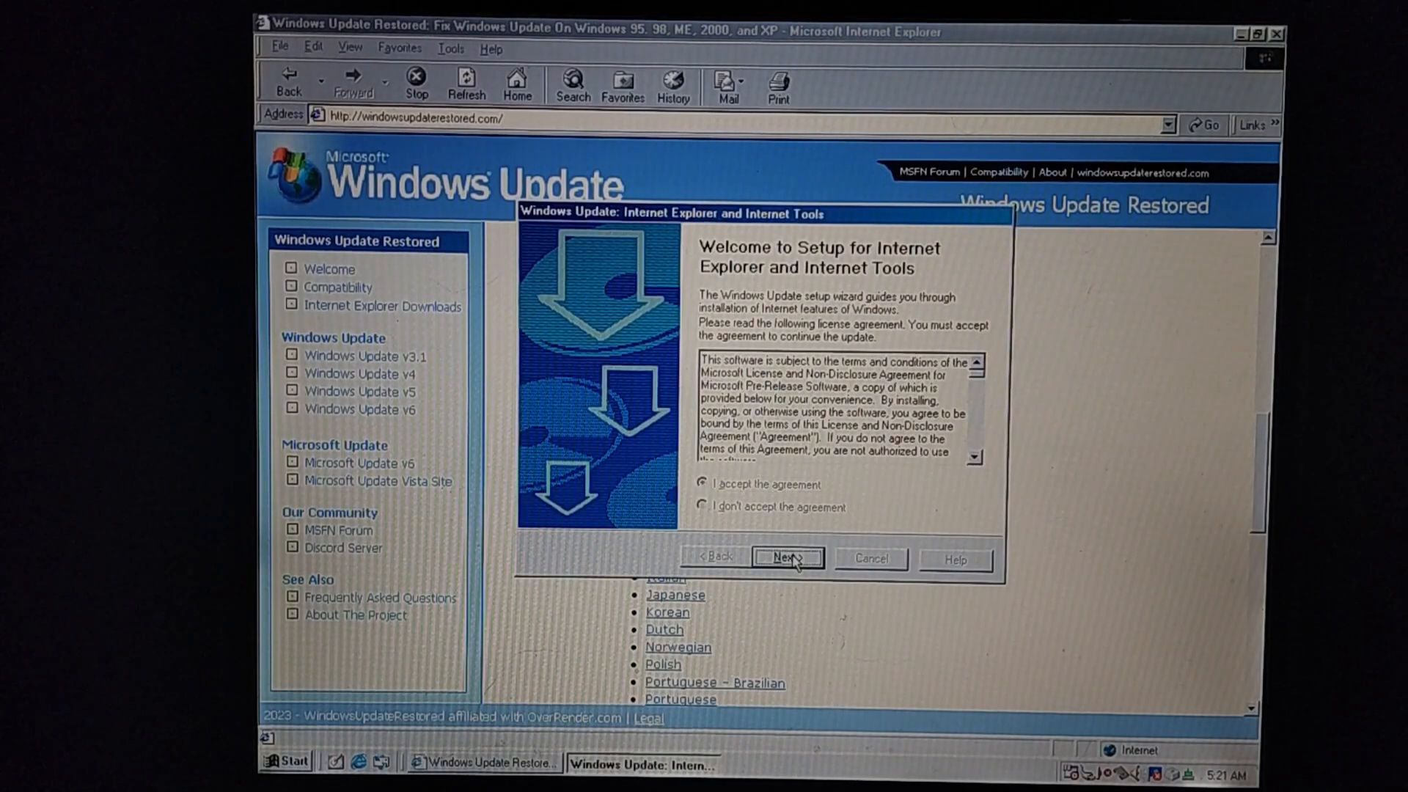
{"action": "left_click", "coordinate": [785, 558]}
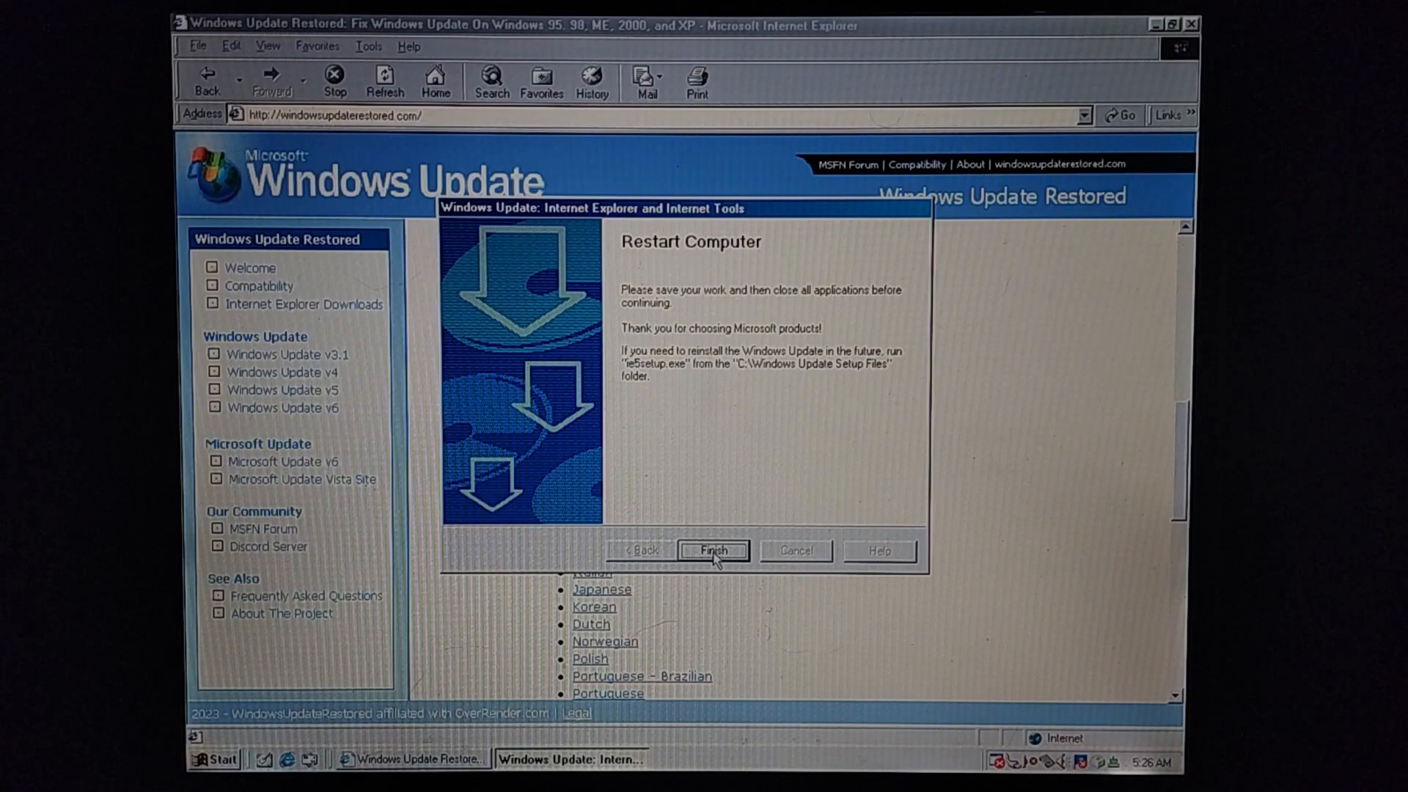
{"action": "left_click", "coordinate": [712, 549]}
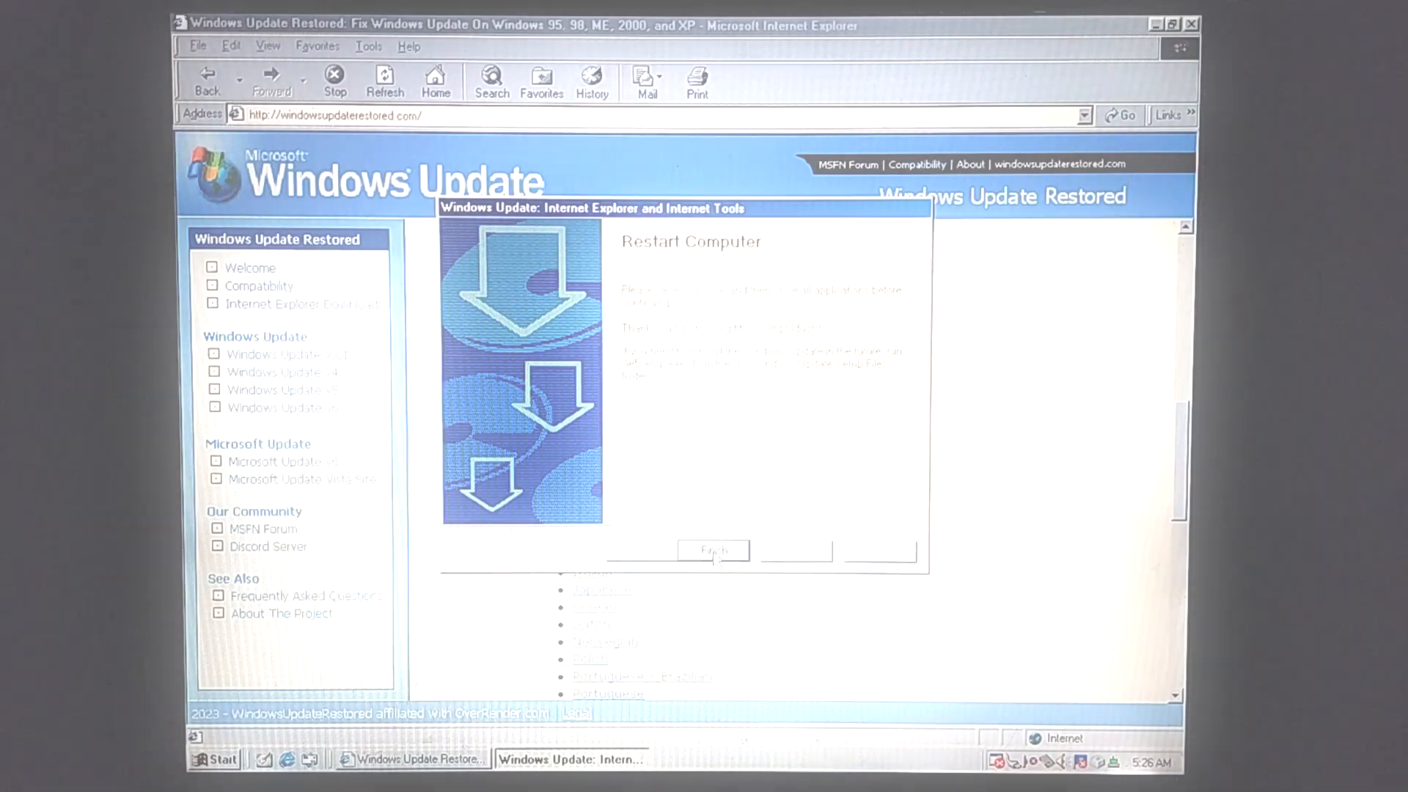
{"action": "left_click", "coordinate": [712, 549]}
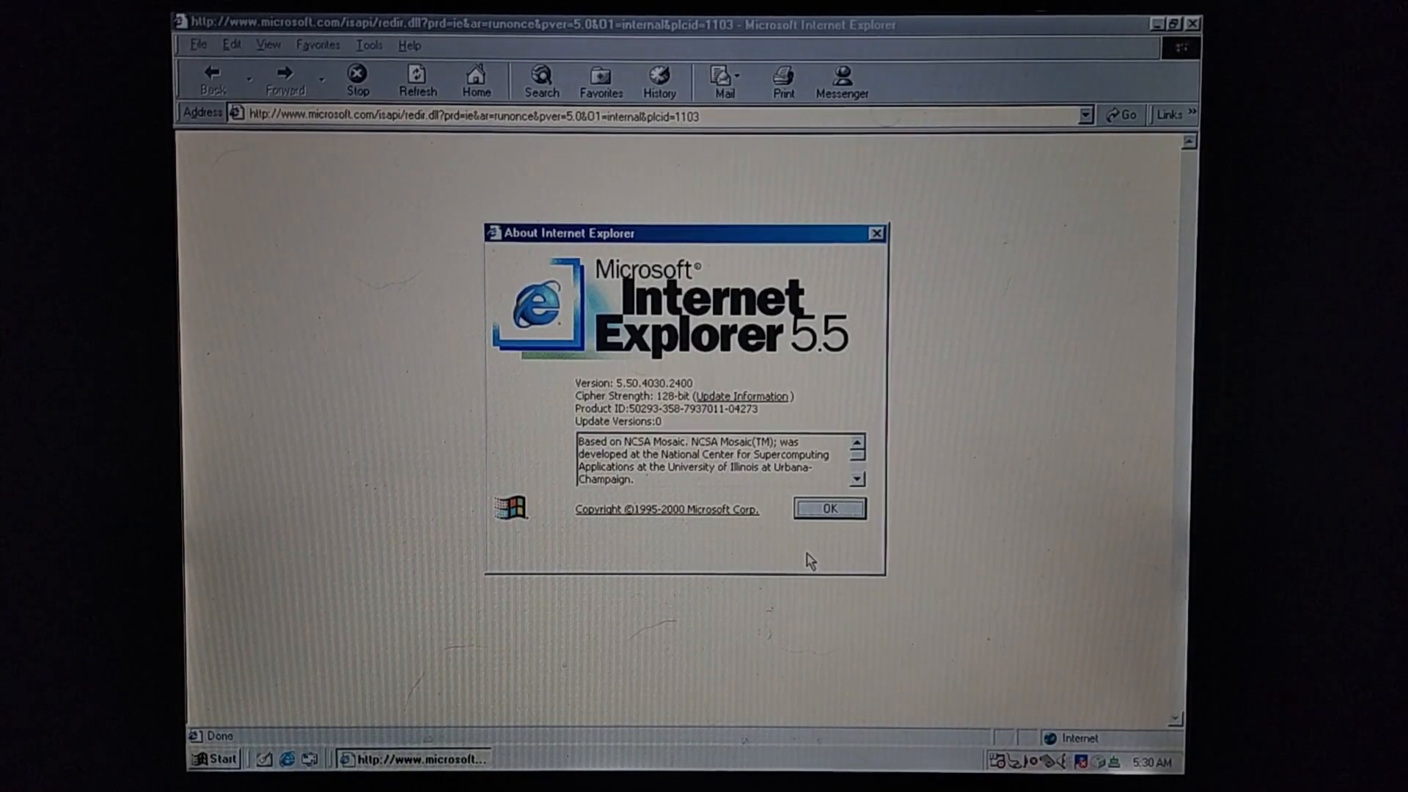
{"action": "mouse_move", "coordinate": [828, 541]}
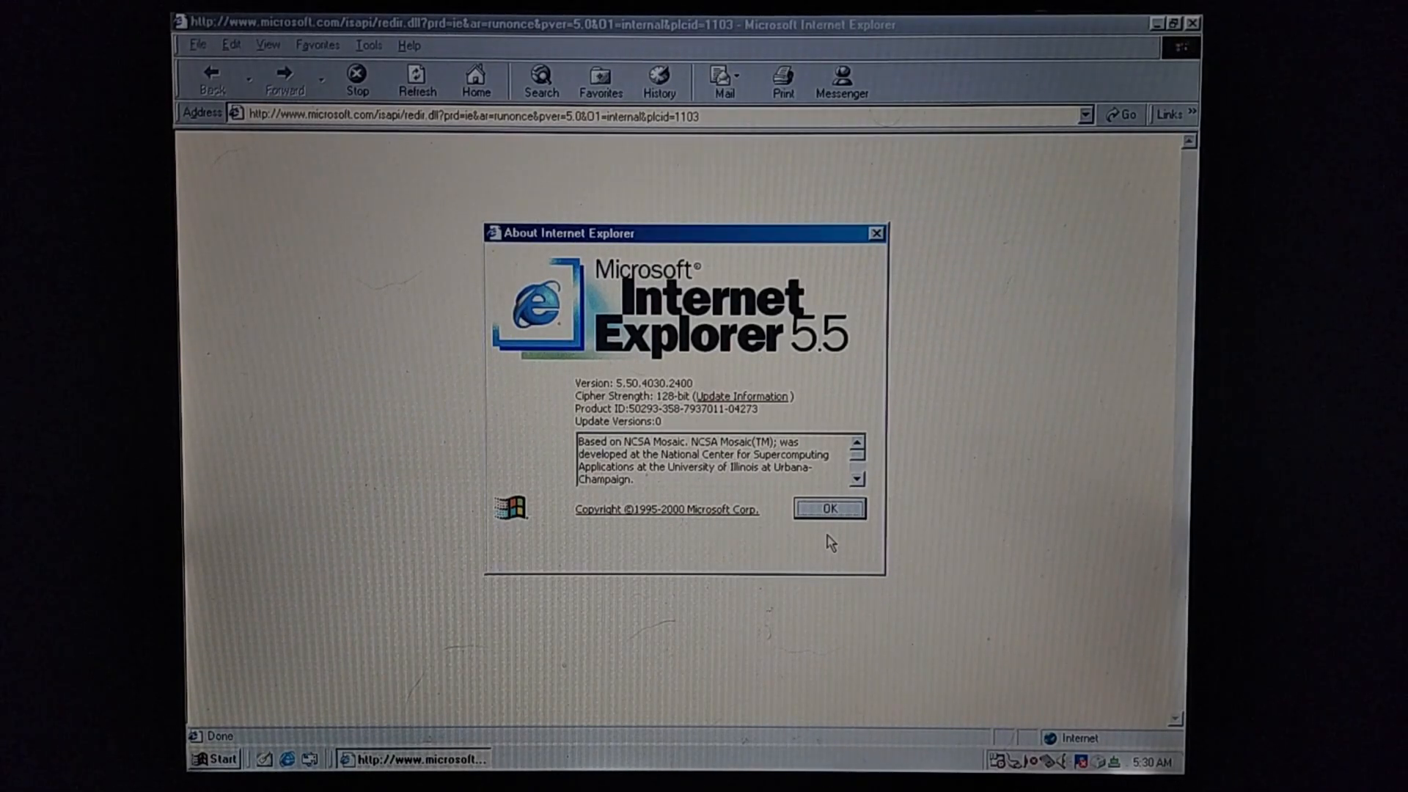
Close the About box confirming version 5.50.4030.2400
{"action": "left_click", "coordinate": [828, 508]}
{"action": "type", "text": "http://windowsupdaterestored.com/"}
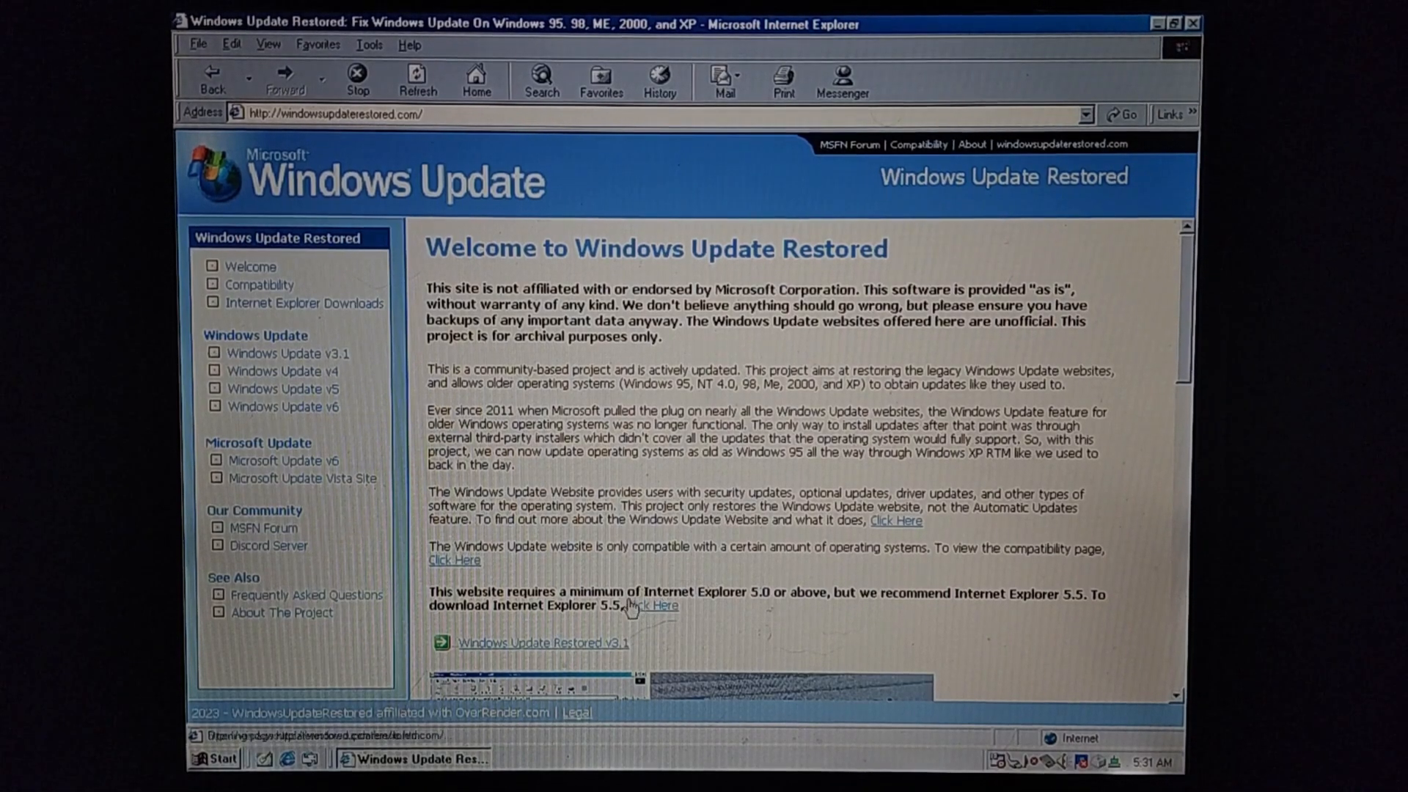
{"action": "mouse_move", "coordinate": [581, 649]}
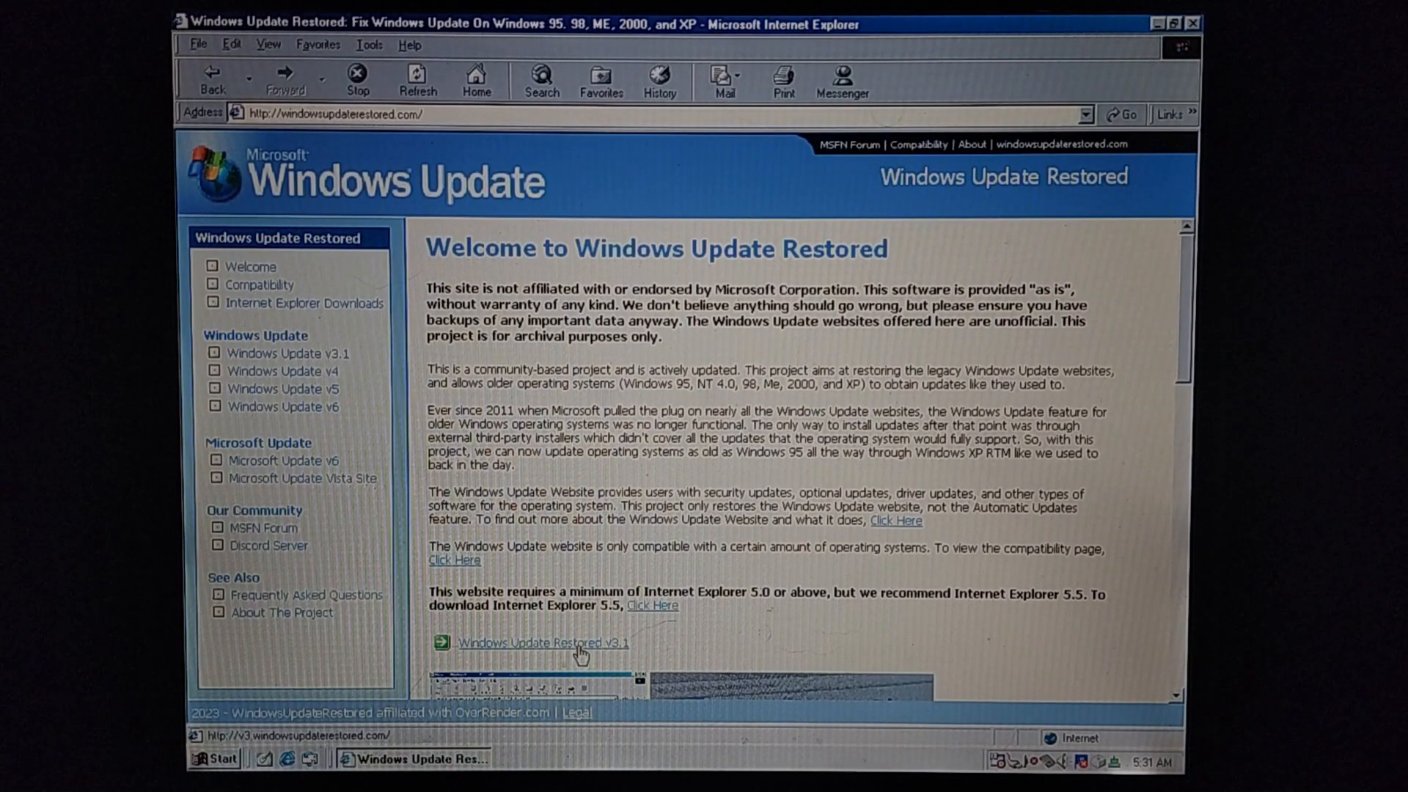
{"action": "mouse_move", "coordinate": [585, 570]}
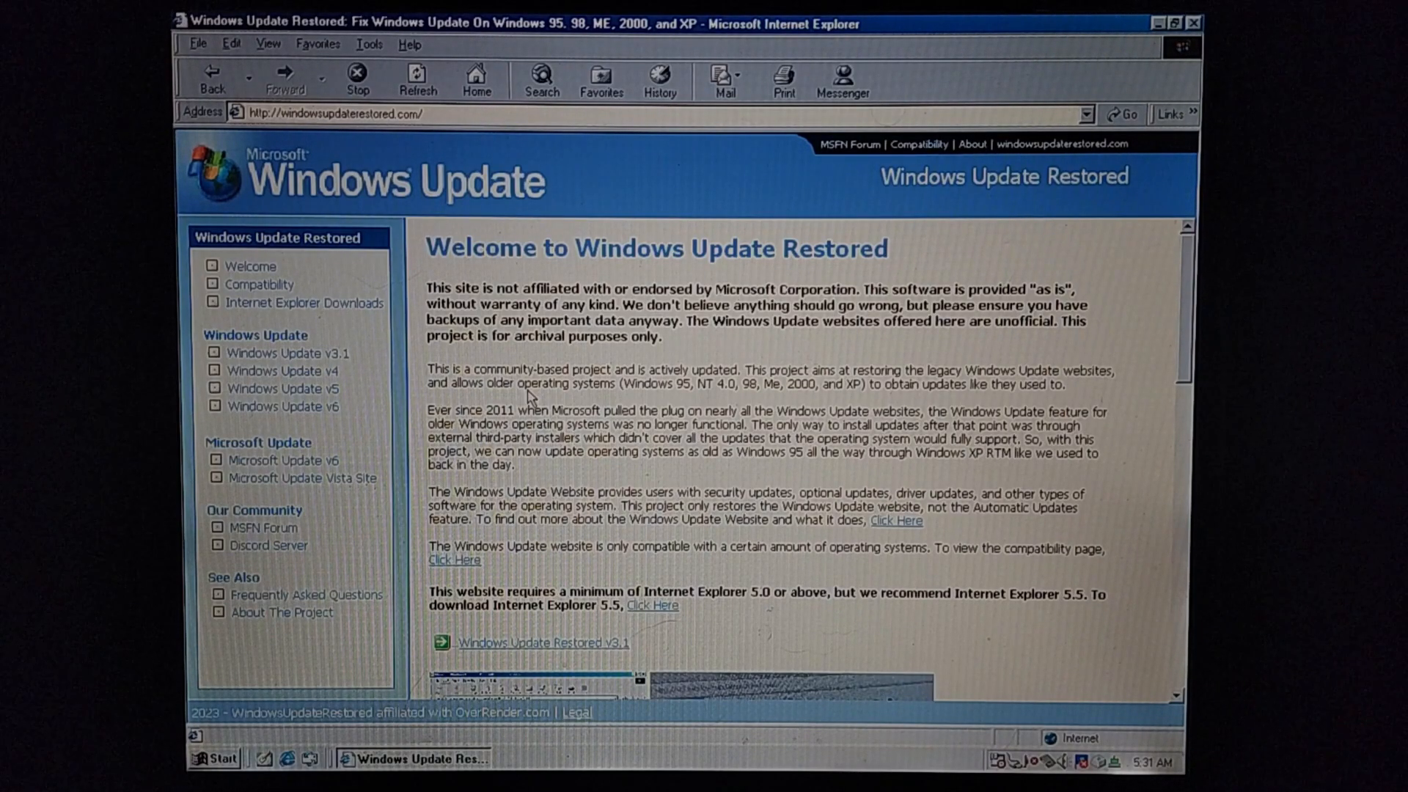
Follow the 'Windows Update Restored v3.1' link from the welcome page
{"action": "left_click", "coordinate": [214, 757]}
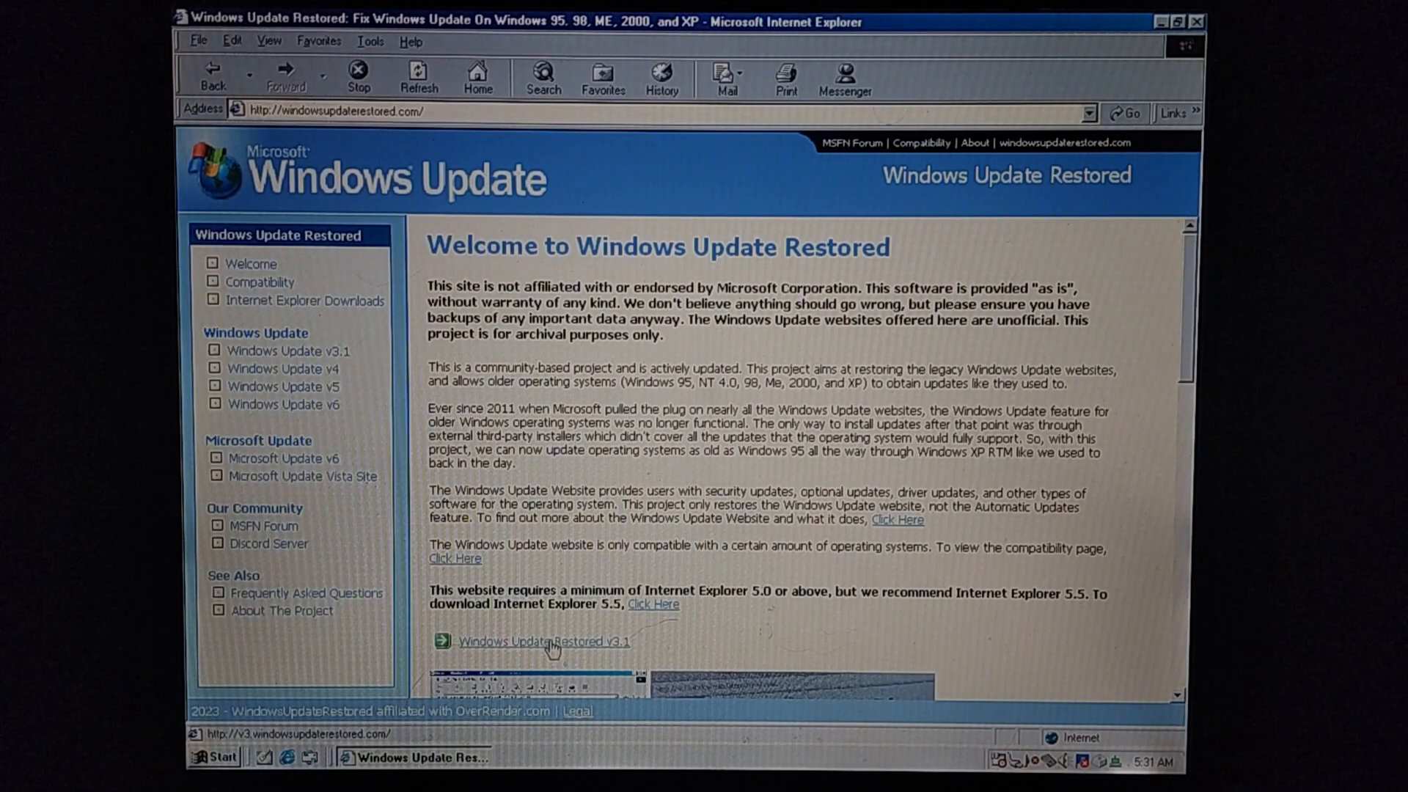
{"action": "left_click", "coordinate": [540, 641]}
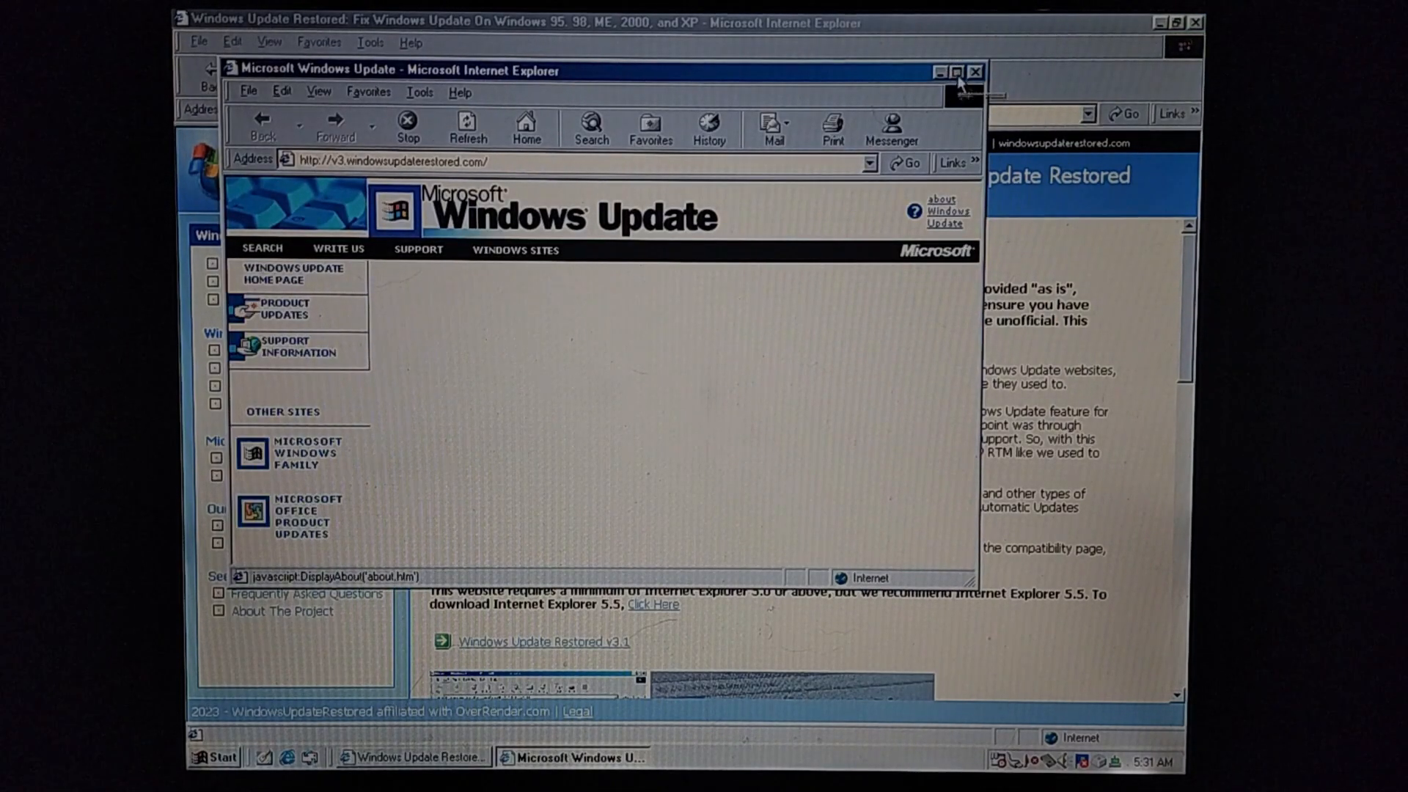
Maximize the Microsoft Windows Update window and choose Product Updates
{"action": "left_click", "coordinate": [958, 71]}
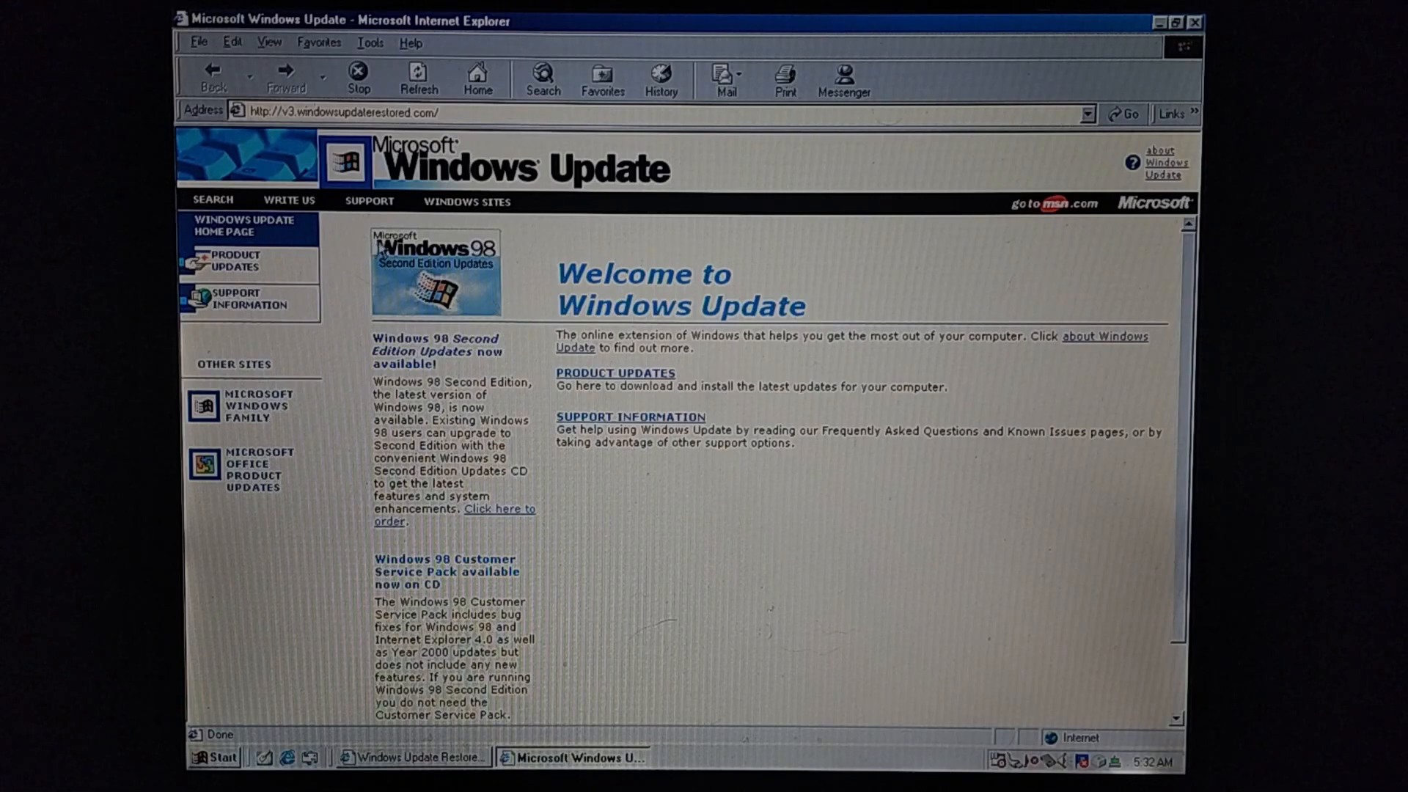
{"action": "mouse_move", "coordinate": [467, 284]}
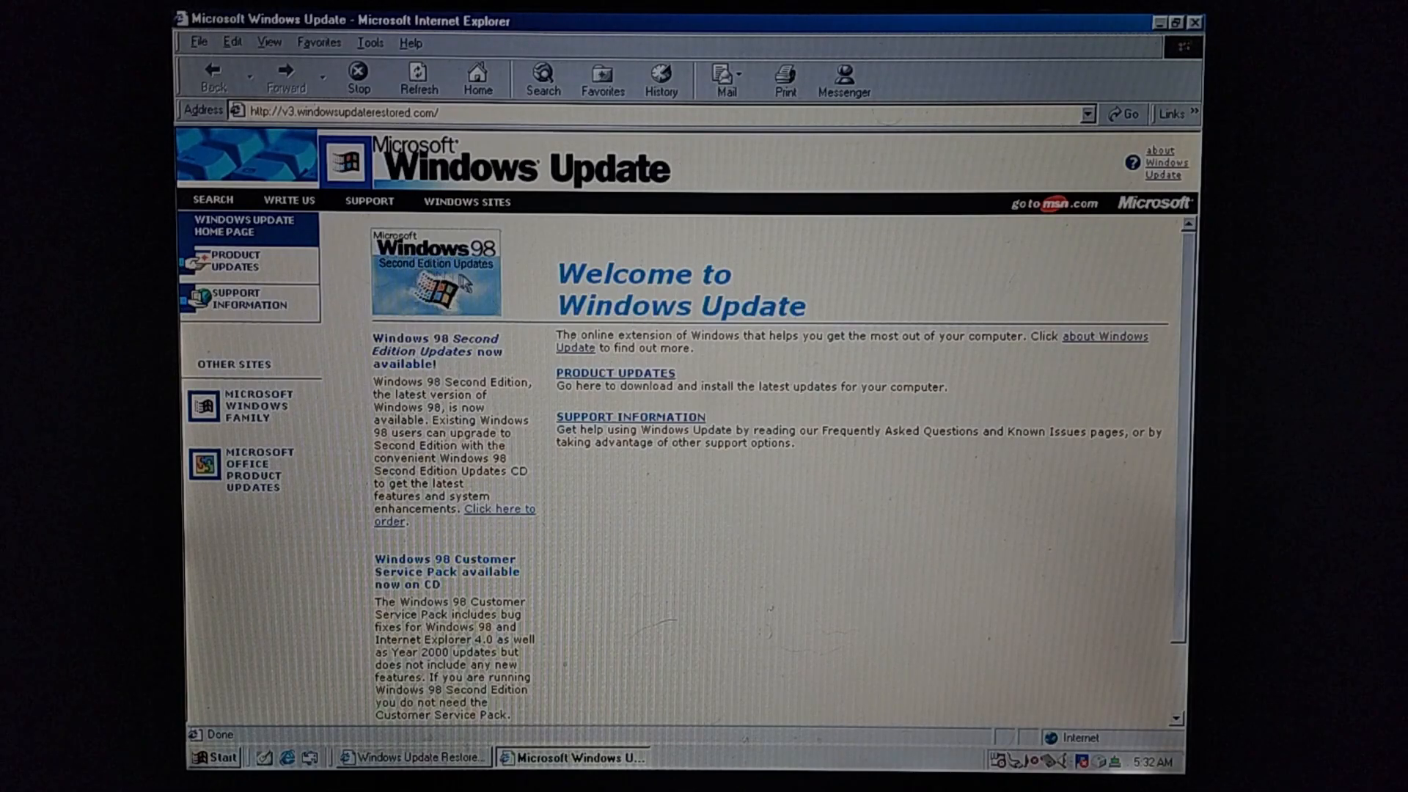
{"action": "mouse_move", "coordinate": [656, 423]}
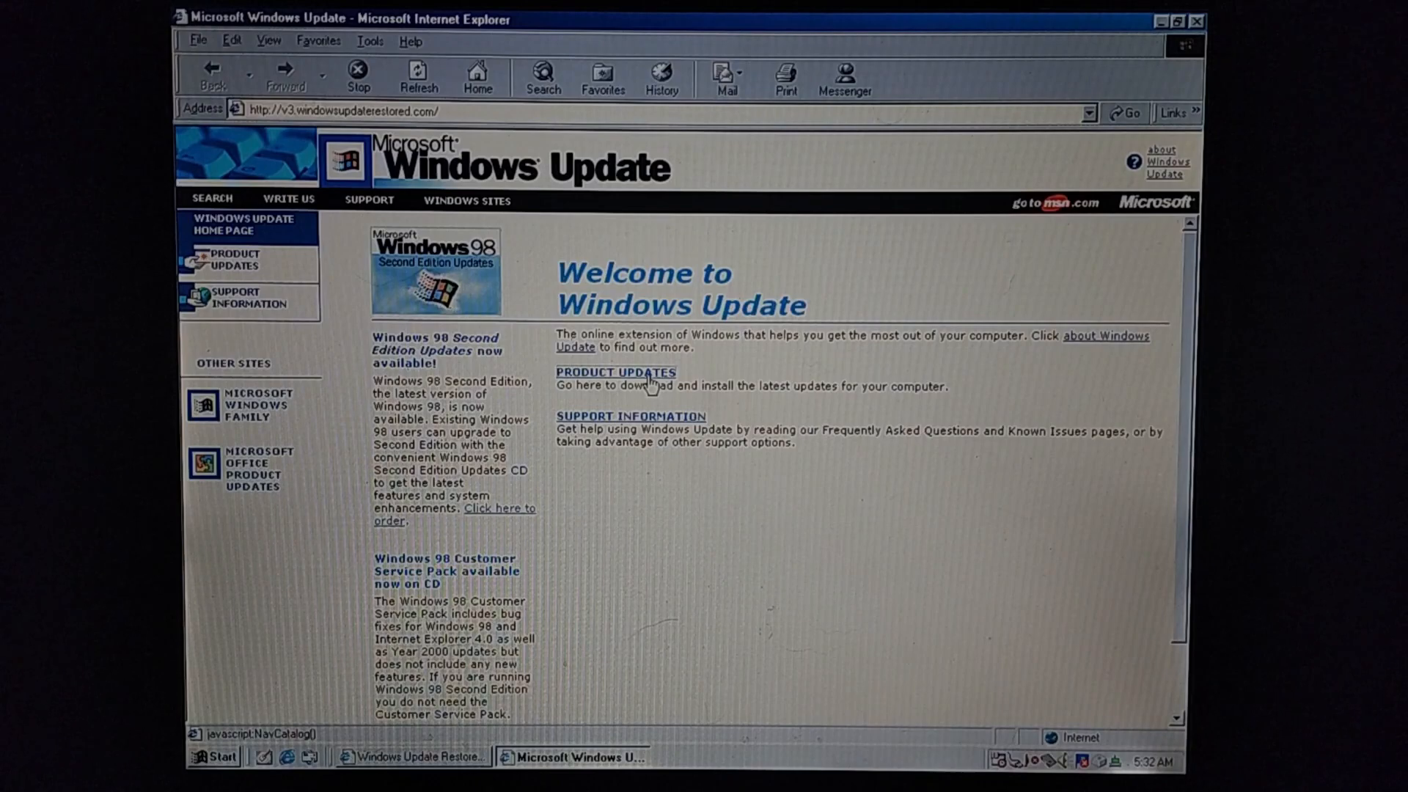
{"action": "left_click", "coordinate": [616, 372]}
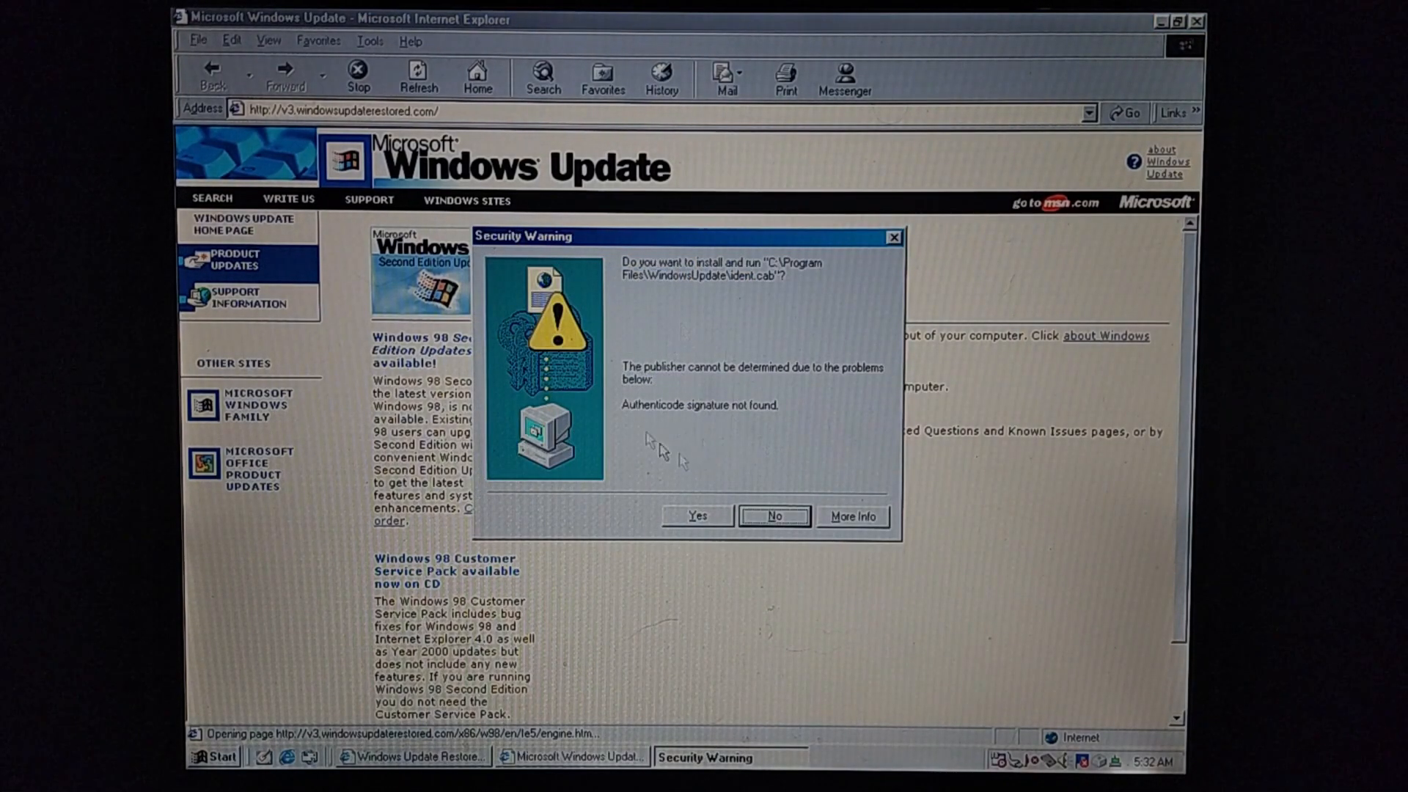
{"action": "mouse_move", "coordinate": [732, 449]}
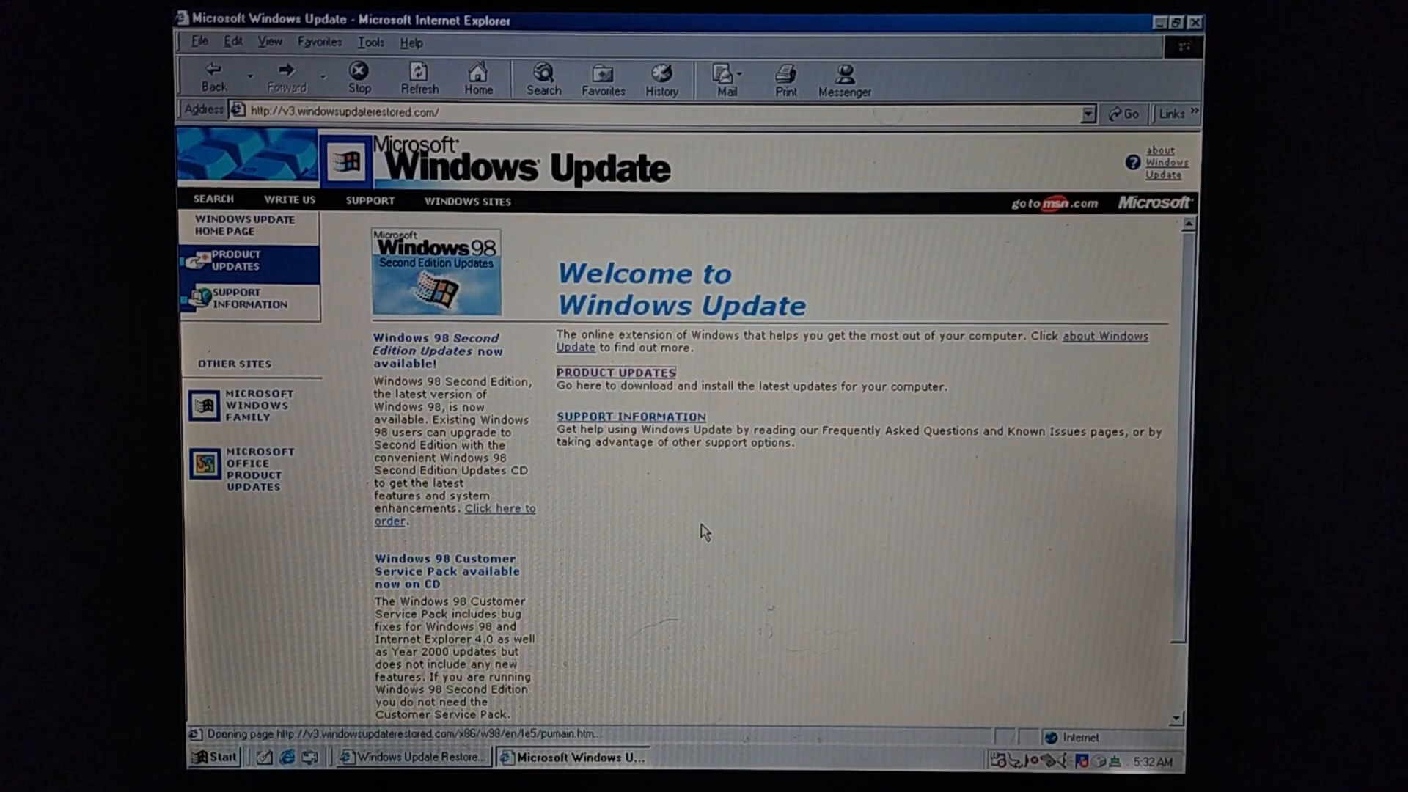
Accept the ident.cab warning, loading Select Software with the 1936 KB Critical Updates Package
{"action": "left_click", "coordinate": [236, 260]}
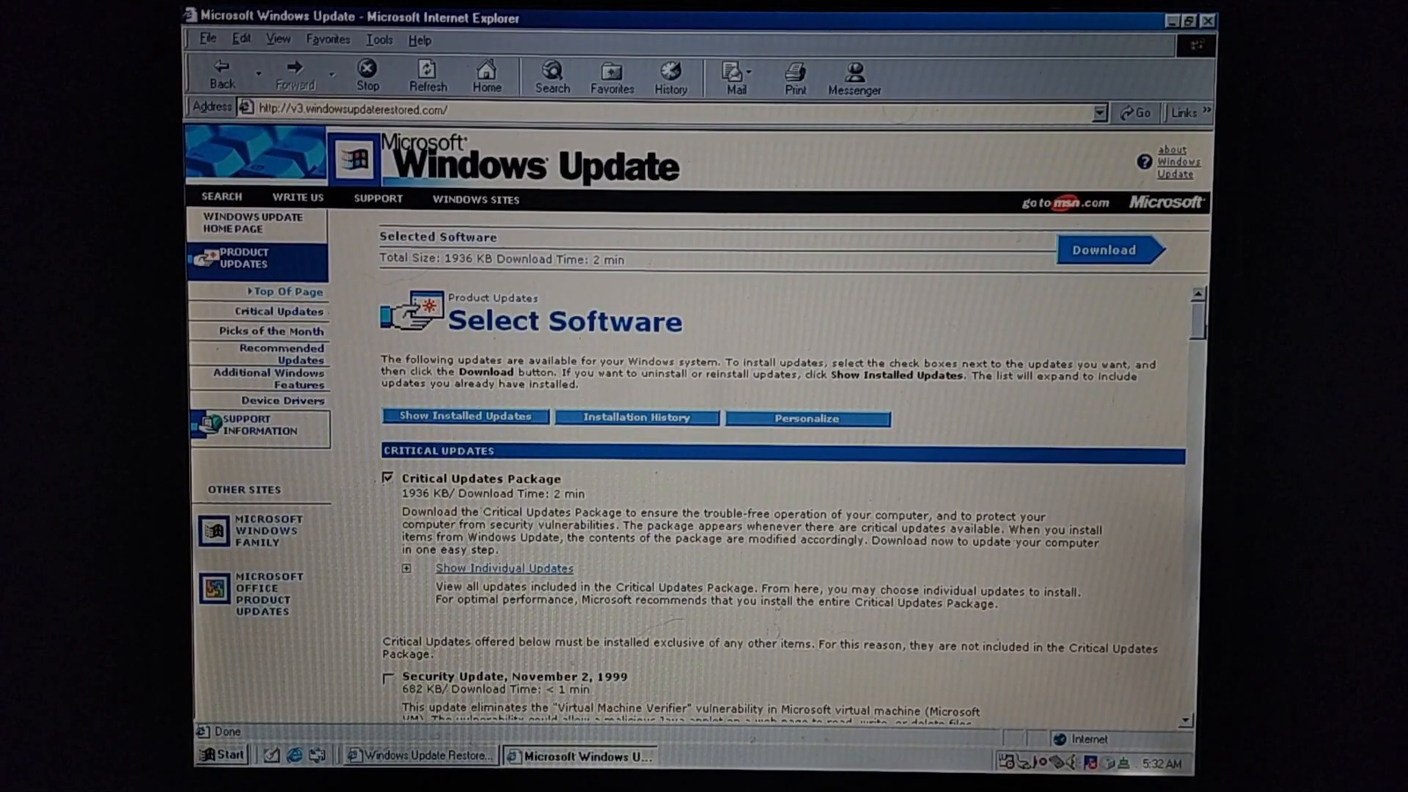
Scroll through the full Windows Update Select Software catalog
{"action": "scroll", "scroll_direction": "down", "scroll_amount": 3}
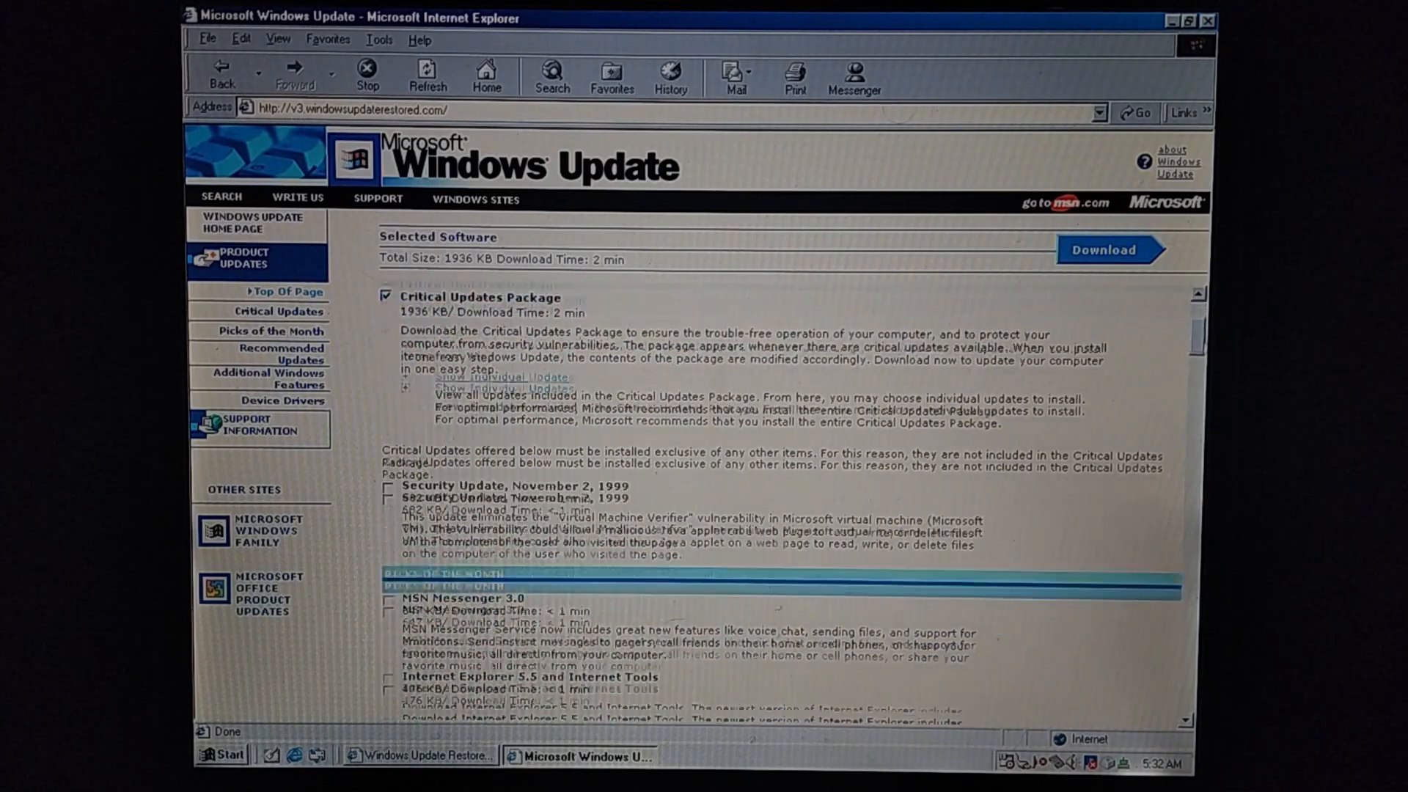
{"action": "scroll", "scroll_direction": "down", "scroll_amount": 3}
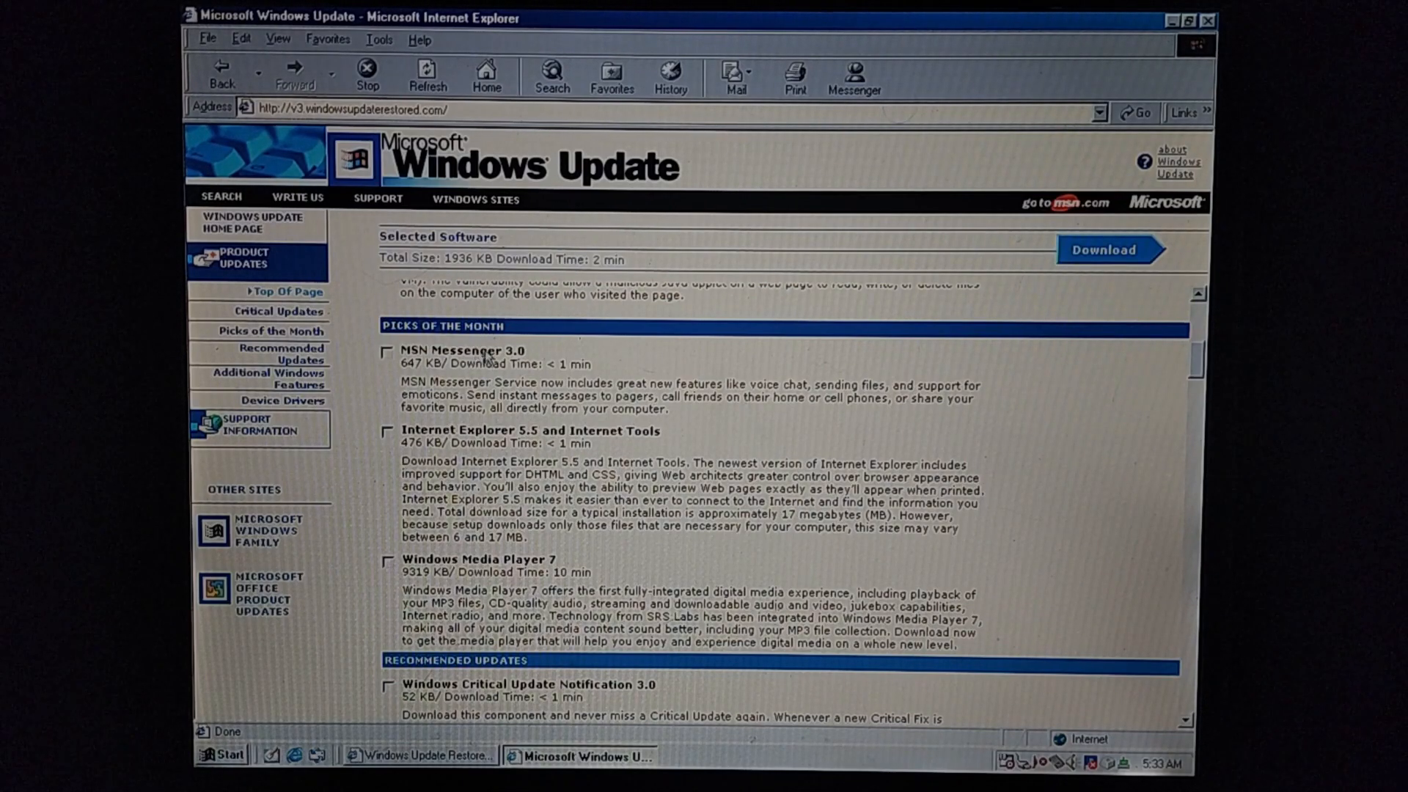
{"action": "mouse_move", "coordinate": [532, 429]}
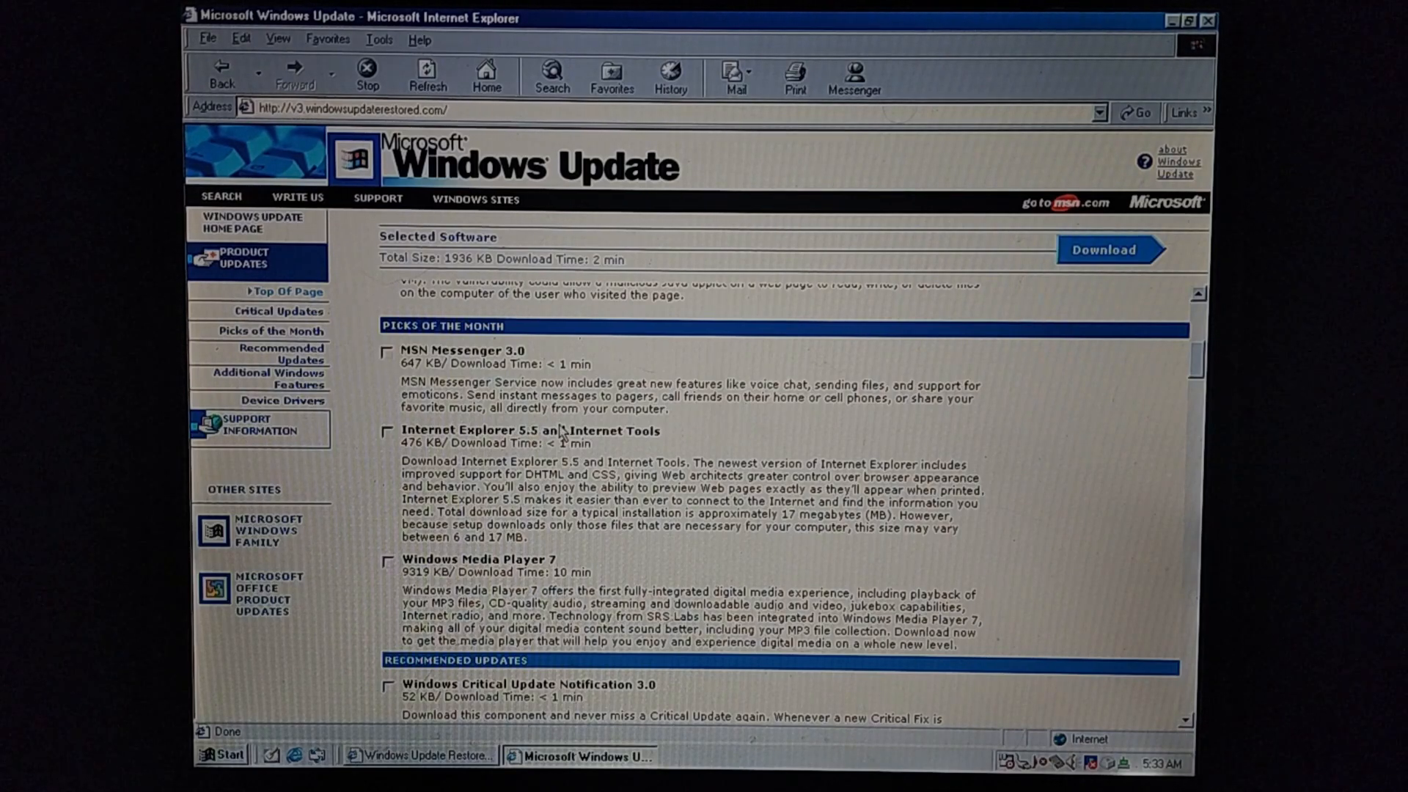
{"action": "mouse_move", "coordinate": [1200, 377]}
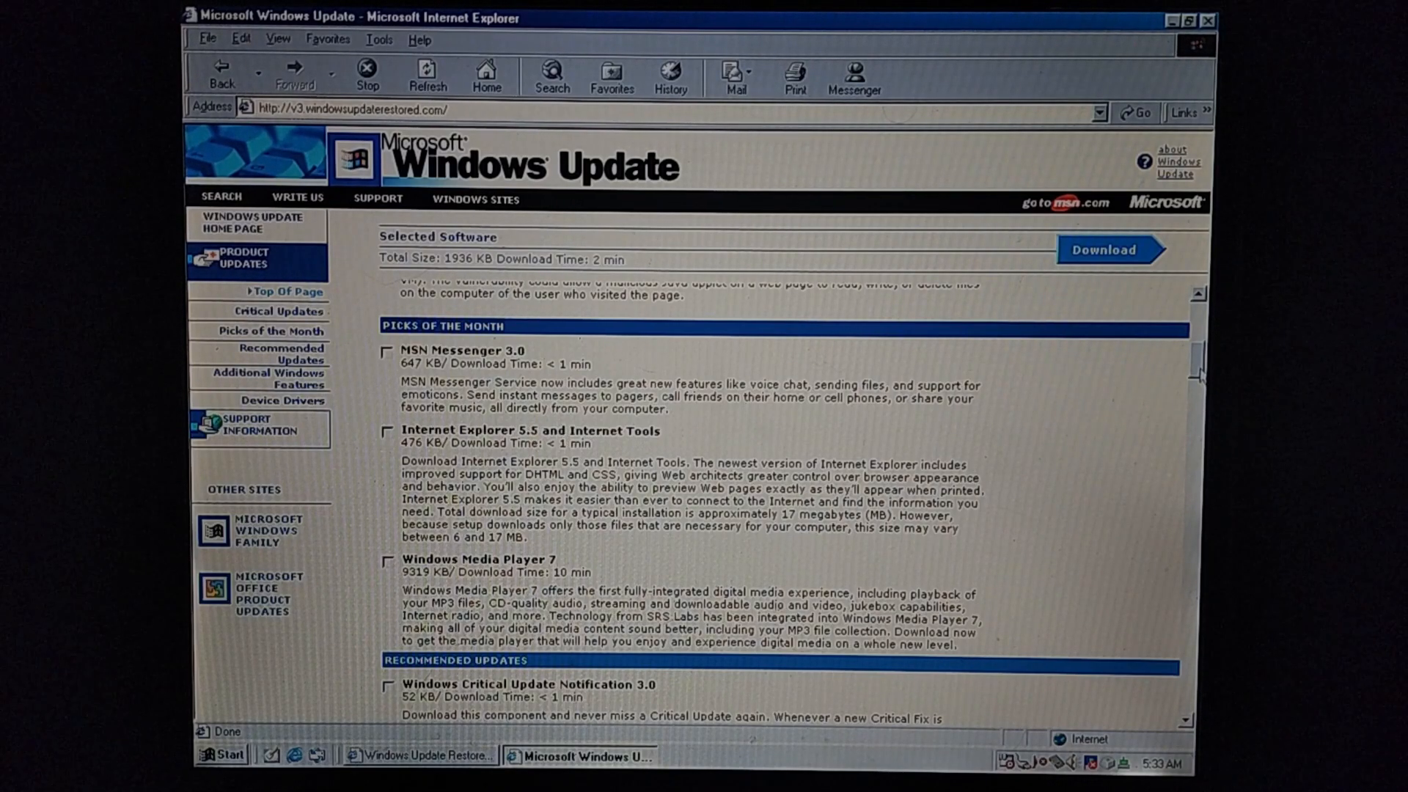
{"action": "scroll", "scroll_direction": "down", "scroll_amount": 3}
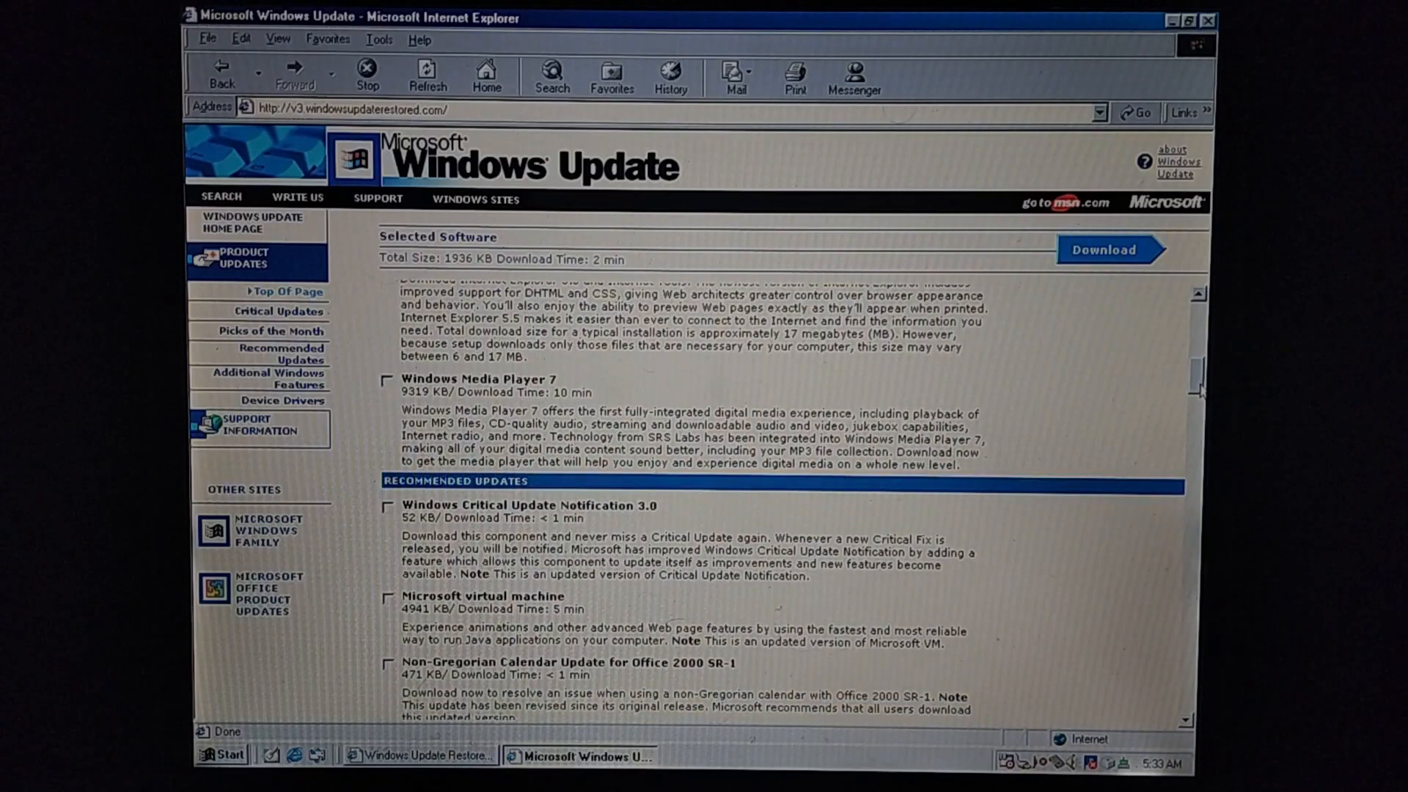
{"action": "scroll", "scroll_direction": "down", "scroll_amount": 3}
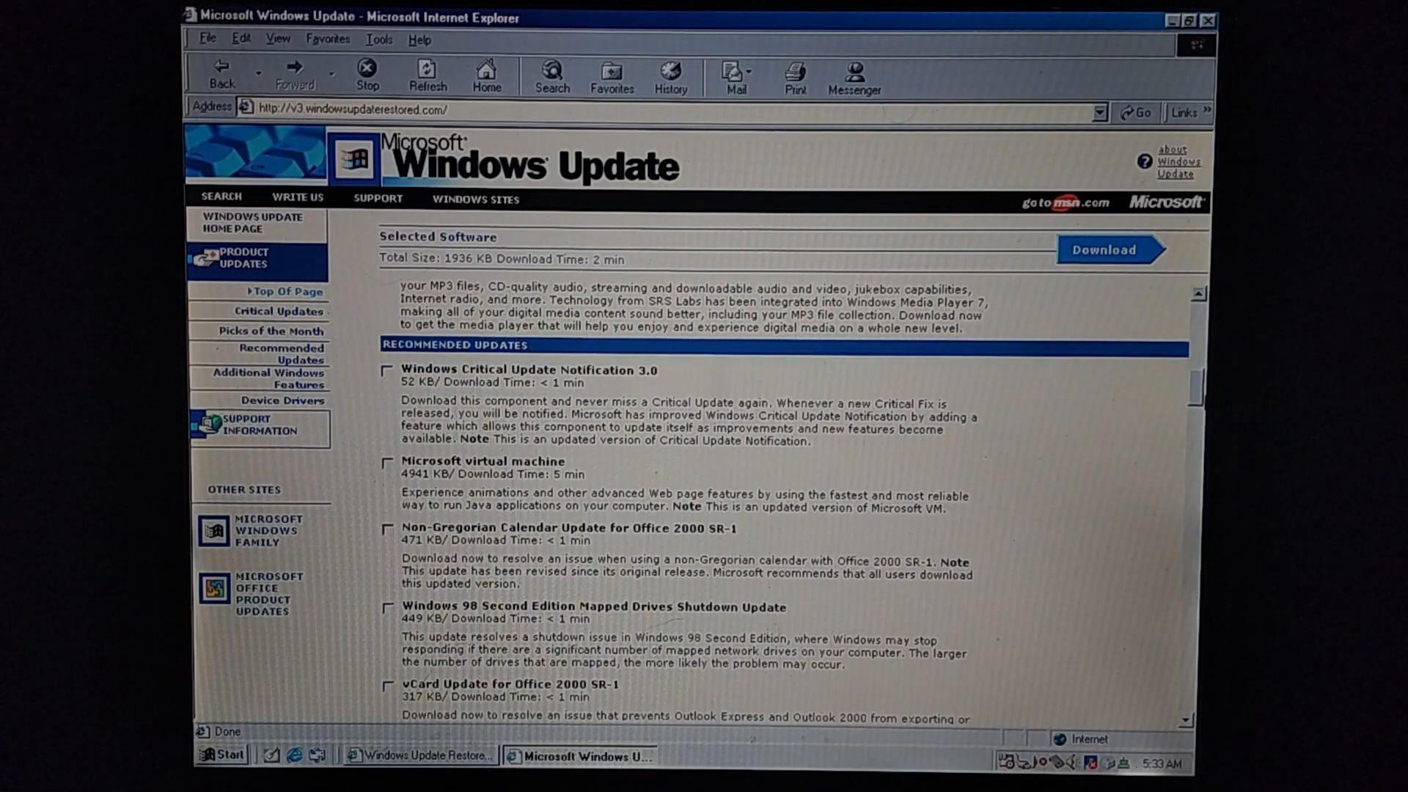
{"action": "scroll", "scroll_direction": "down", "scroll_amount": 3}
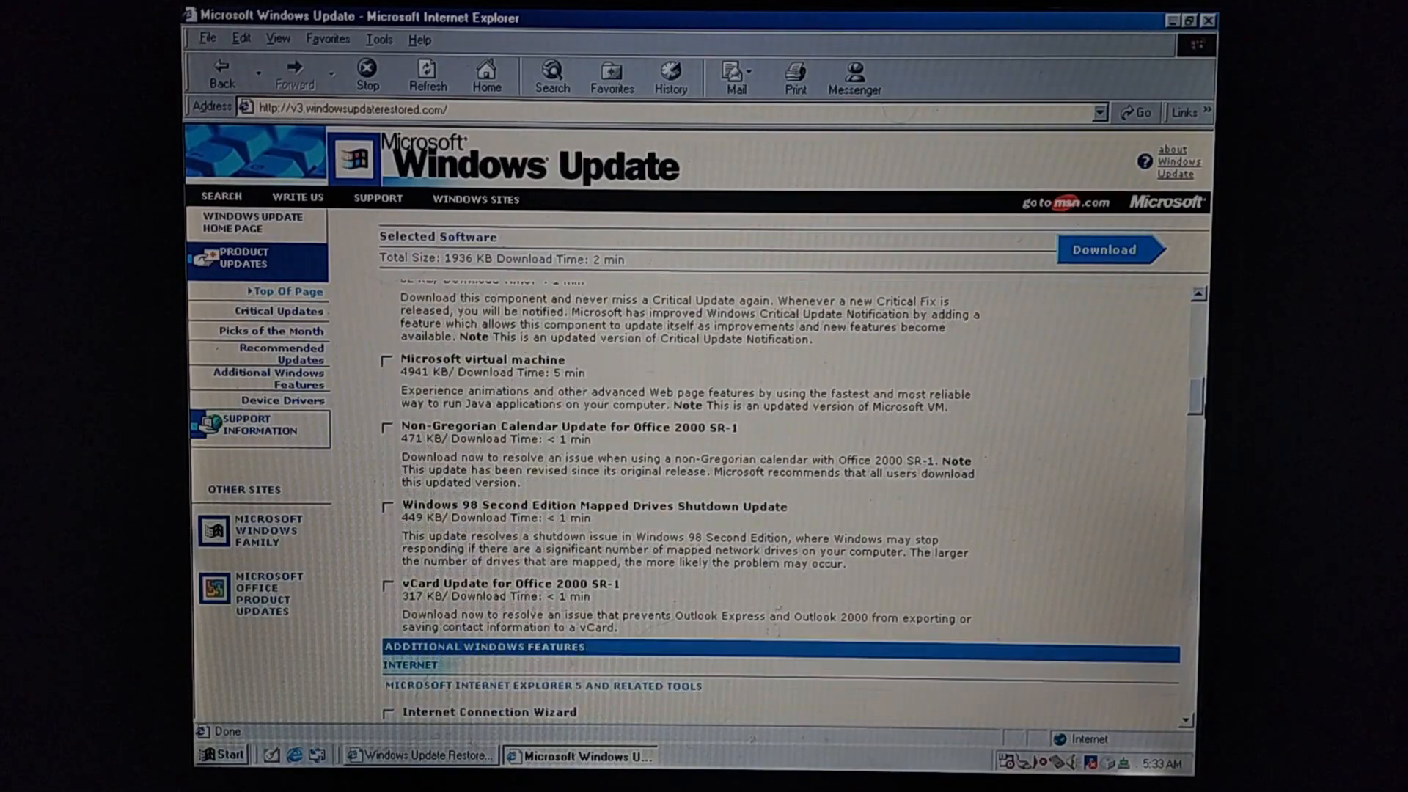
{"action": "scroll", "scroll_direction": "down", "scroll_amount": 3}
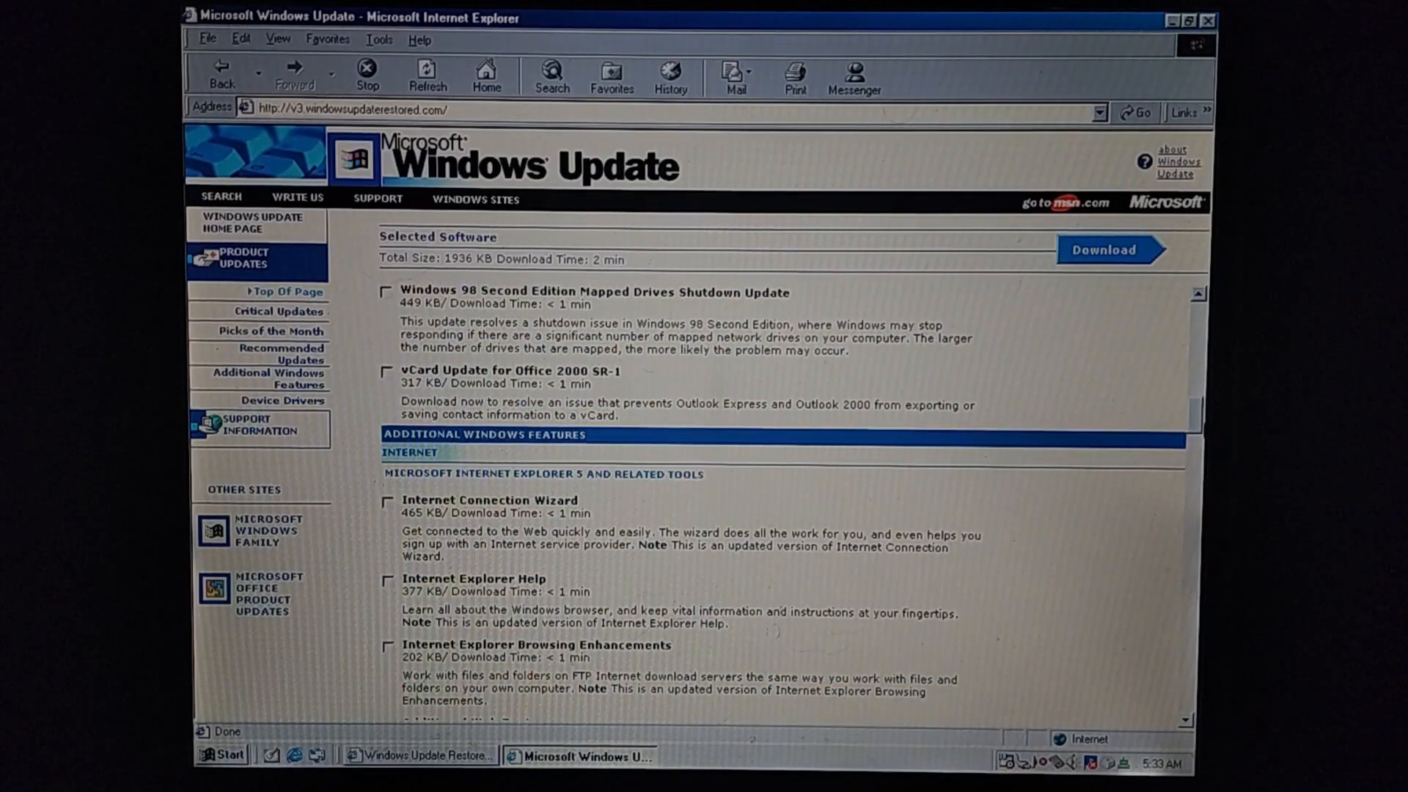
{"action": "scroll", "scroll_direction": "down", "scroll_amount": 3}
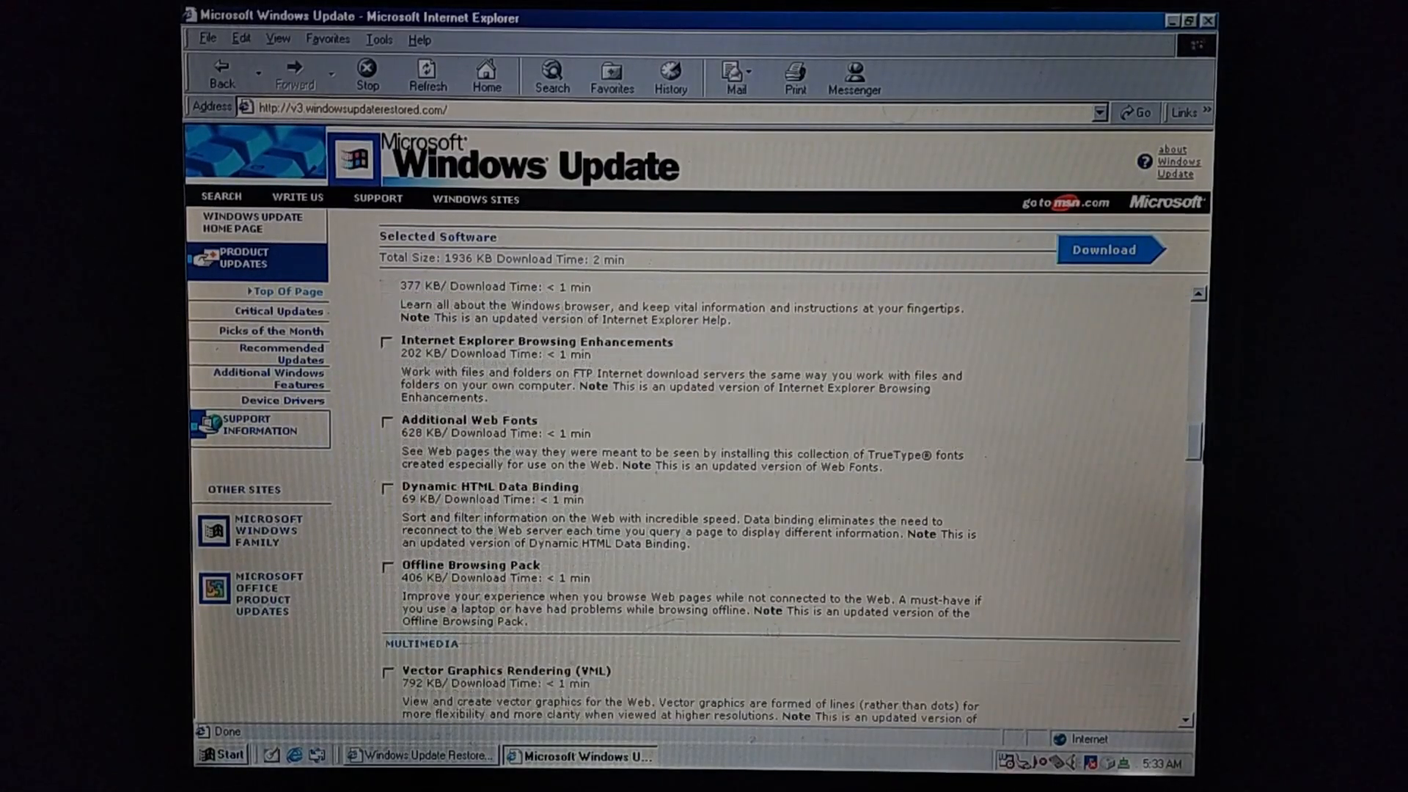
{"action": "scroll", "scroll_direction": "down", "scroll_amount": 3}
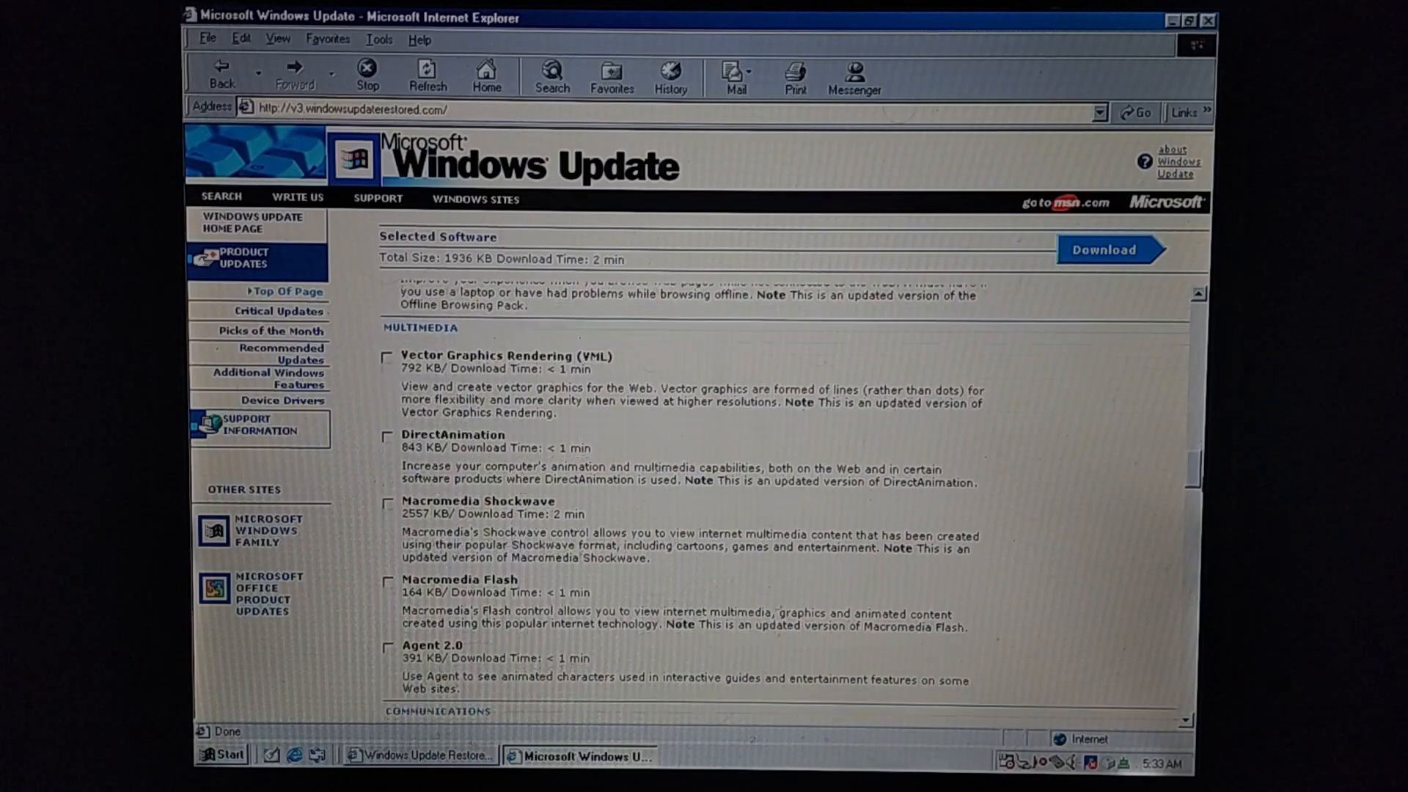
{"action": "scroll", "scroll_direction": "up", "scroll_amount": 3}
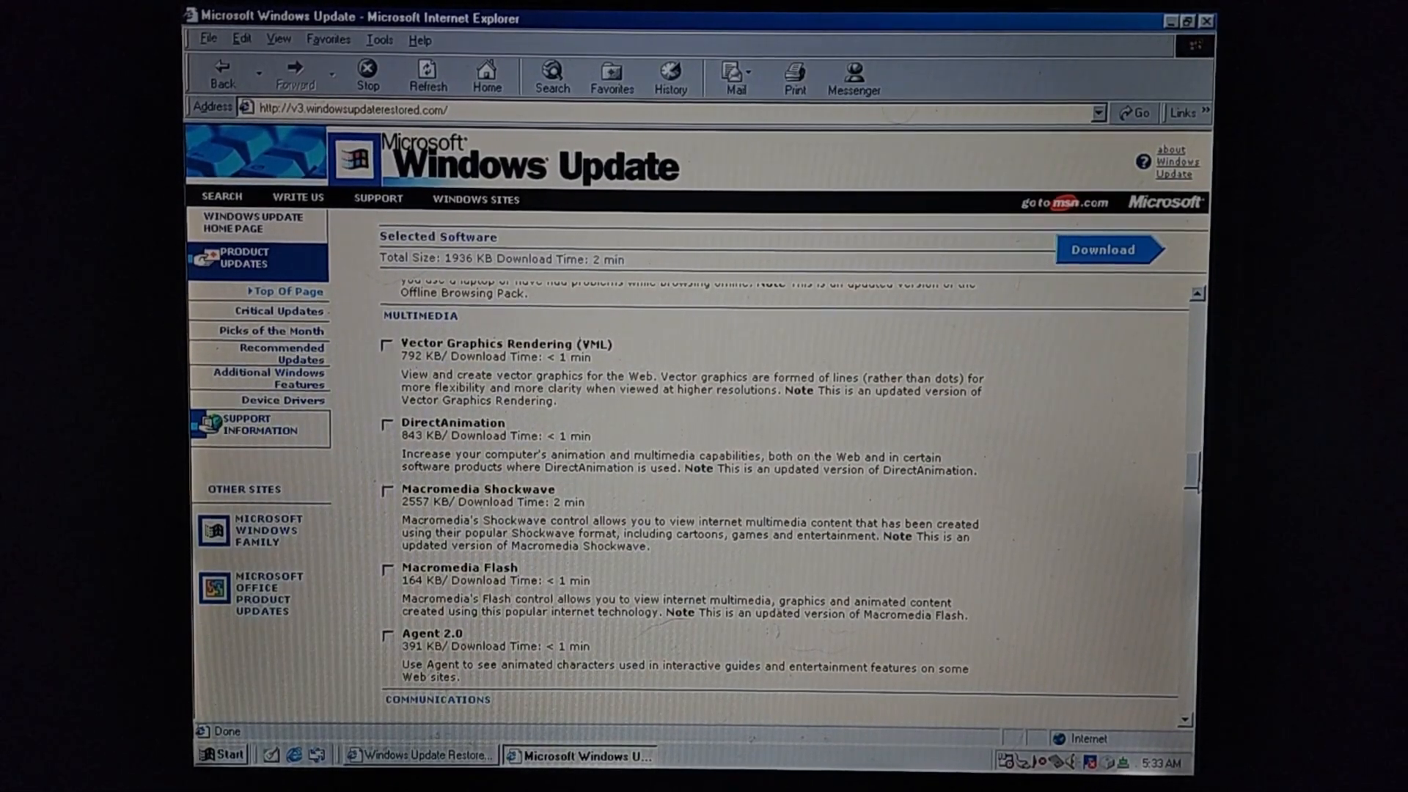
{"action": "scroll", "scroll_direction": "down", "scroll_amount": 3}
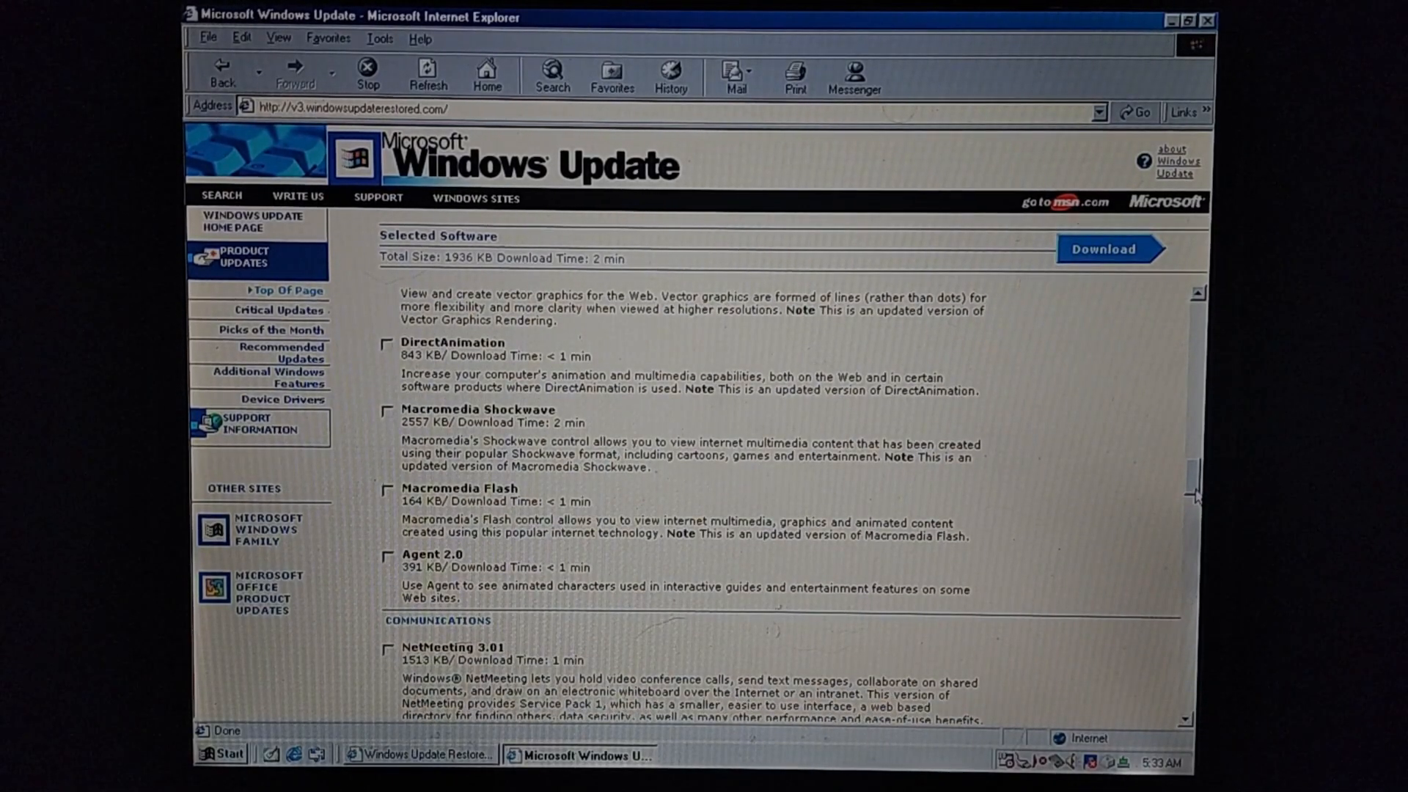
{"action": "scroll", "scroll_direction": "down", "scroll_amount": 3}
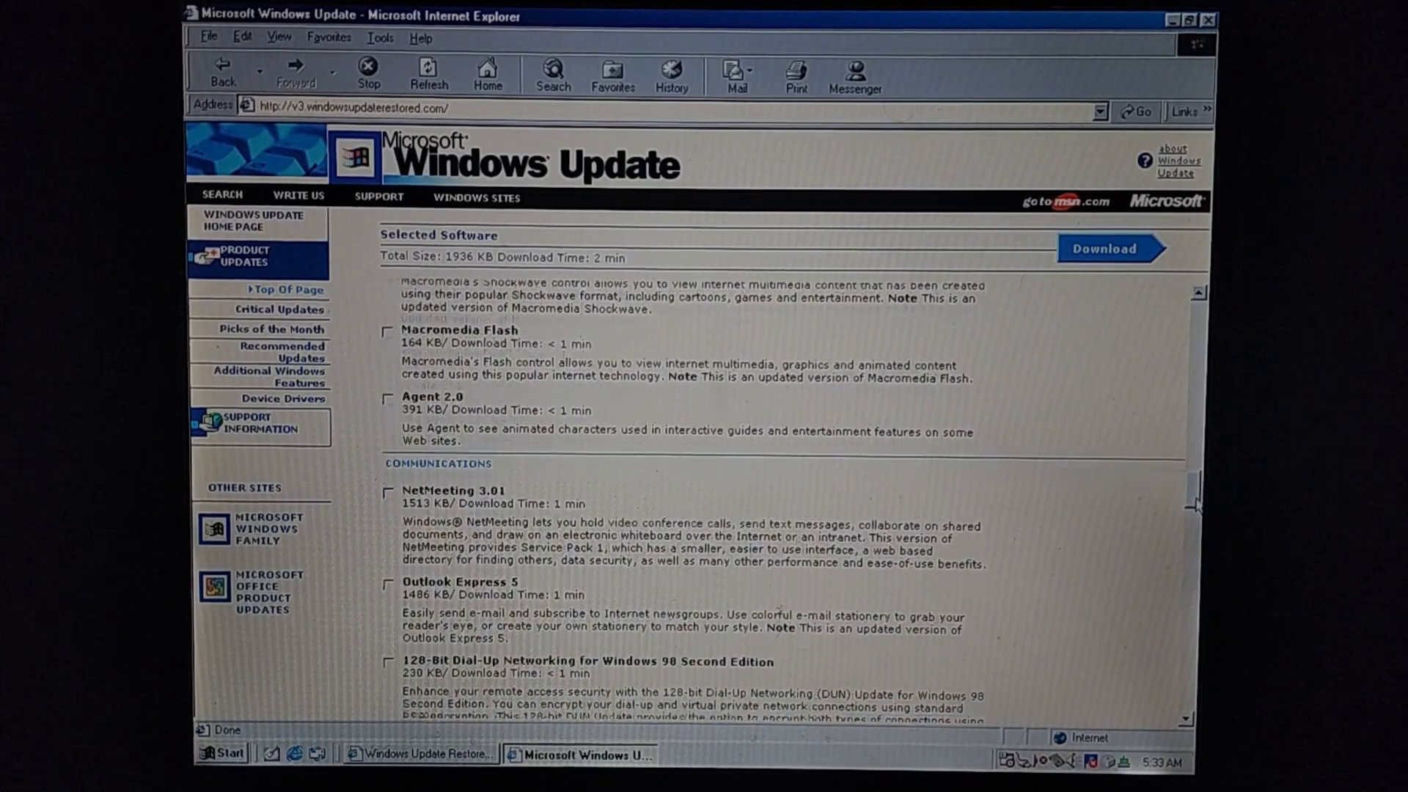
{"action": "scroll", "scroll_direction": "down", "scroll_amount": 3}
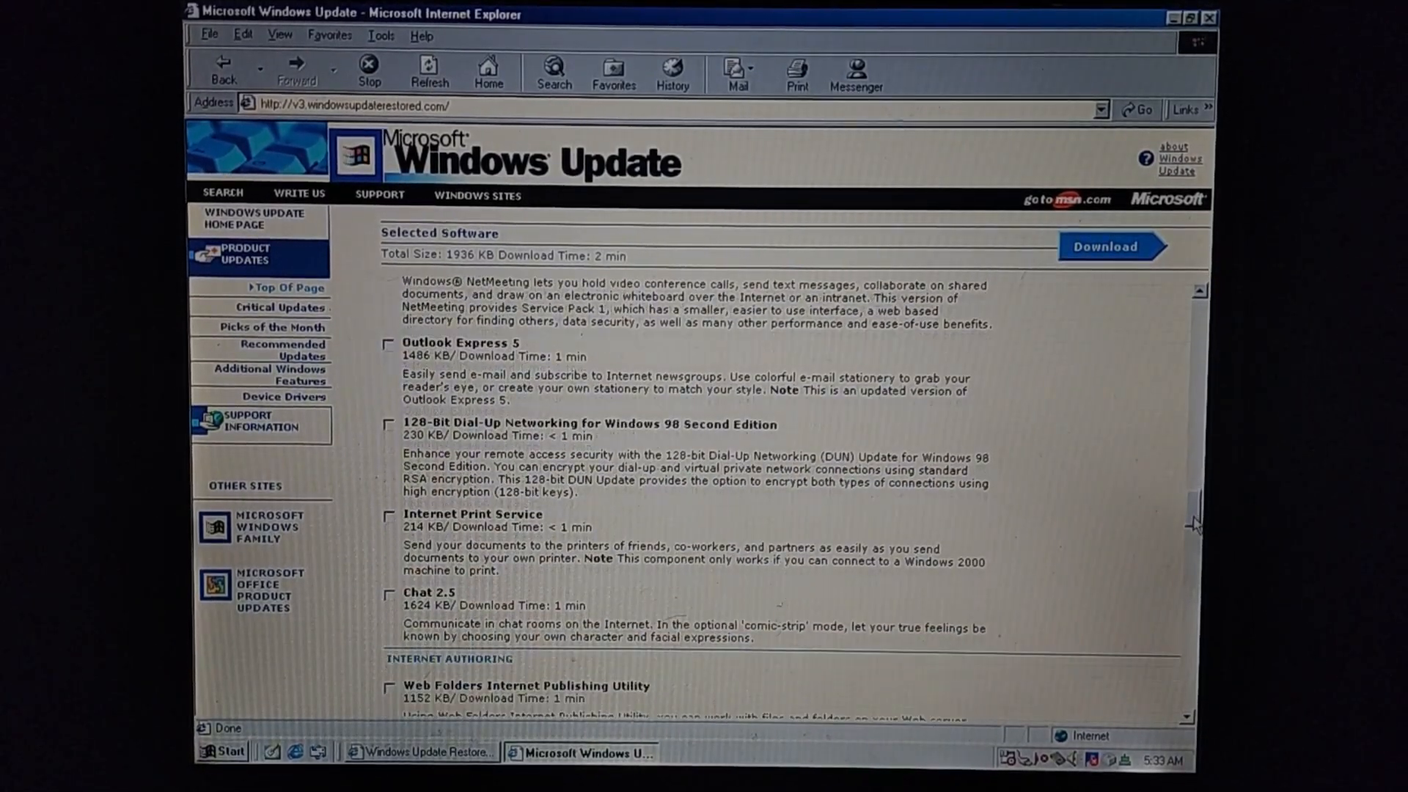
{"action": "scroll", "scroll_direction": "down", "scroll_amount": 3}
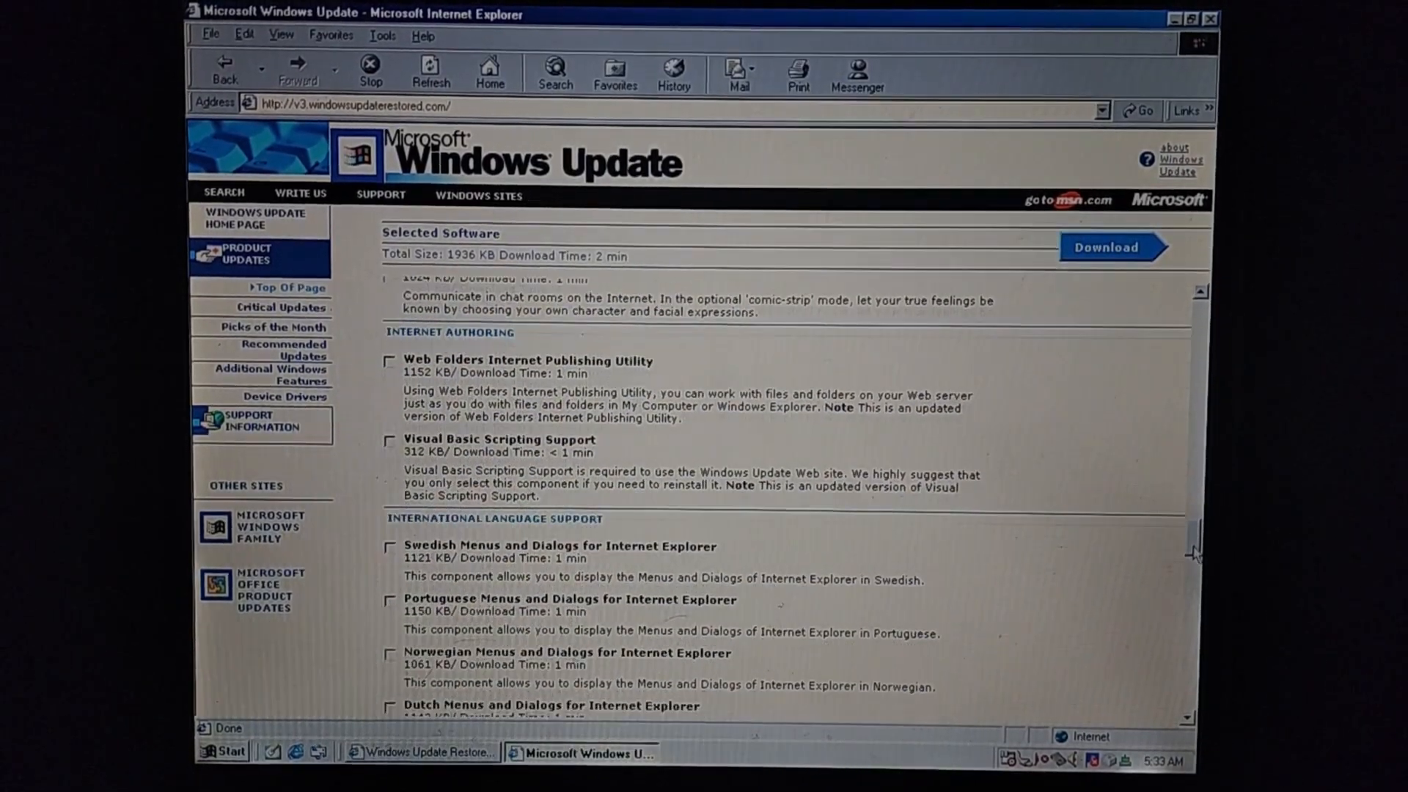
{"action": "scroll", "scroll_direction": "down", "scroll_amount": 3}
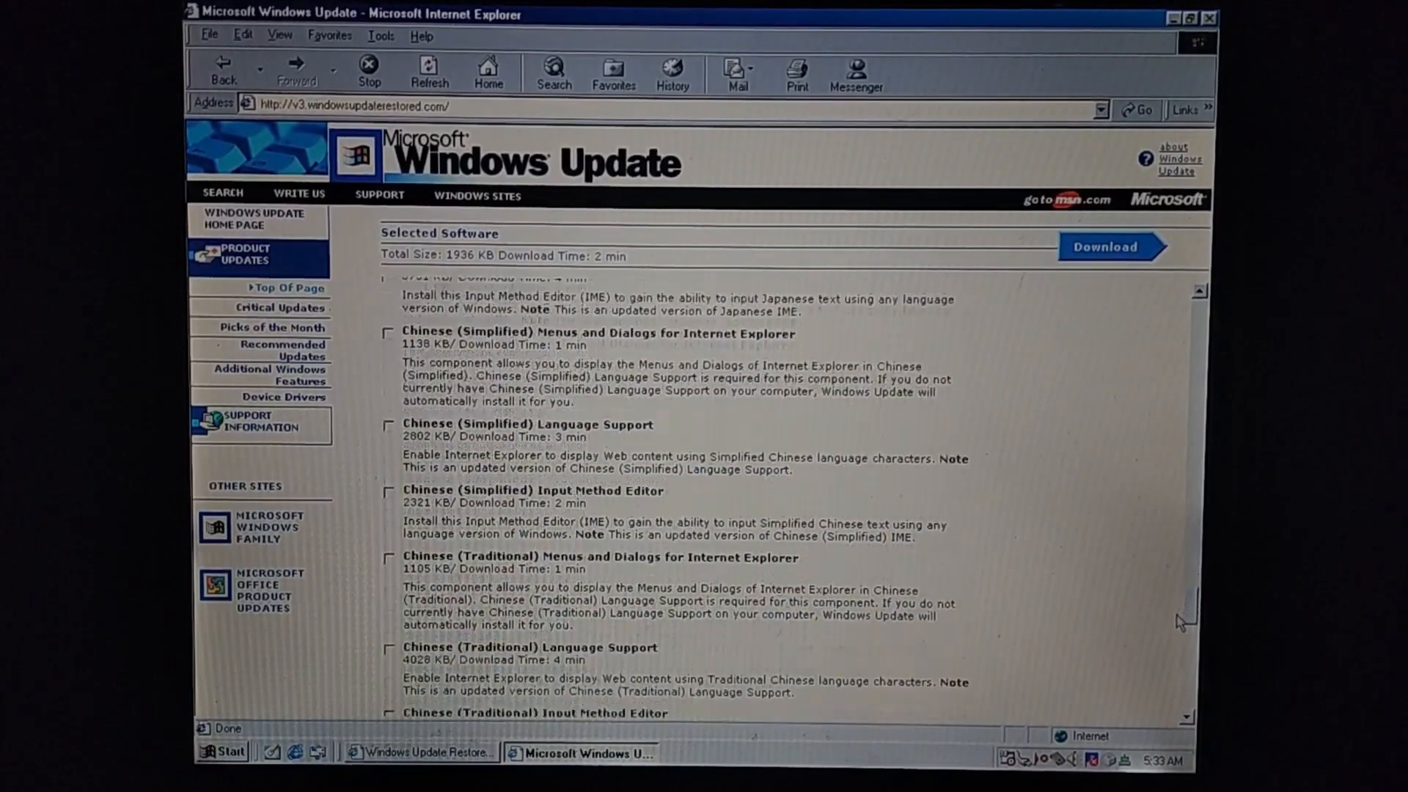
{"action": "scroll", "scroll_direction": "down", "scroll_amount": 3}
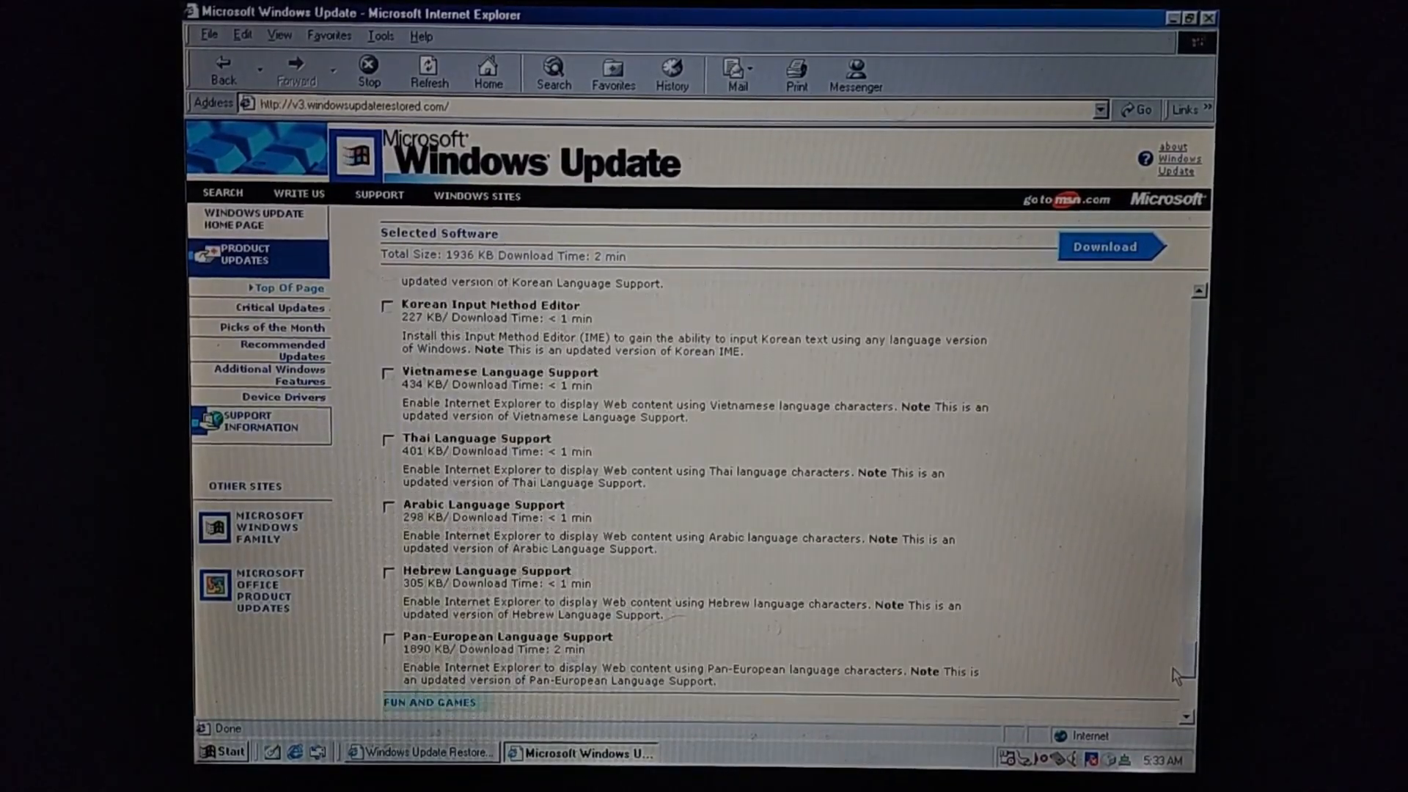
{"action": "scroll", "scroll_direction": "down", "scroll_amount": 3}
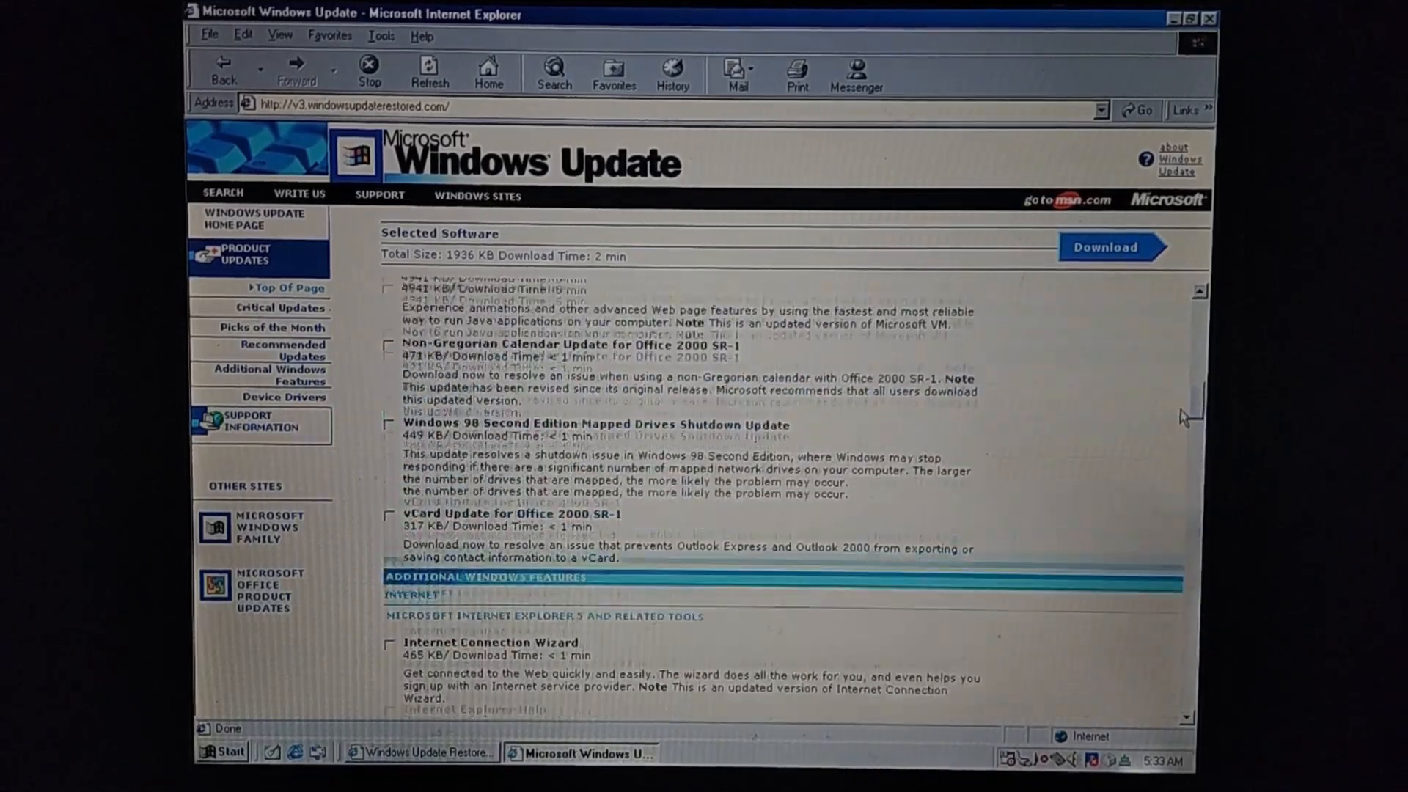
{"action": "scroll", "scroll_direction": "up", "scroll_amount": 3}
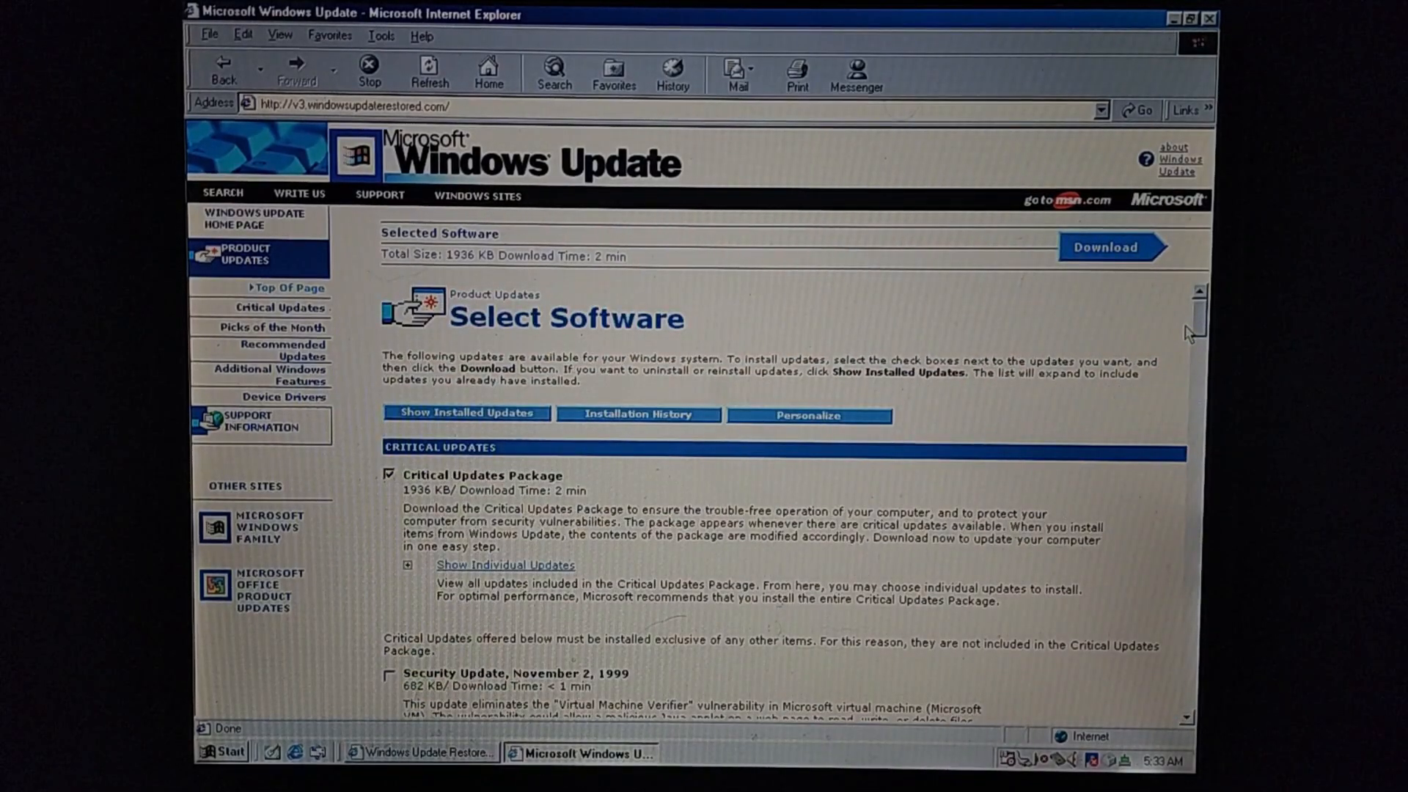
{"action": "scroll", "scroll_direction": "down", "scroll_amount": 3}
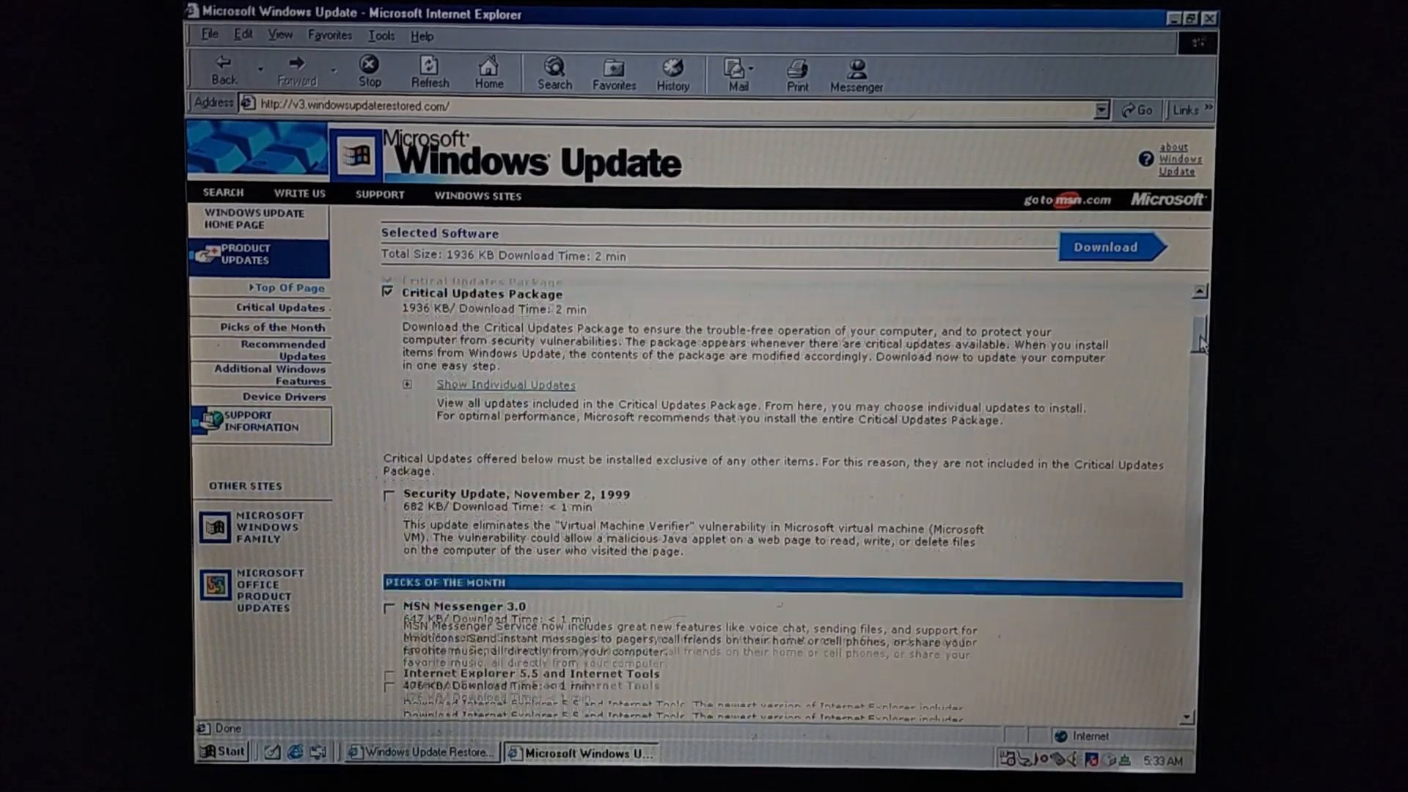
{"action": "scroll", "scroll_direction": "down", "scroll_amount": 3}
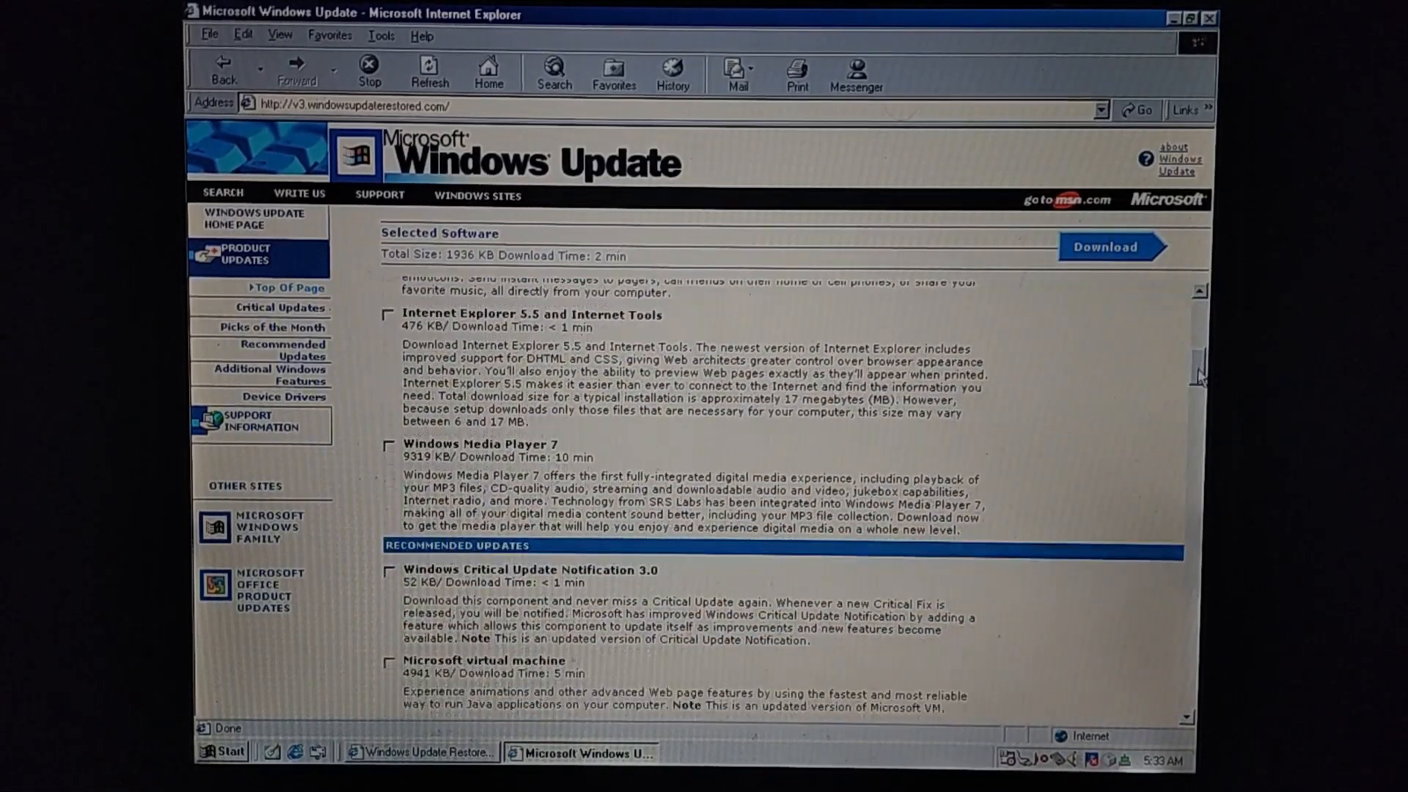
{"action": "scroll", "scroll_direction": "down", "scroll_amount": 3}
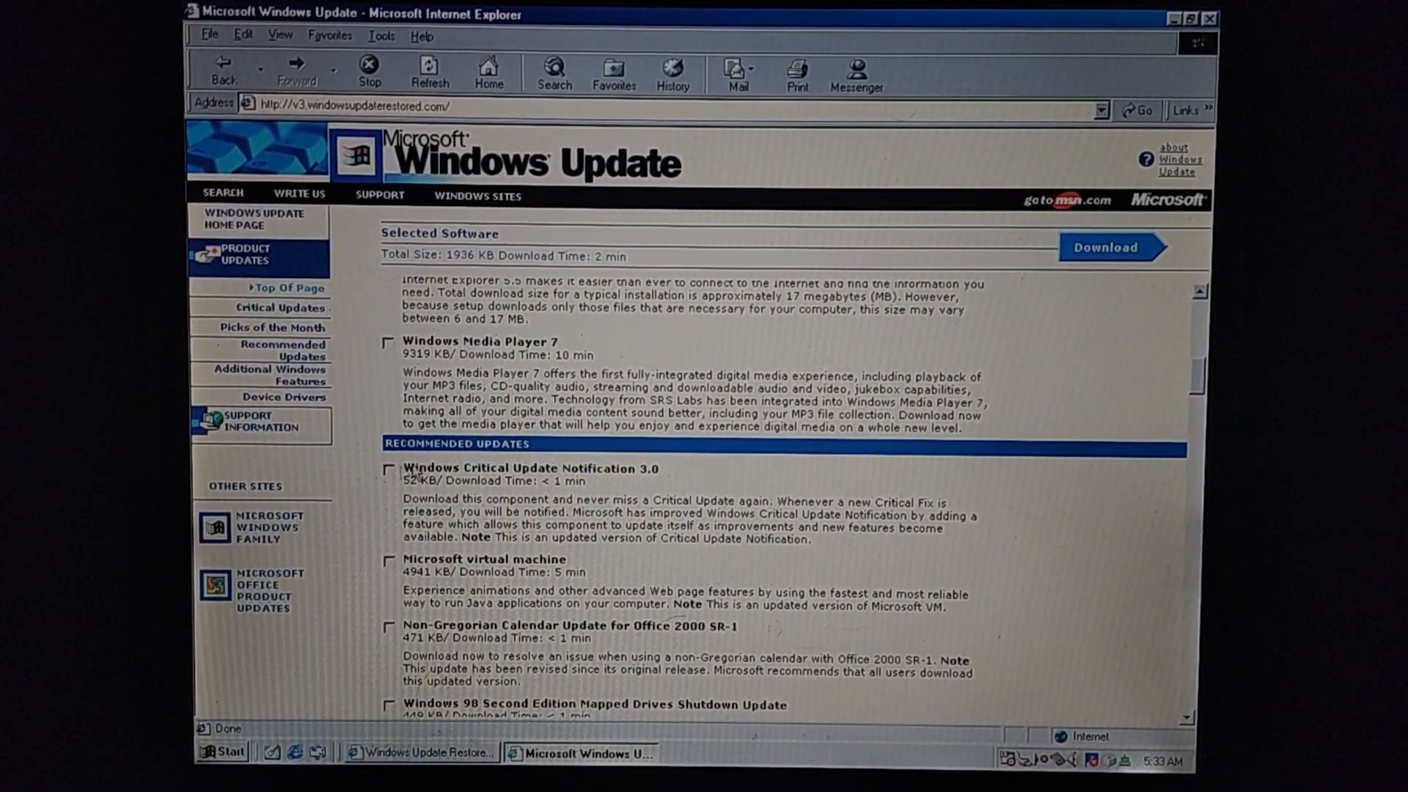
Tick Critical Update Notification 3.0 and Microsoft virtual machine, then untick the virtual machine
{"action": "left_click", "coordinate": [388, 560]}
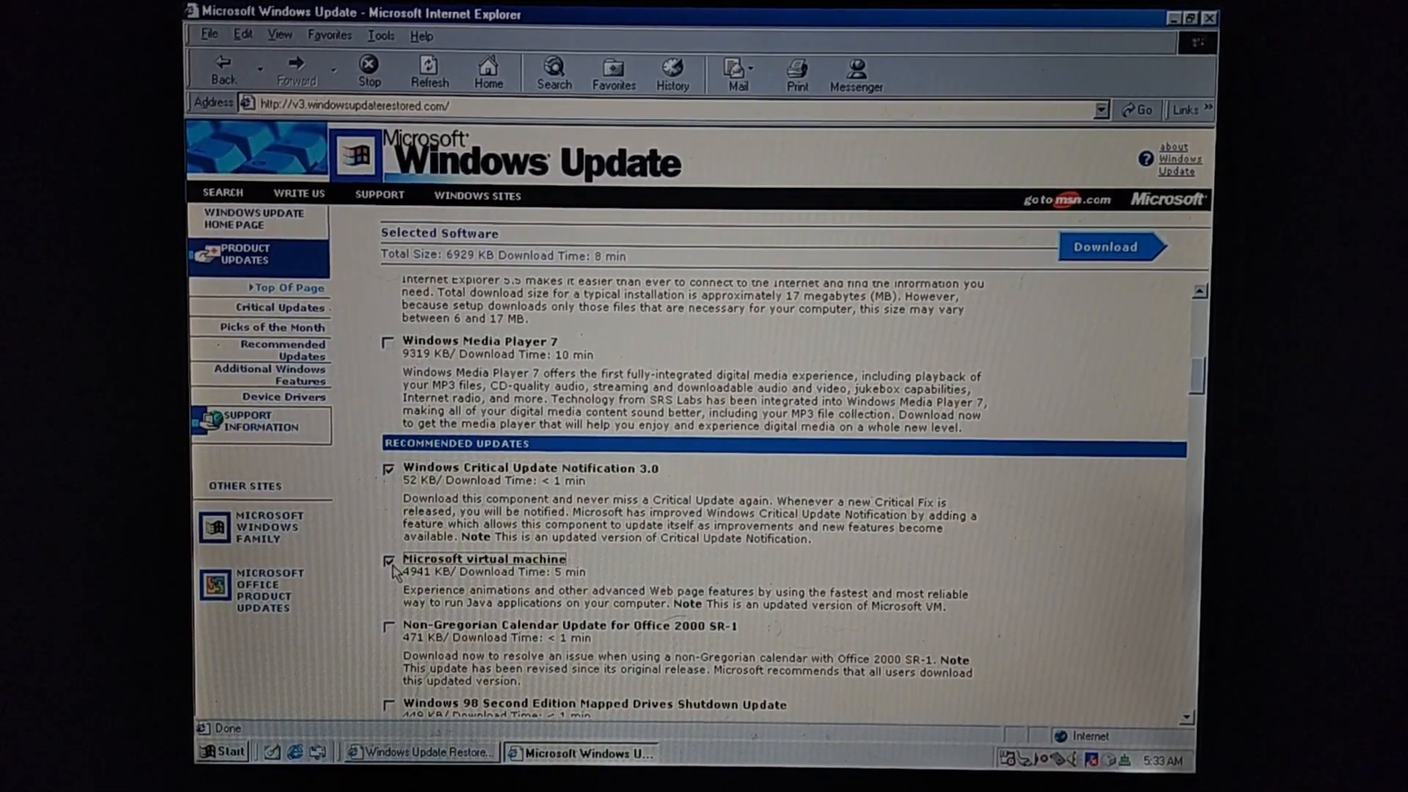
{"action": "left_click", "coordinate": [389, 627]}
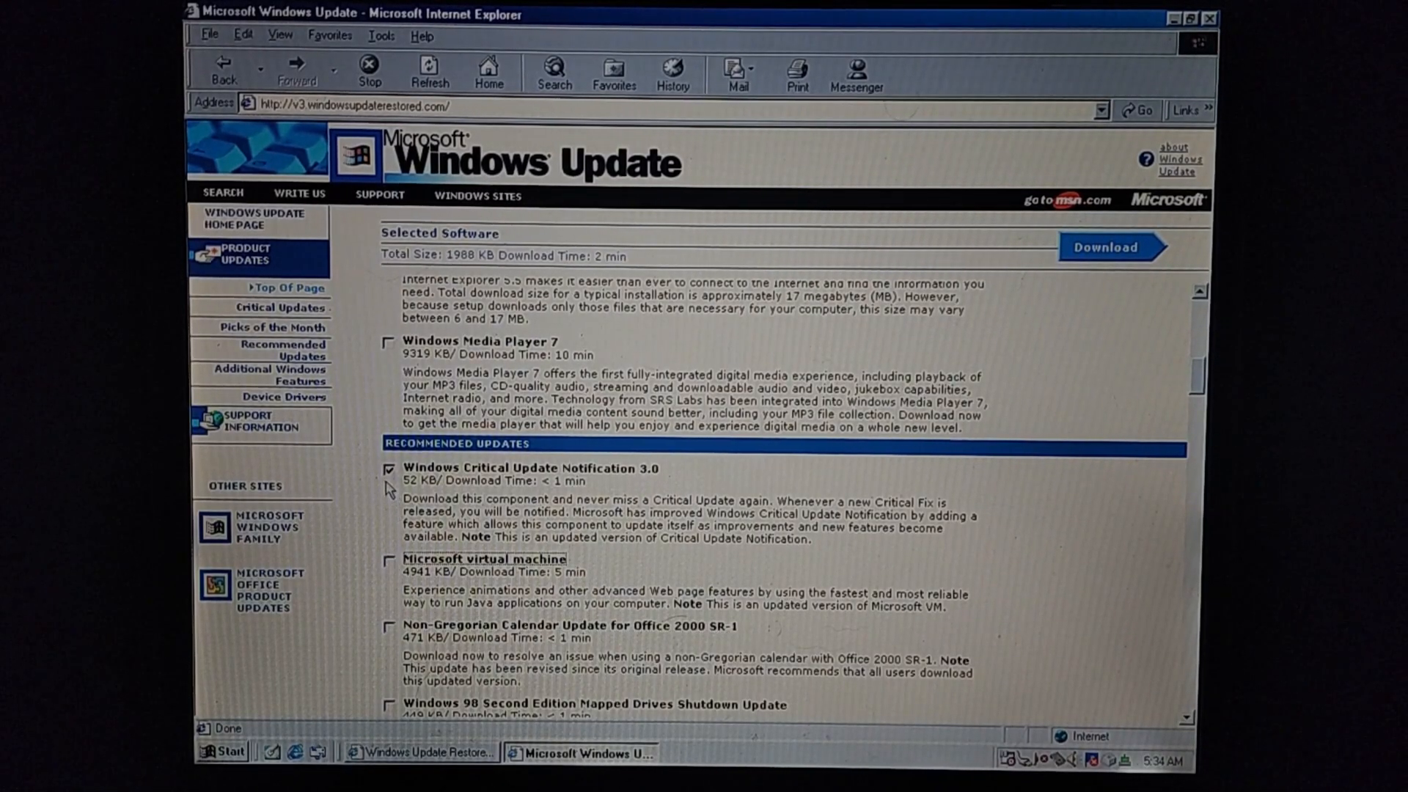
{"action": "left_click", "coordinate": [388, 468]}
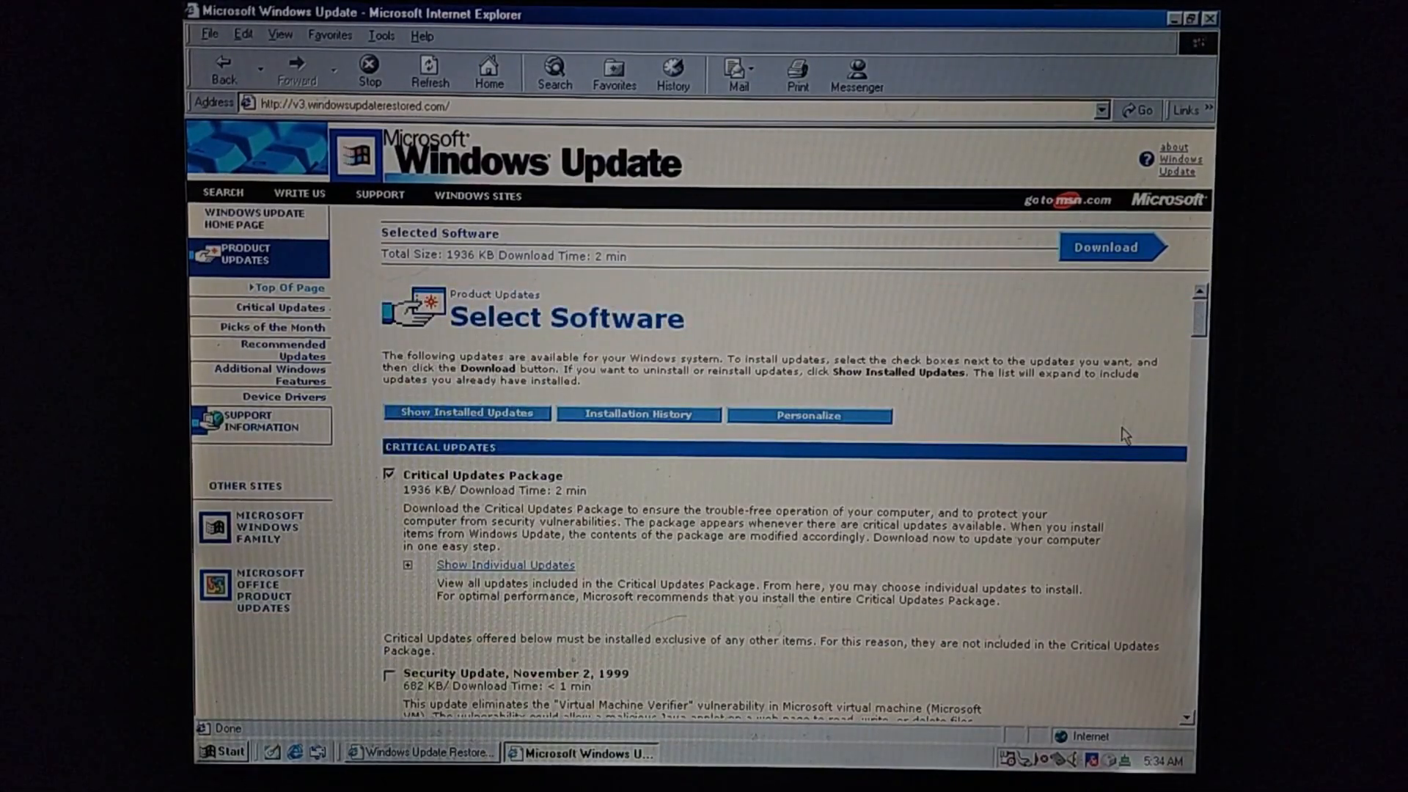
{"action": "mouse_move", "coordinate": [986, 309]}
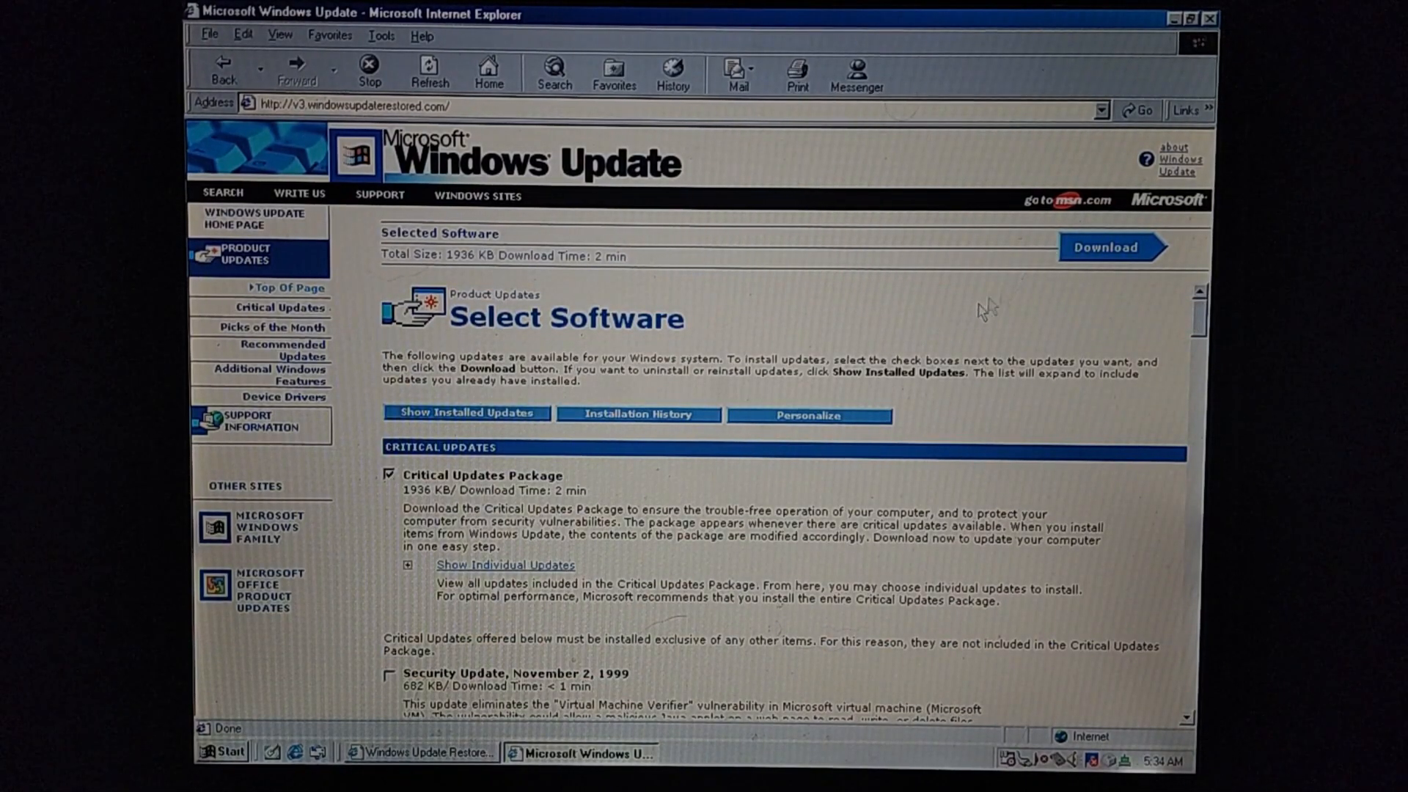
{"action": "mouse_move", "coordinate": [628, 496]}
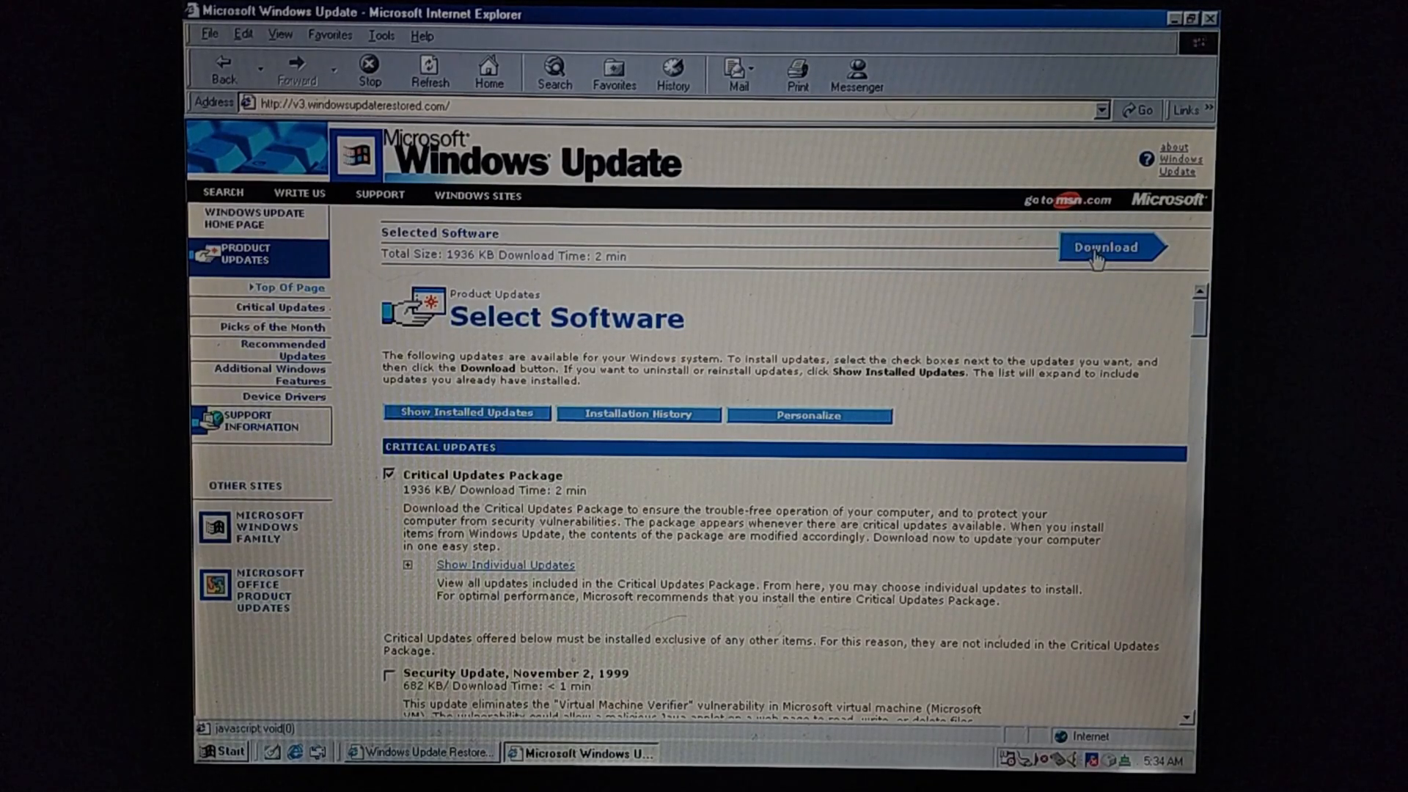
Download the selected Critical Updates Package, start installation and accept the license agreement
{"action": "left_click", "coordinate": [1111, 247]}
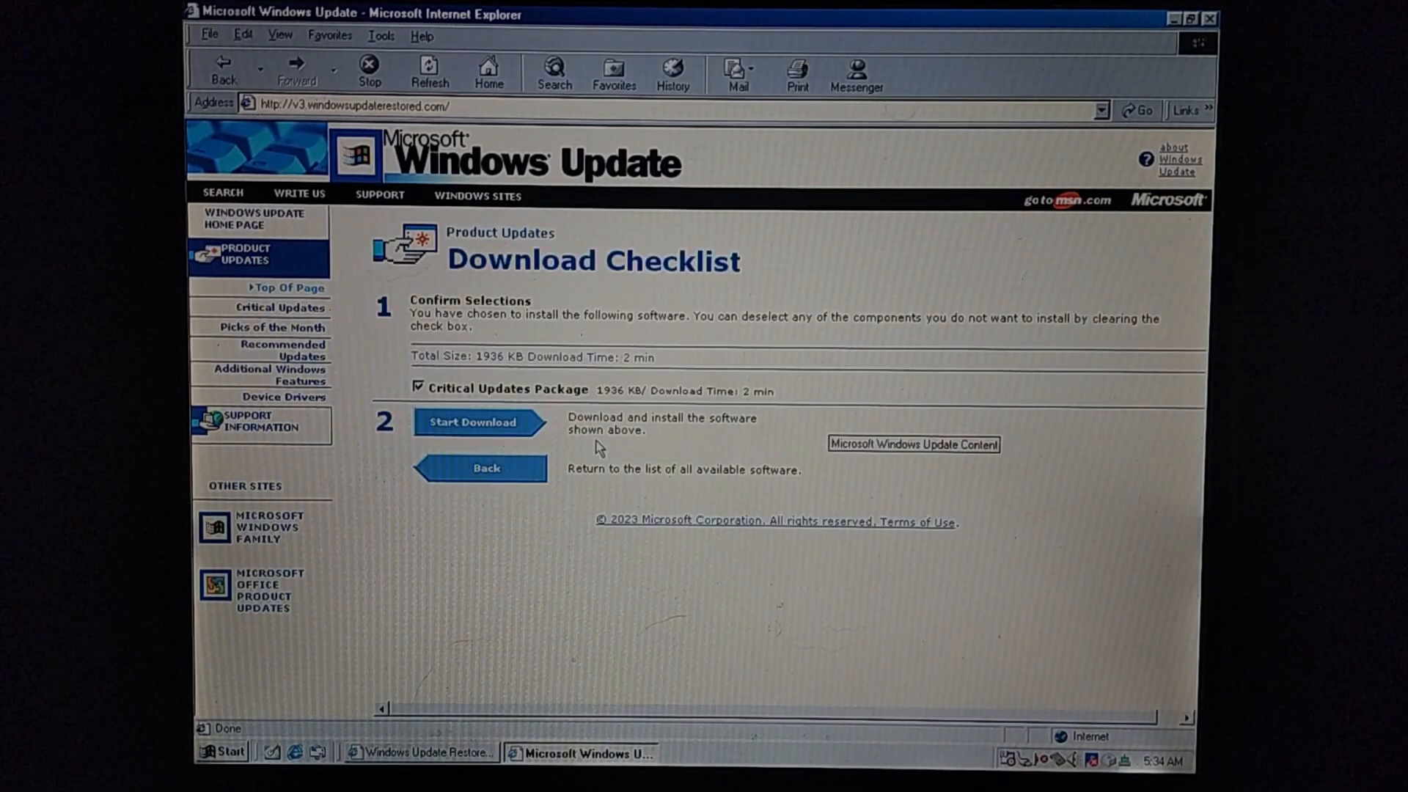
{"action": "mouse_move", "coordinate": [501, 436]}
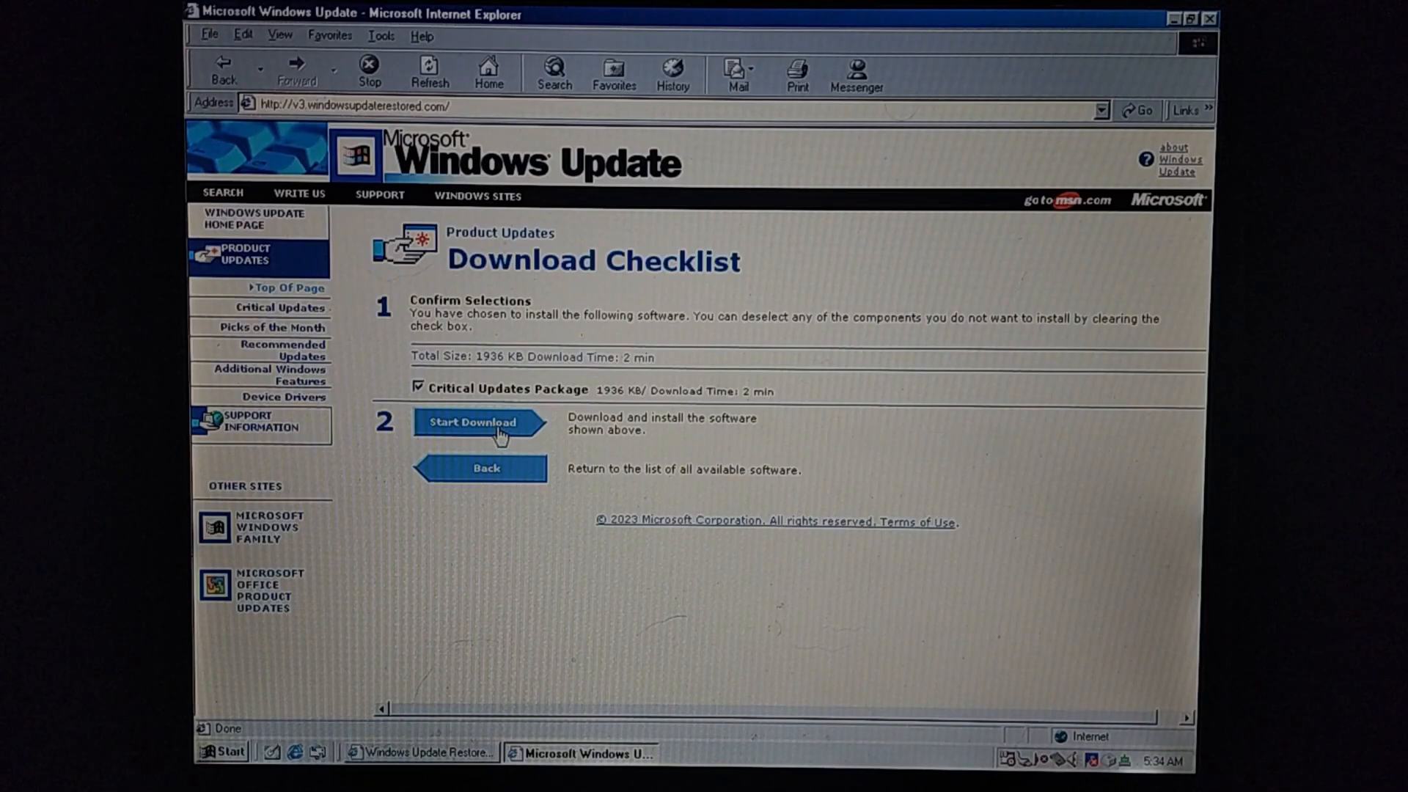
{"action": "left_click", "coordinate": [468, 423]}
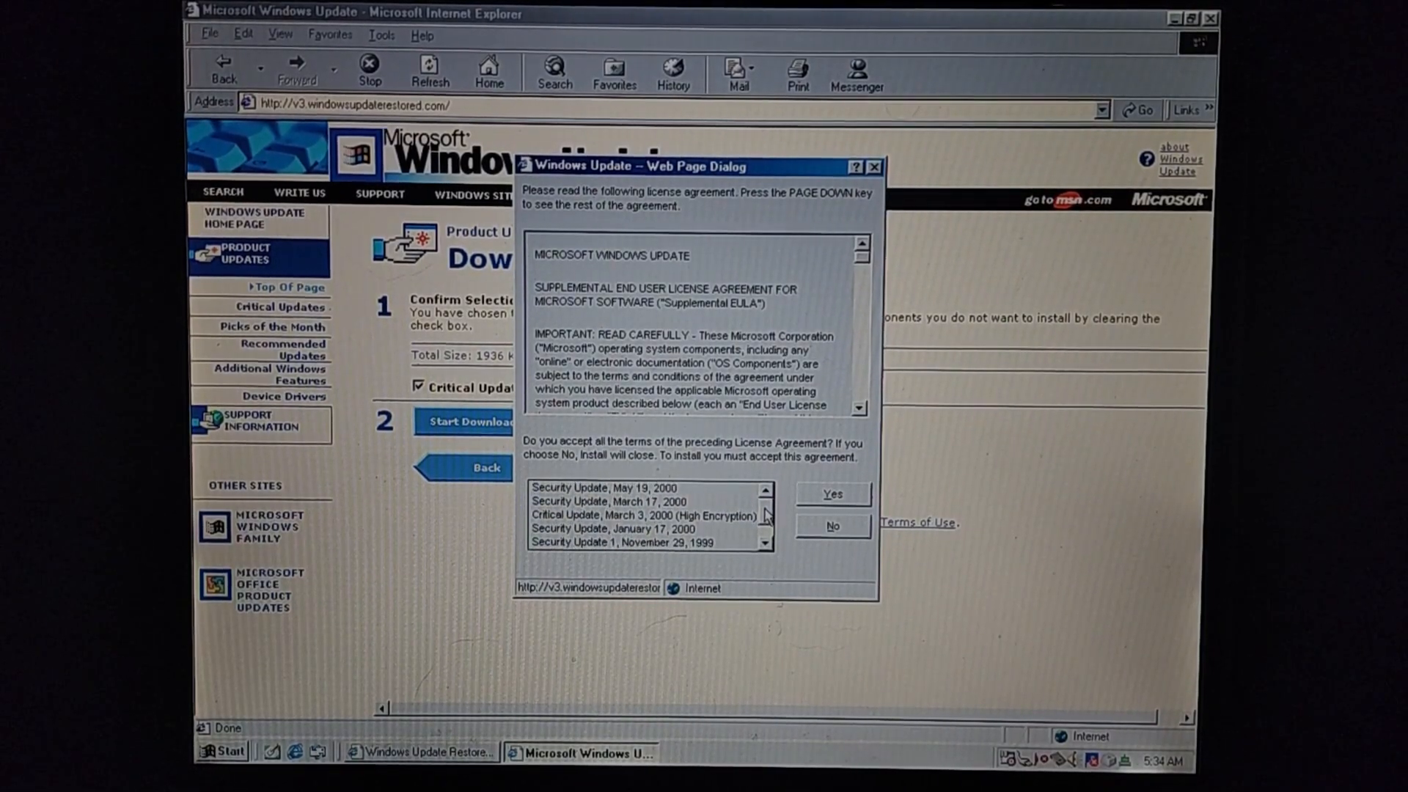
{"action": "mouse_move", "coordinate": [853, 391]}
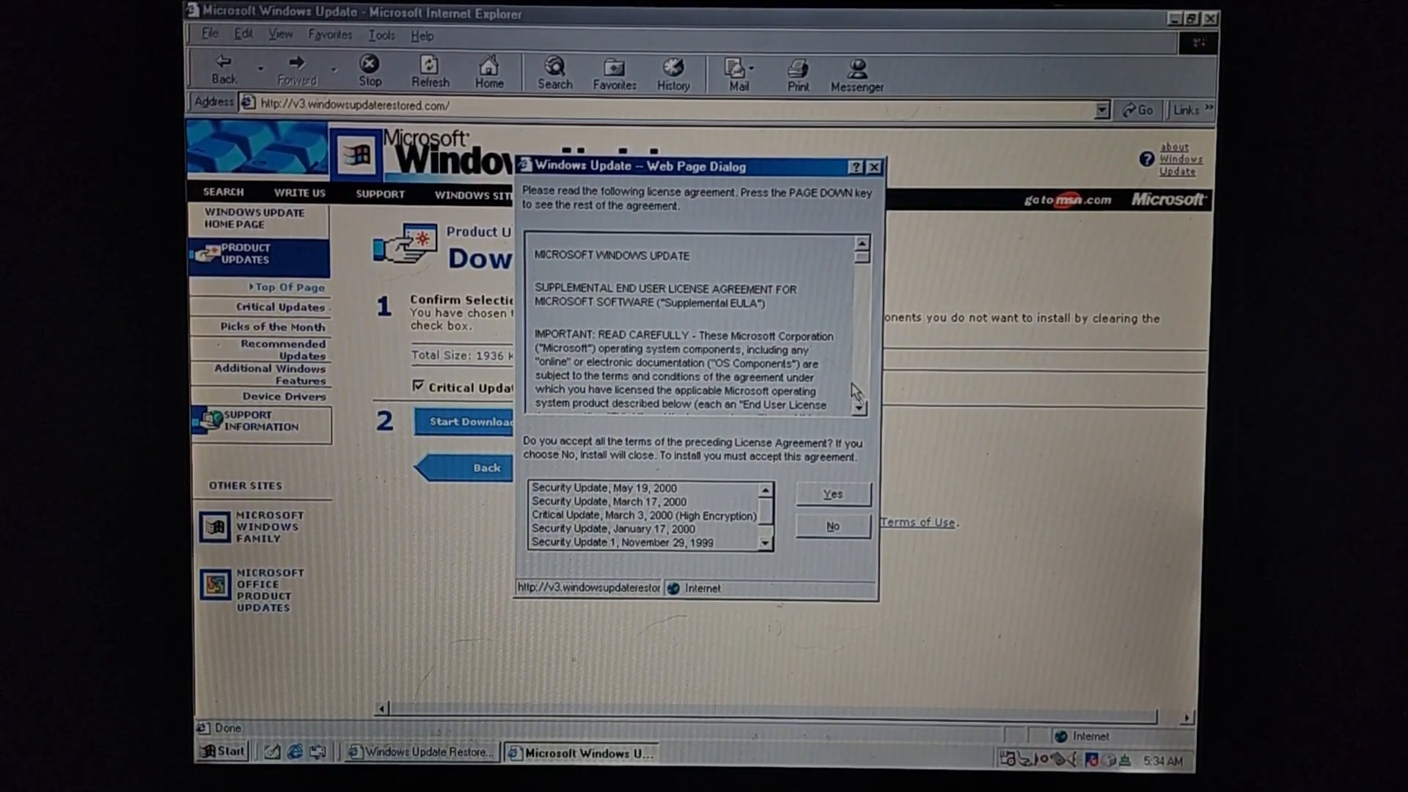
{"action": "left_click", "coordinate": [829, 493]}
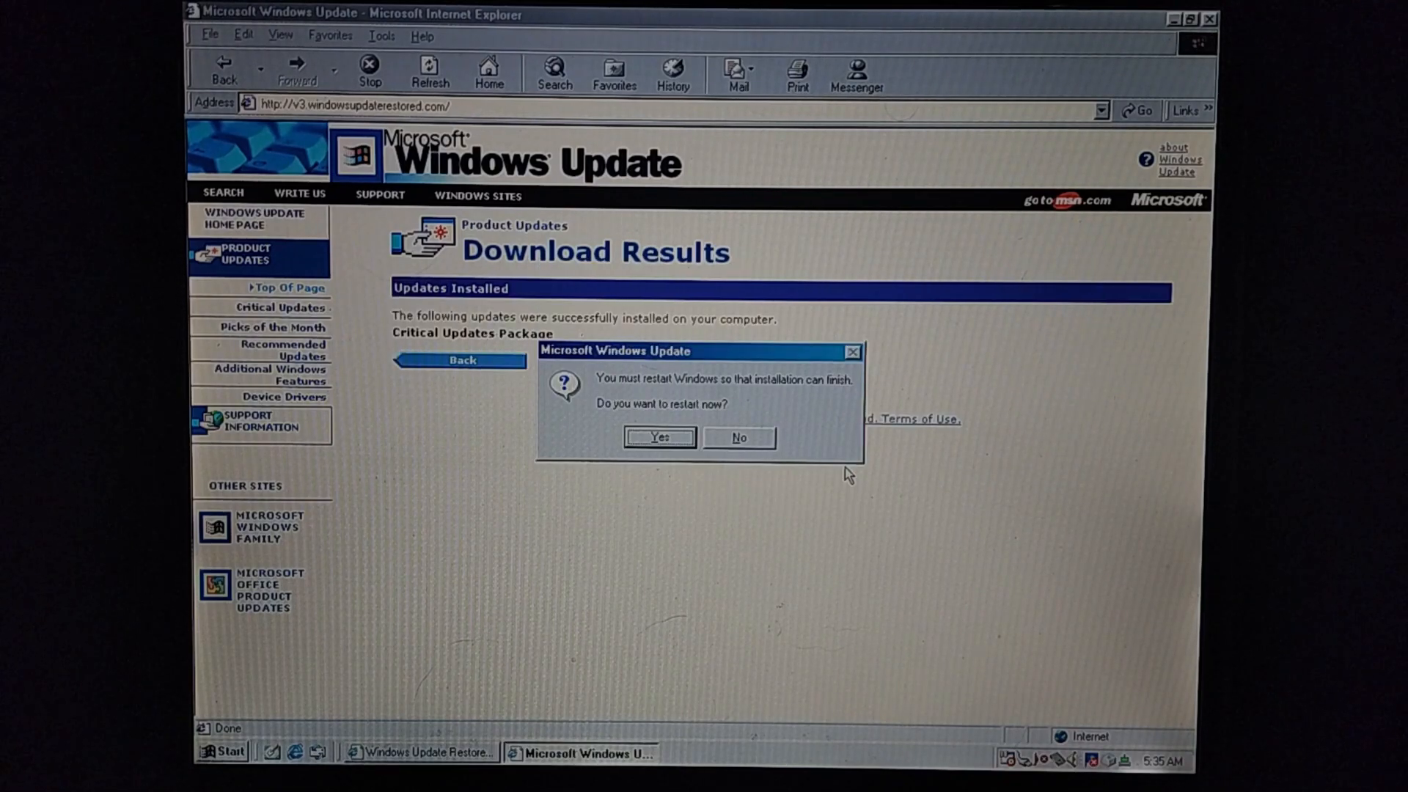
{"action": "mouse_move", "coordinate": [607, 452]}
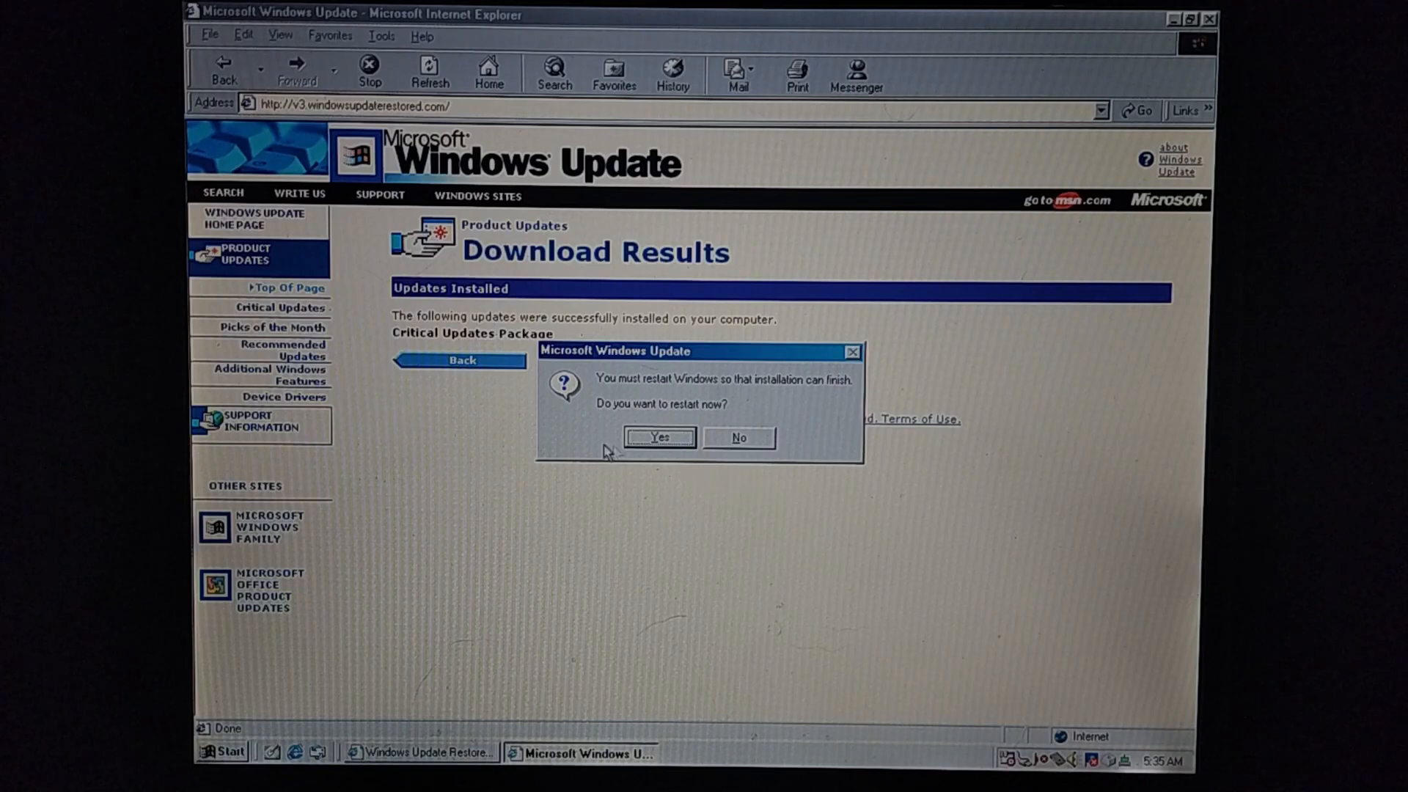
{"action": "mouse_move", "coordinate": [660, 441]}
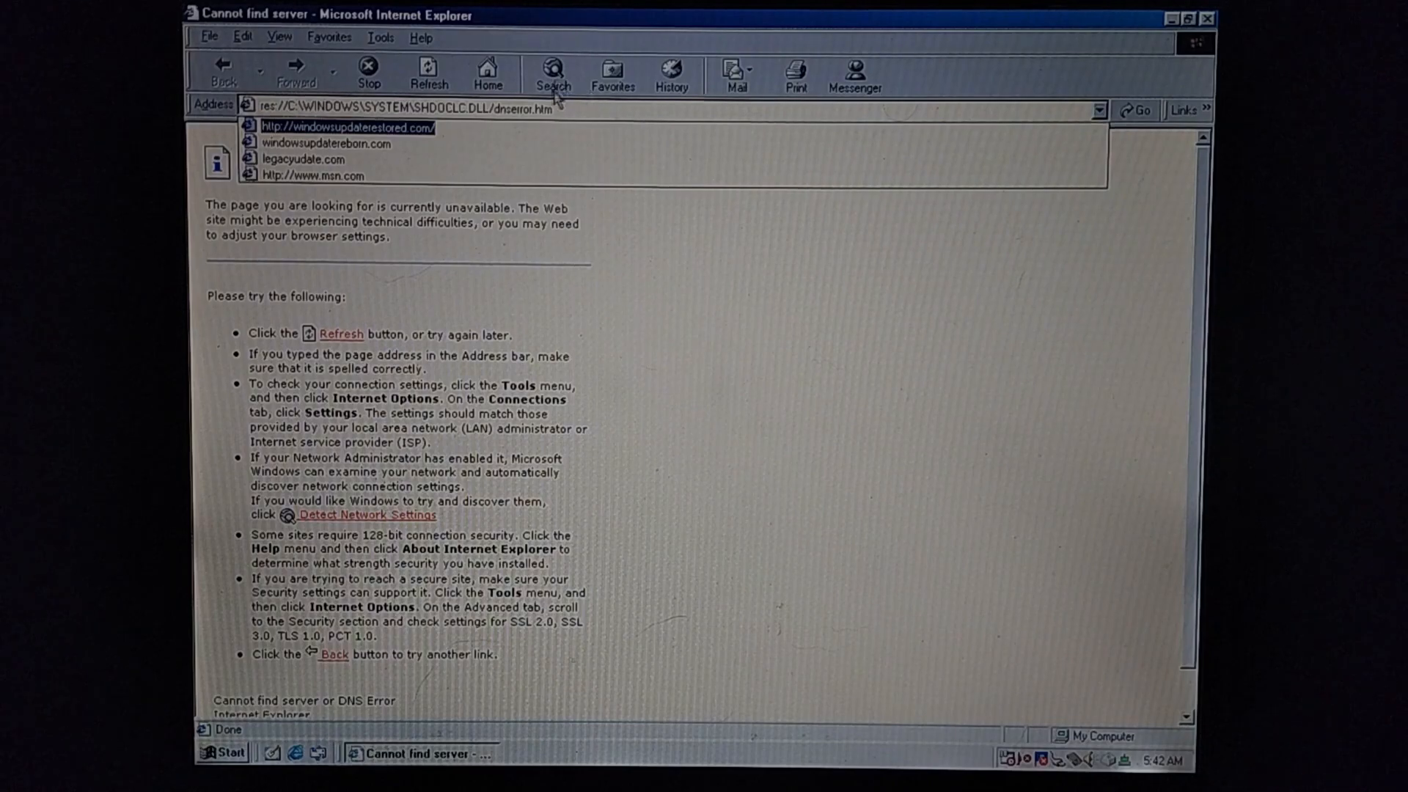
{"action": "mouse_move", "coordinate": [413, 135]}
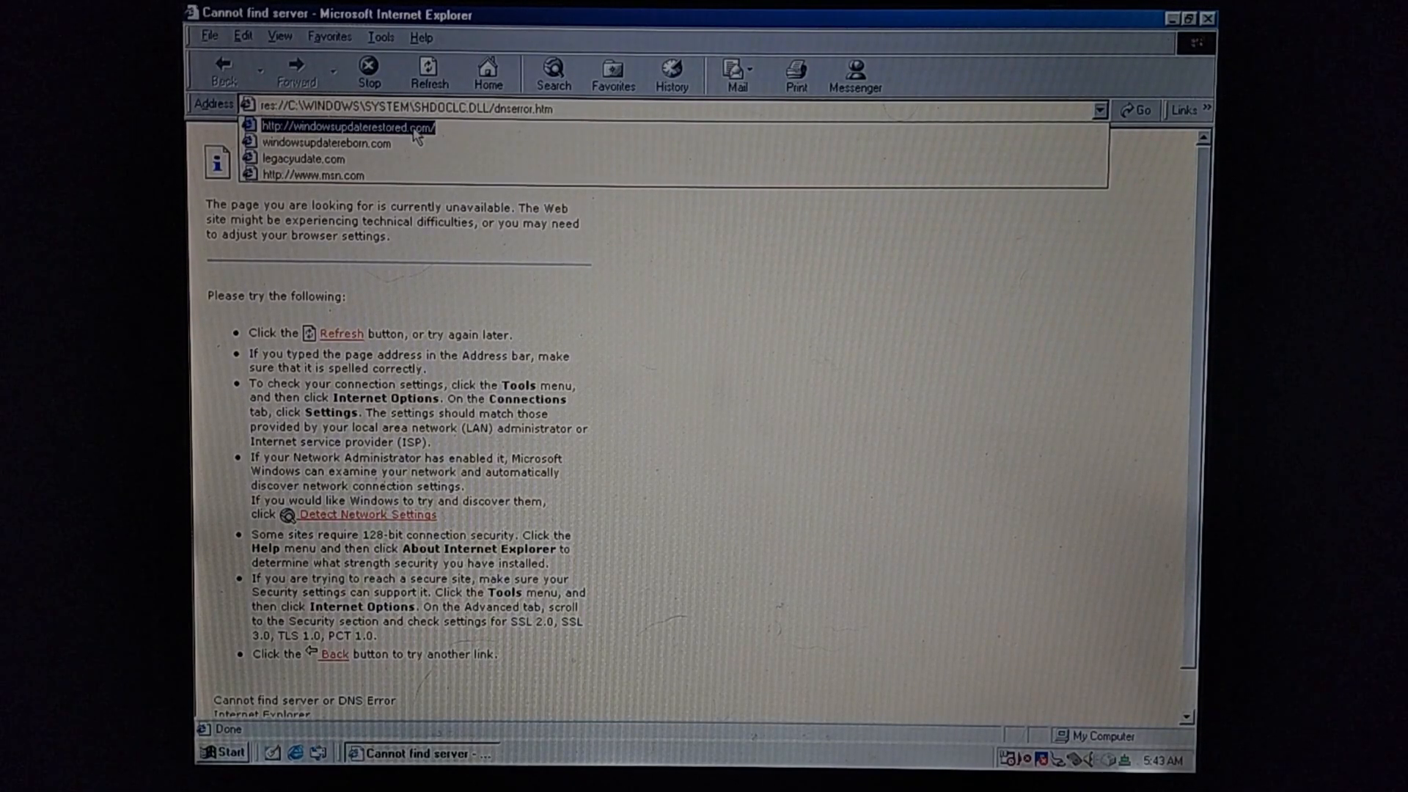
Reopen windowsupdaterestored.com, enter Windows Update Restored v3.1 and show installed updates
{"action": "left_click", "coordinate": [344, 127]}
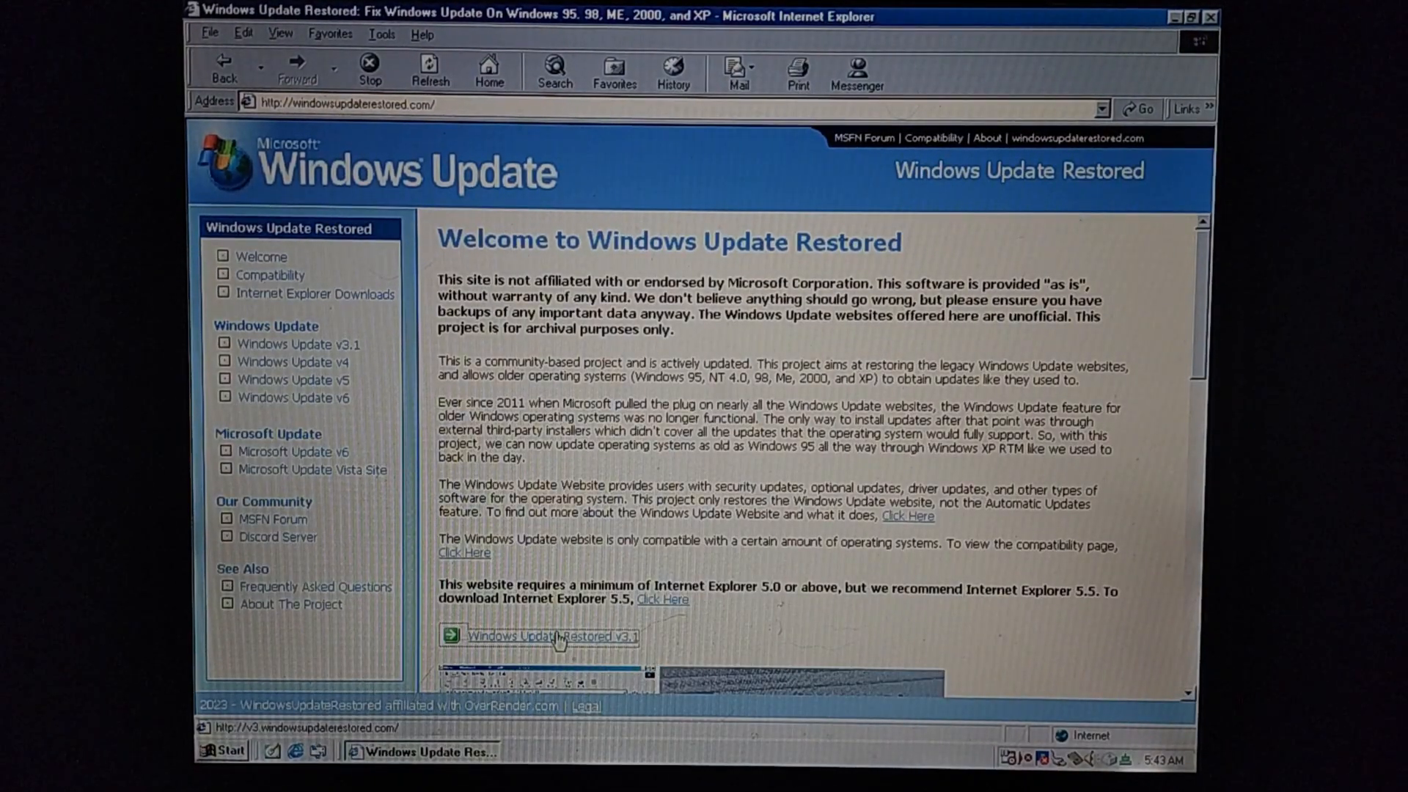
{"action": "left_click", "coordinate": [551, 636]}
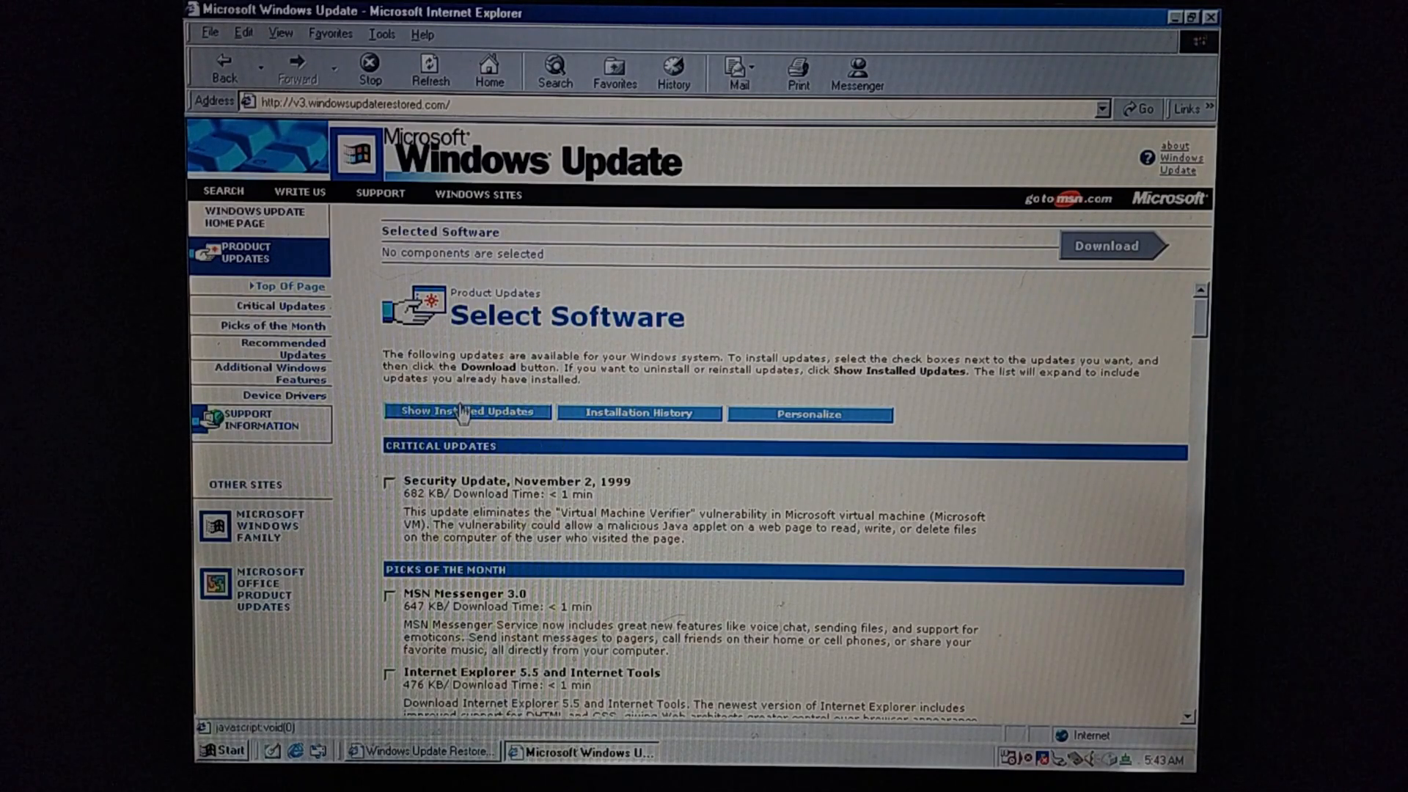
{"action": "left_click", "coordinate": [467, 412]}
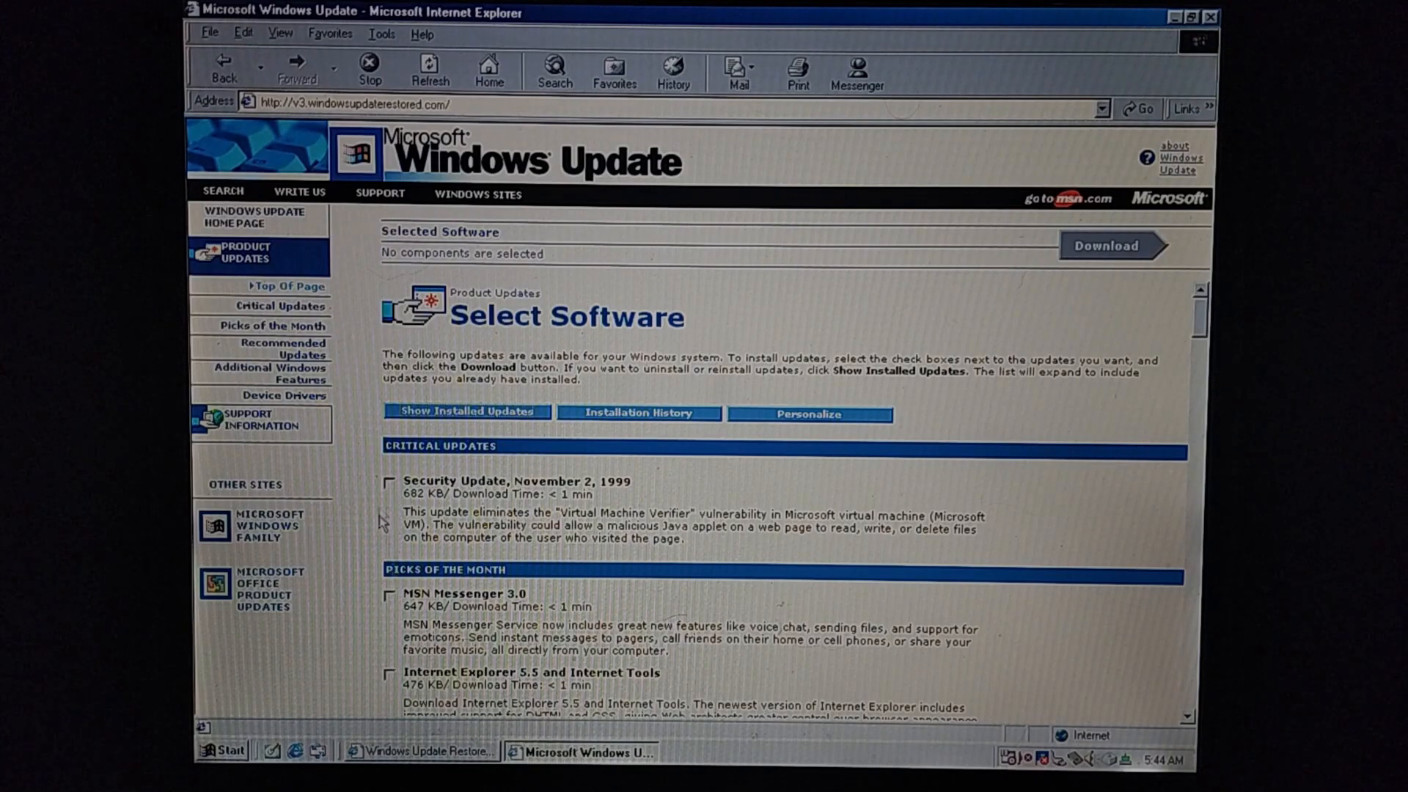
Select the November 2, 1999 Security Update alone, accept the notice, and download it
{"action": "left_click", "coordinate": [390, 483]}
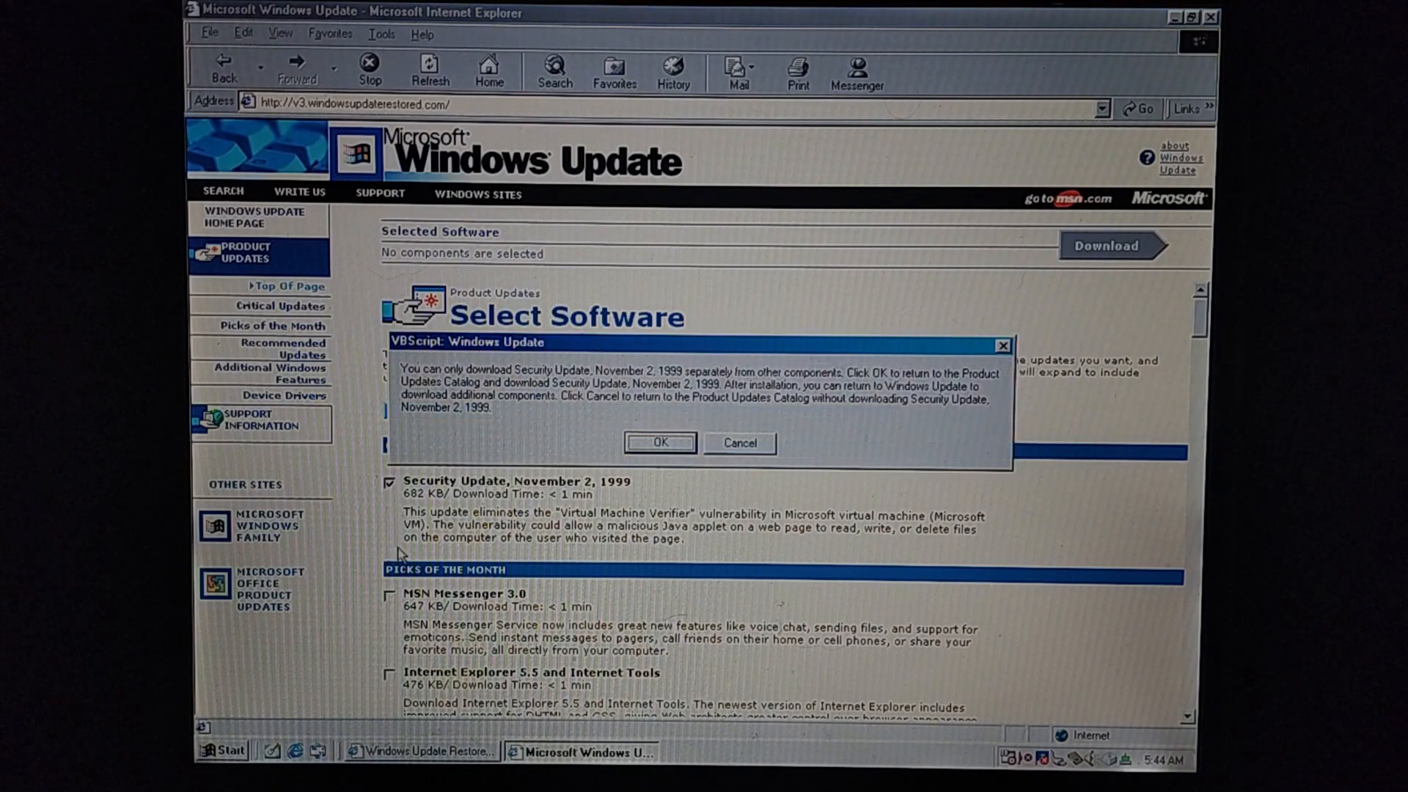
{"action": "mouse_move", "coordinate": [582, 467]}
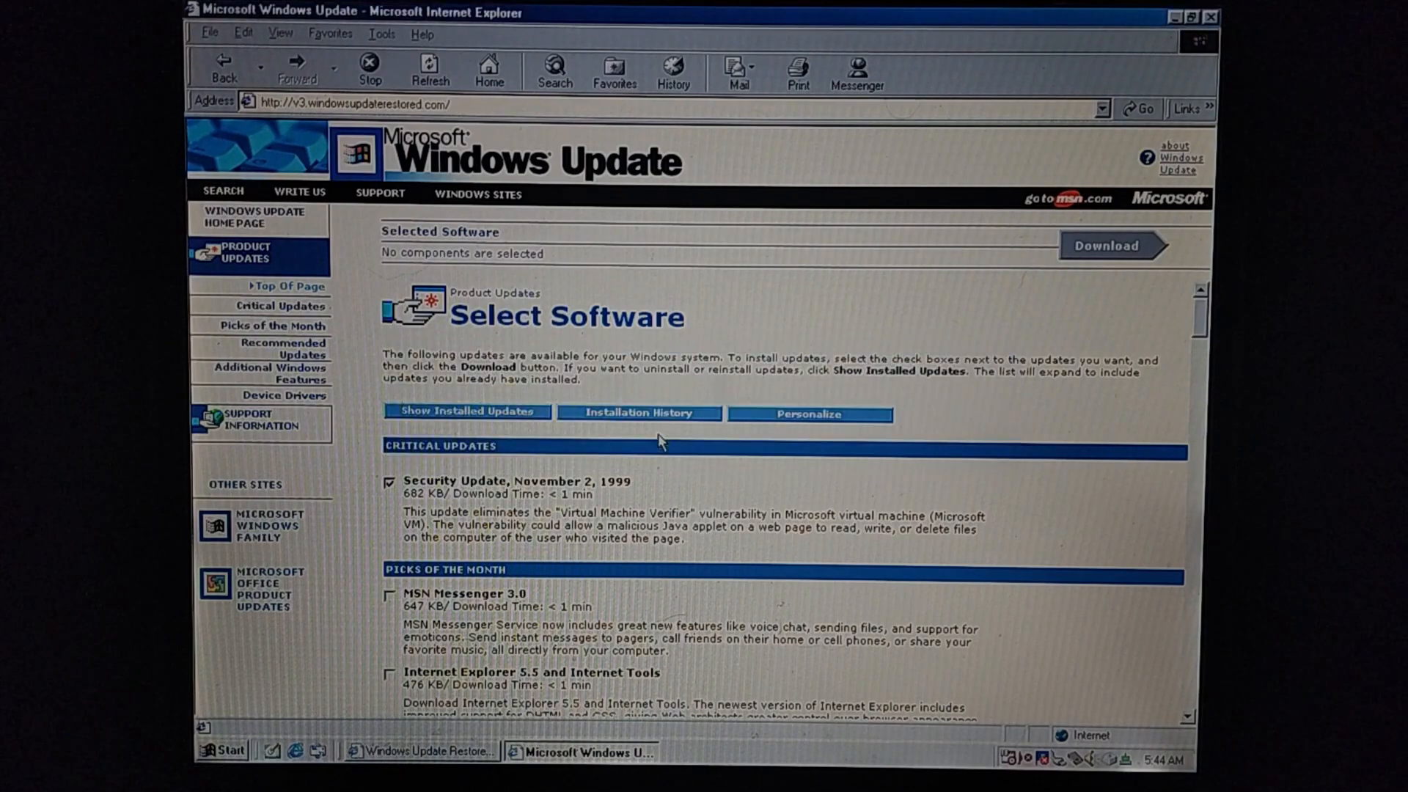
{"action": "left_click", "coordinate": [391, 482]}
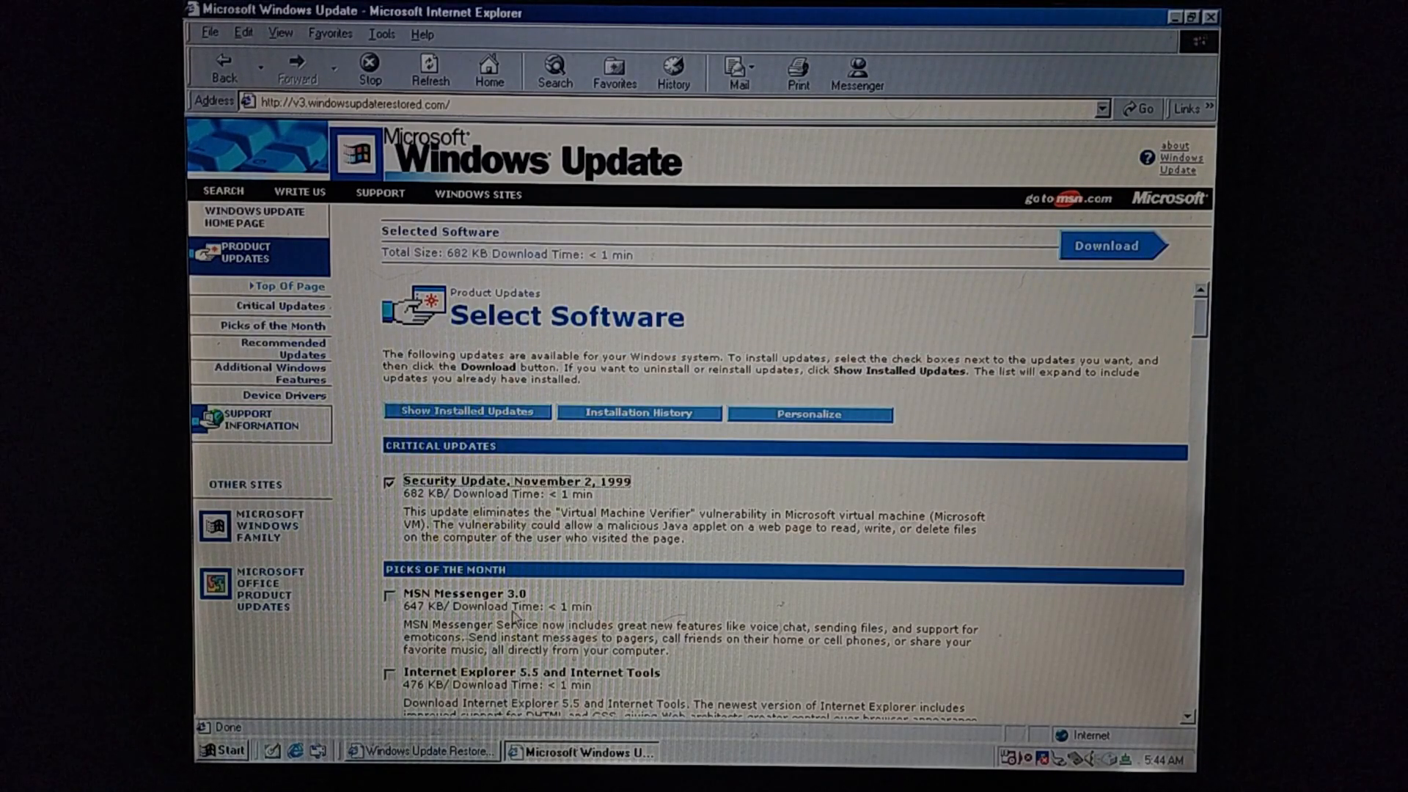
{"action": "mouse_move", "coordinate": [759, 741]}
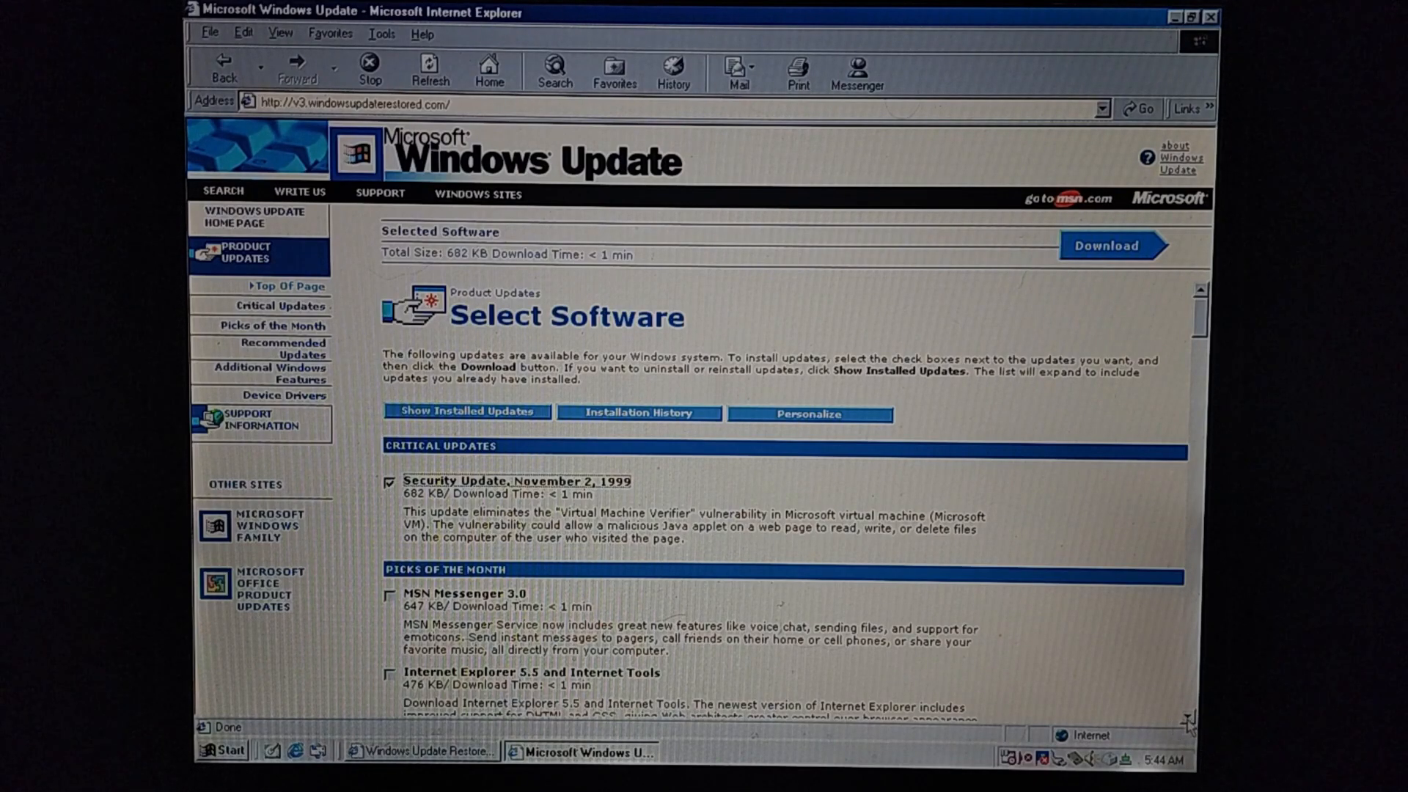
{"action": "scroll", "scroll_direction": "down", "scroll_amount": 3}
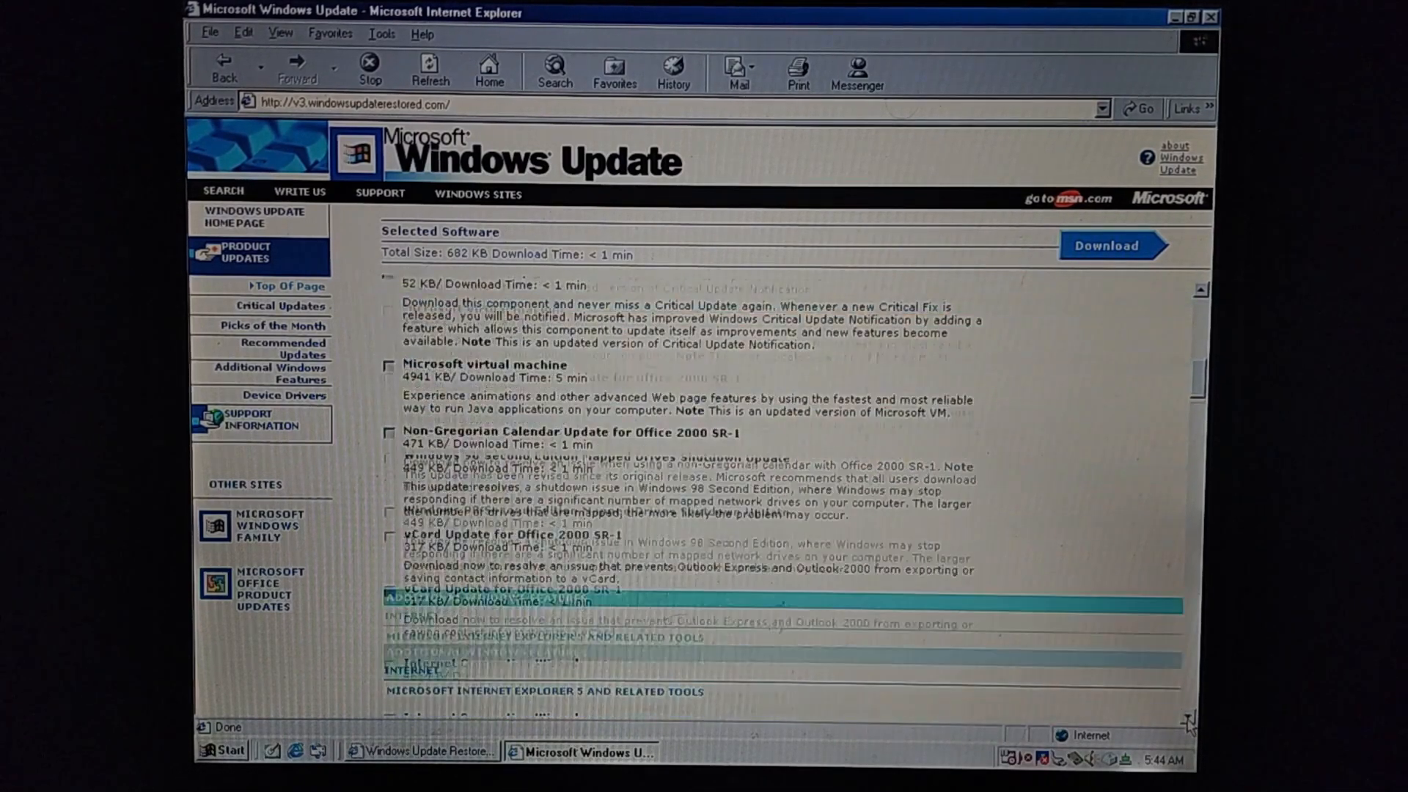
{"action": "left_click", "coordinate": [1112, 246]}
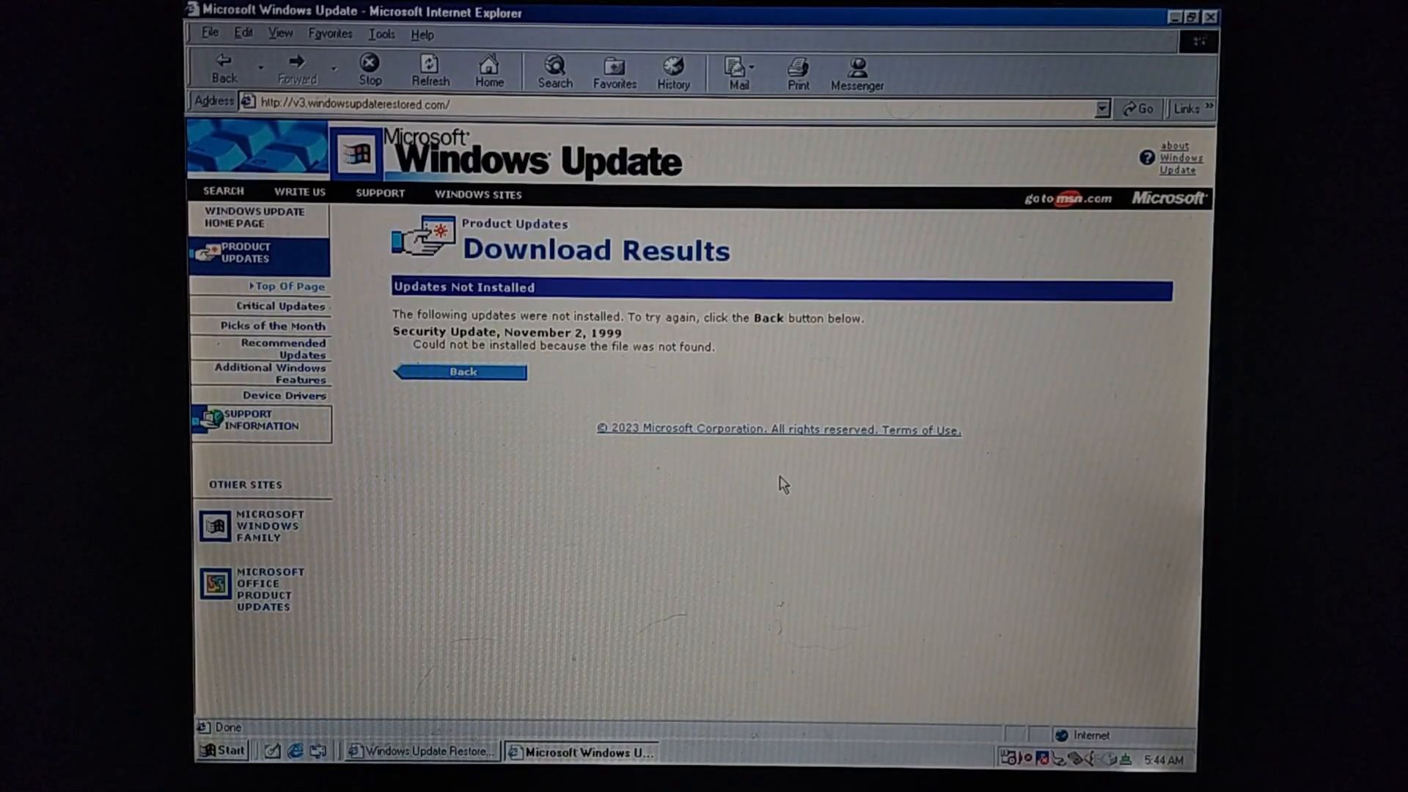
{"action": "mouse_move", "coordinate": [571, 409]}
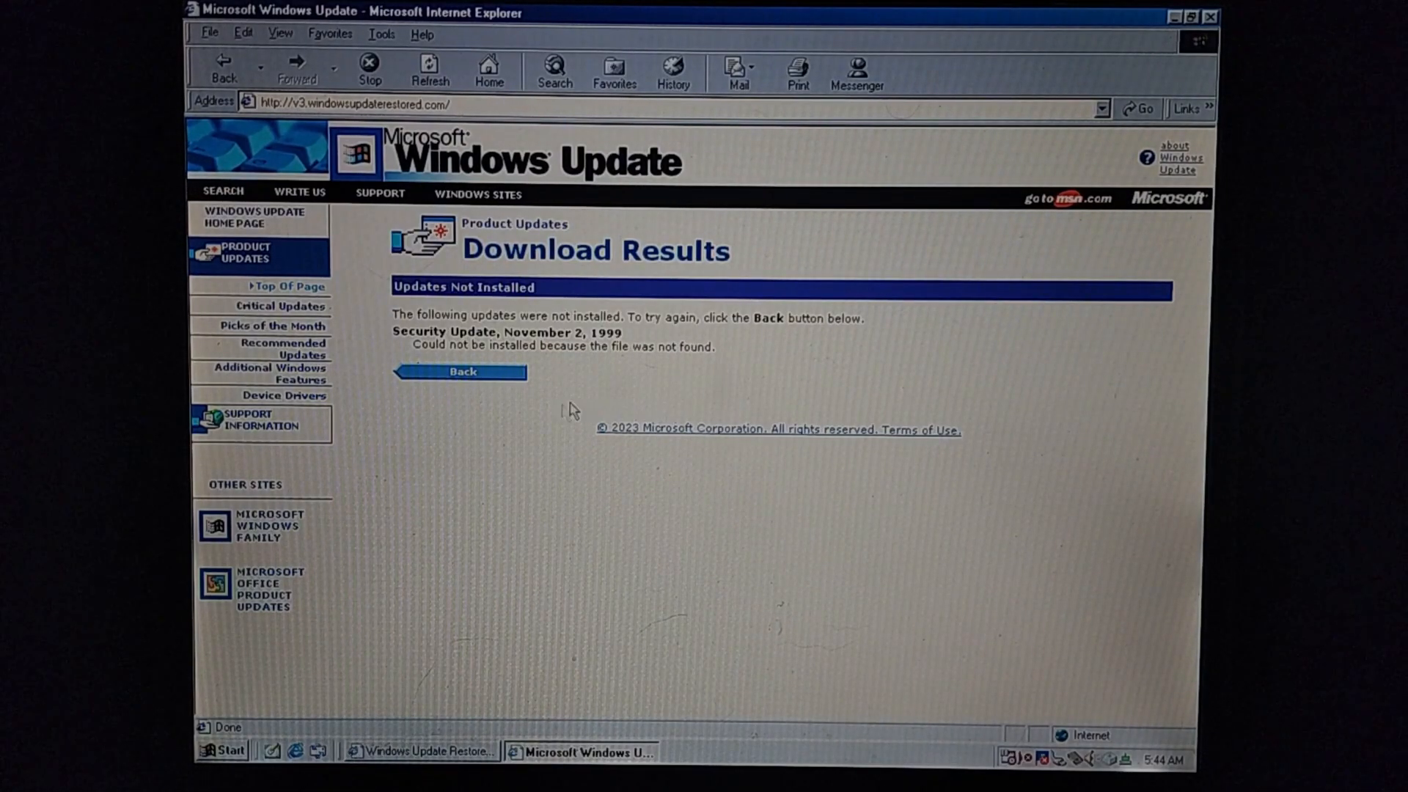
{"action": "mouse_move", "coordinate": [623, 429]}
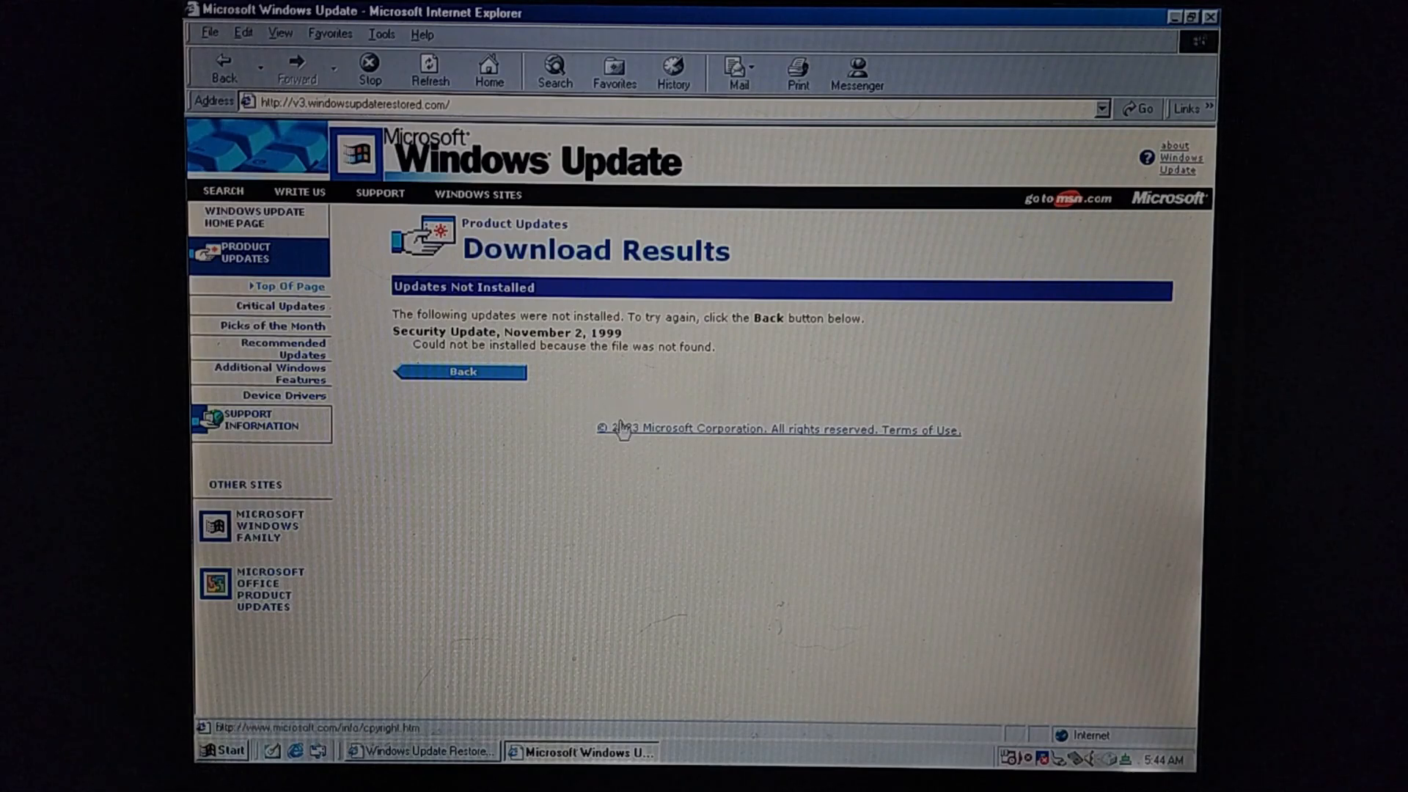
{"action": "mouse_move", "coordinate": [585, 385]}
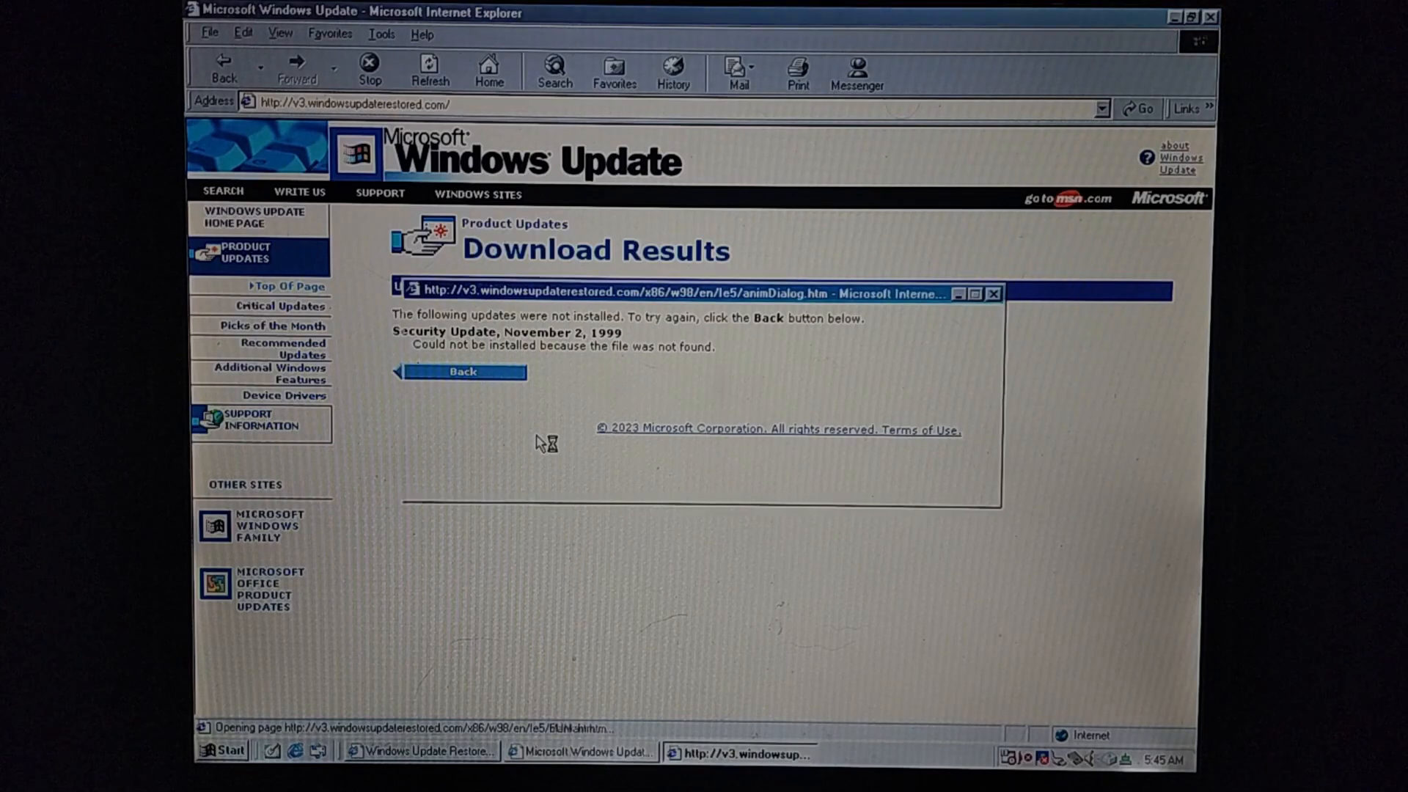
Go back from Download Results and scroll through the Select Software update list
{"action": "left_click", "coordinate": [464, 372]}
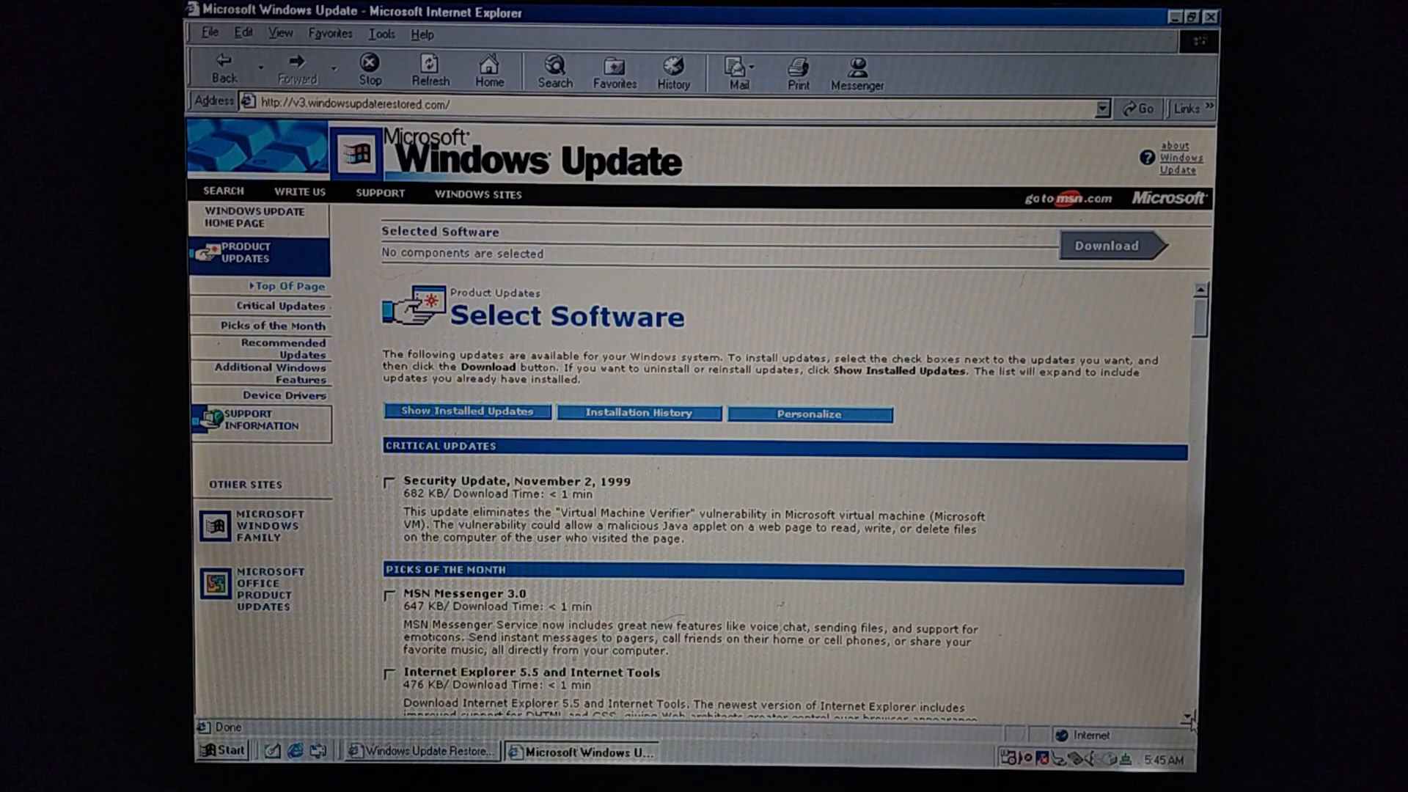
{"action": "scroll", "scroll_direction": "down", "scroll_amount": 3}
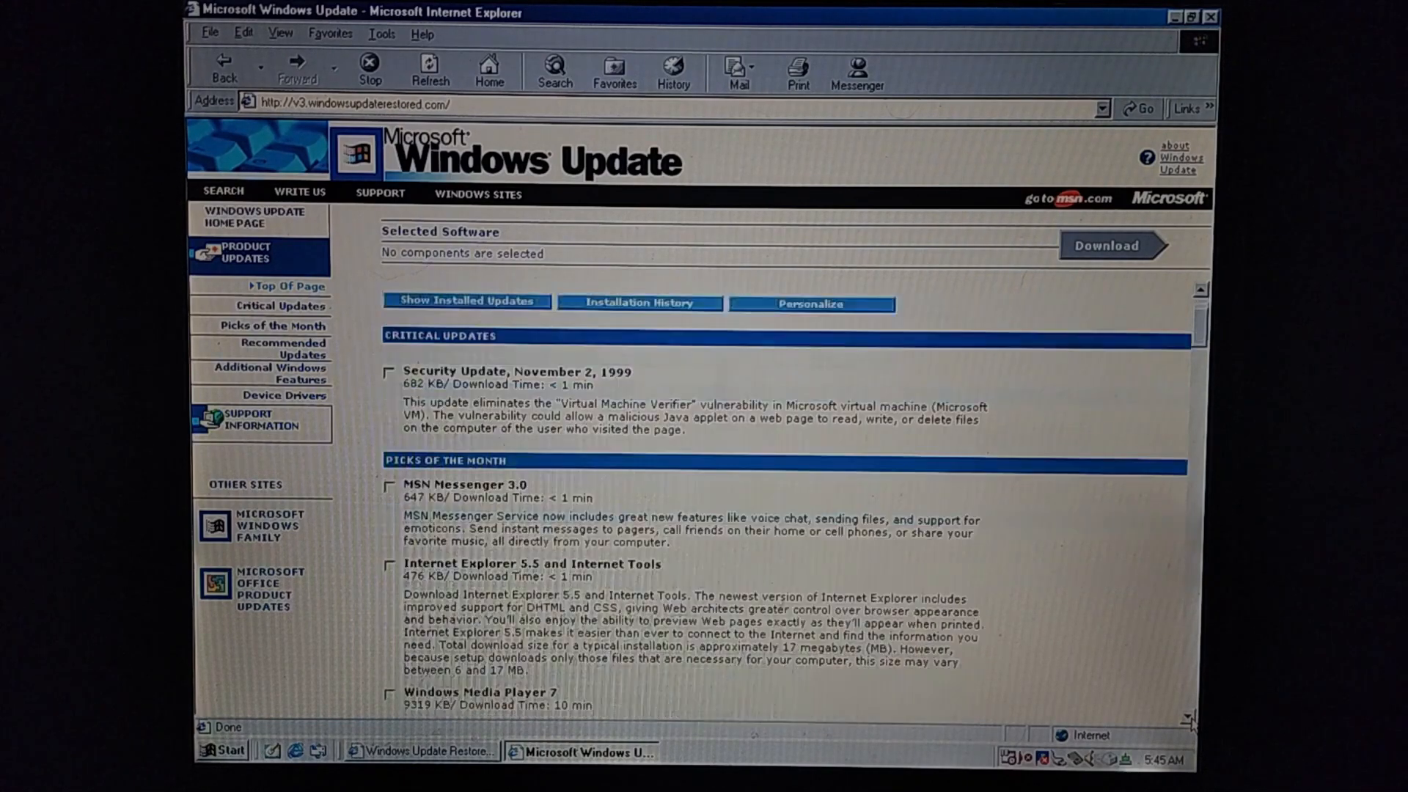
{"action": "scroll", "scroll_direction": "down", "scroll_amount": 3}
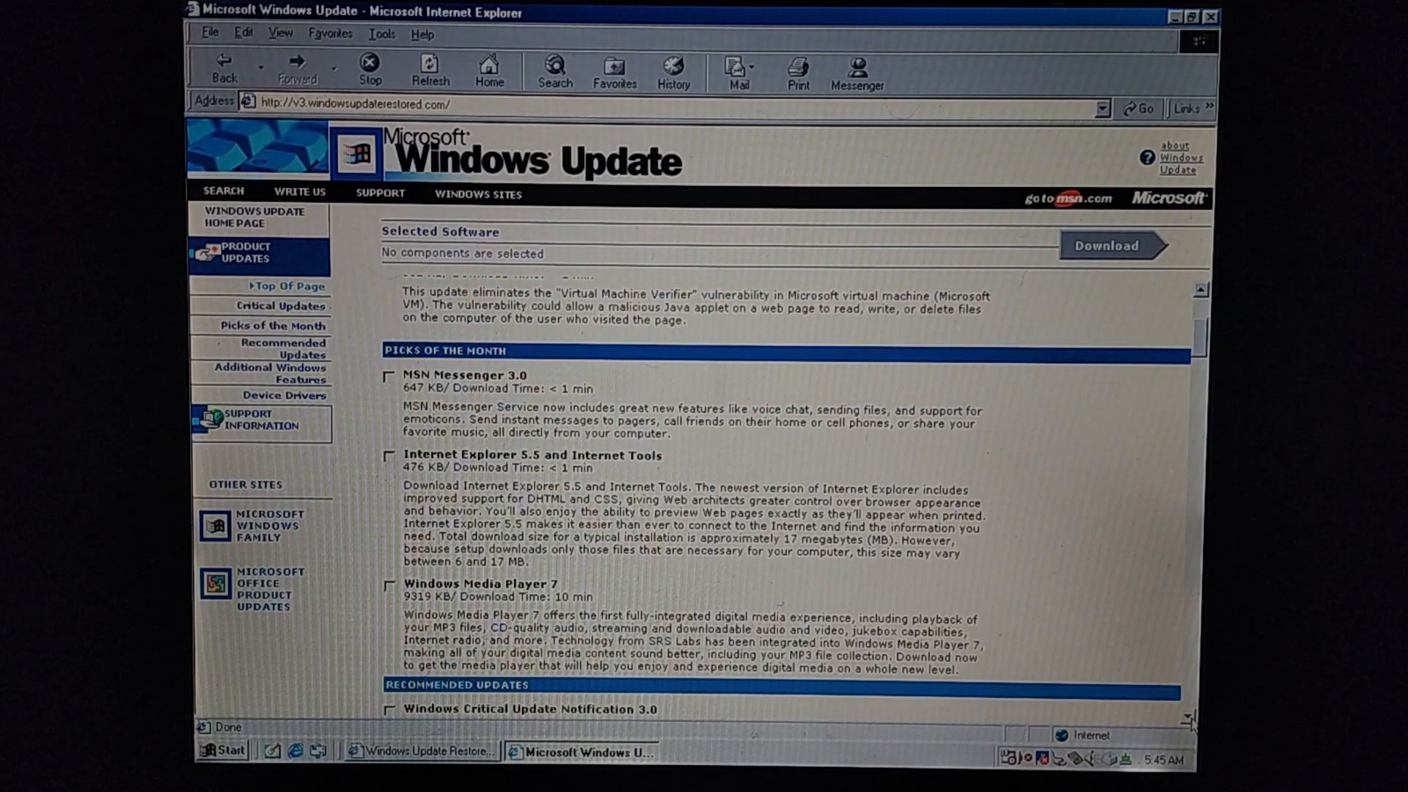
{"action": "scroll", "scroll_direction": "down", "scroll_amount": 3}
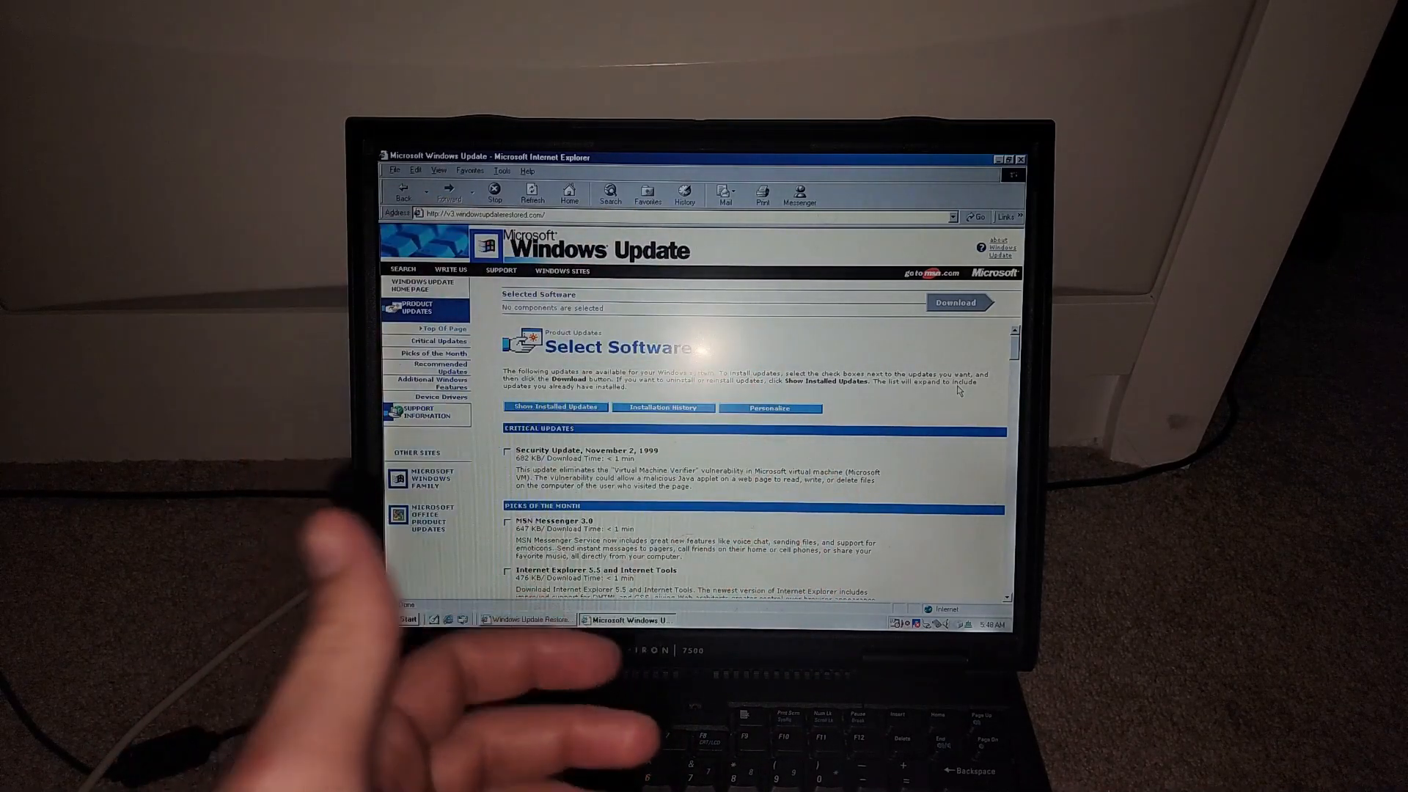
Open the Shut Down Windows dialog from the Start menu
{"action": "left_click", "coordinate": [403, 619]}
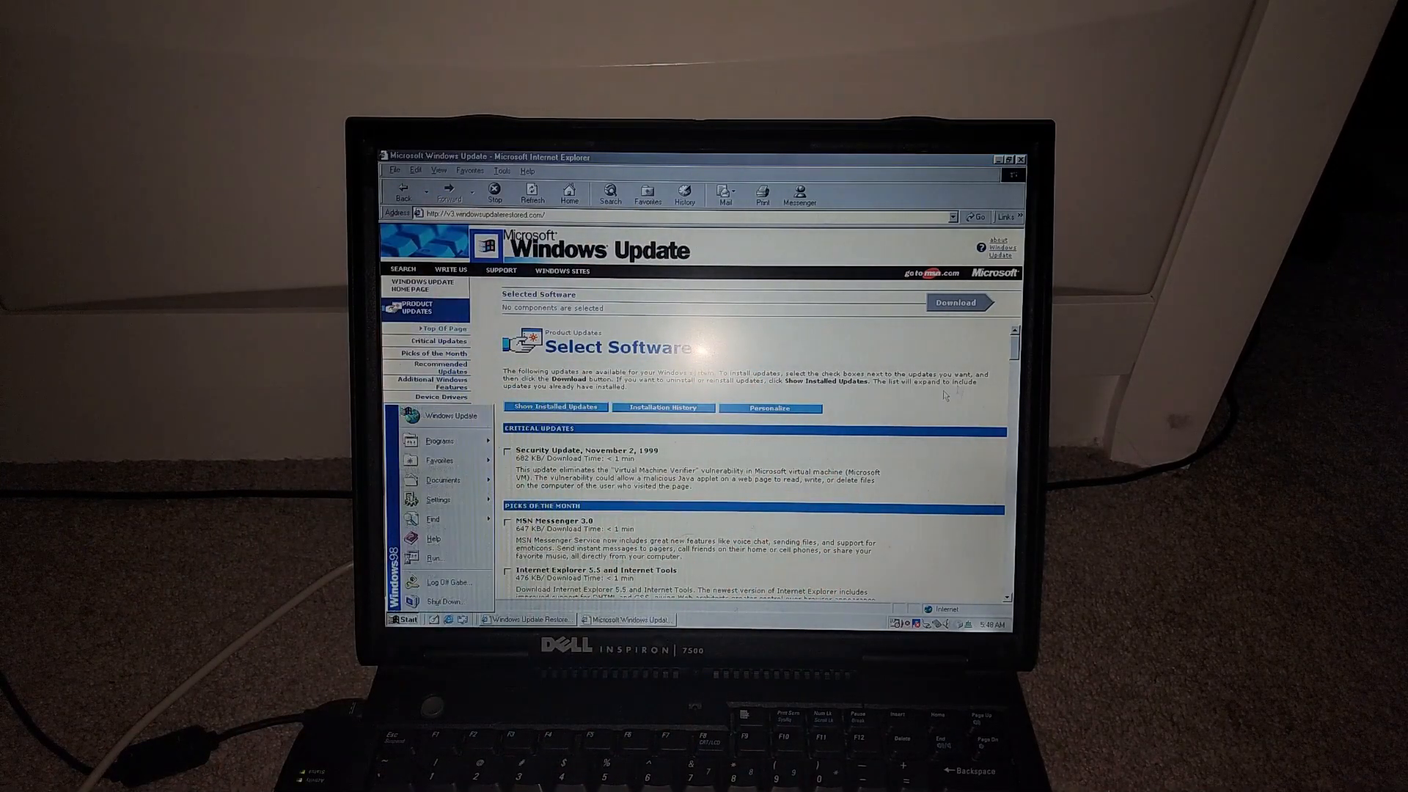
{"action": "left_click", "coordinate": [440, 601]}
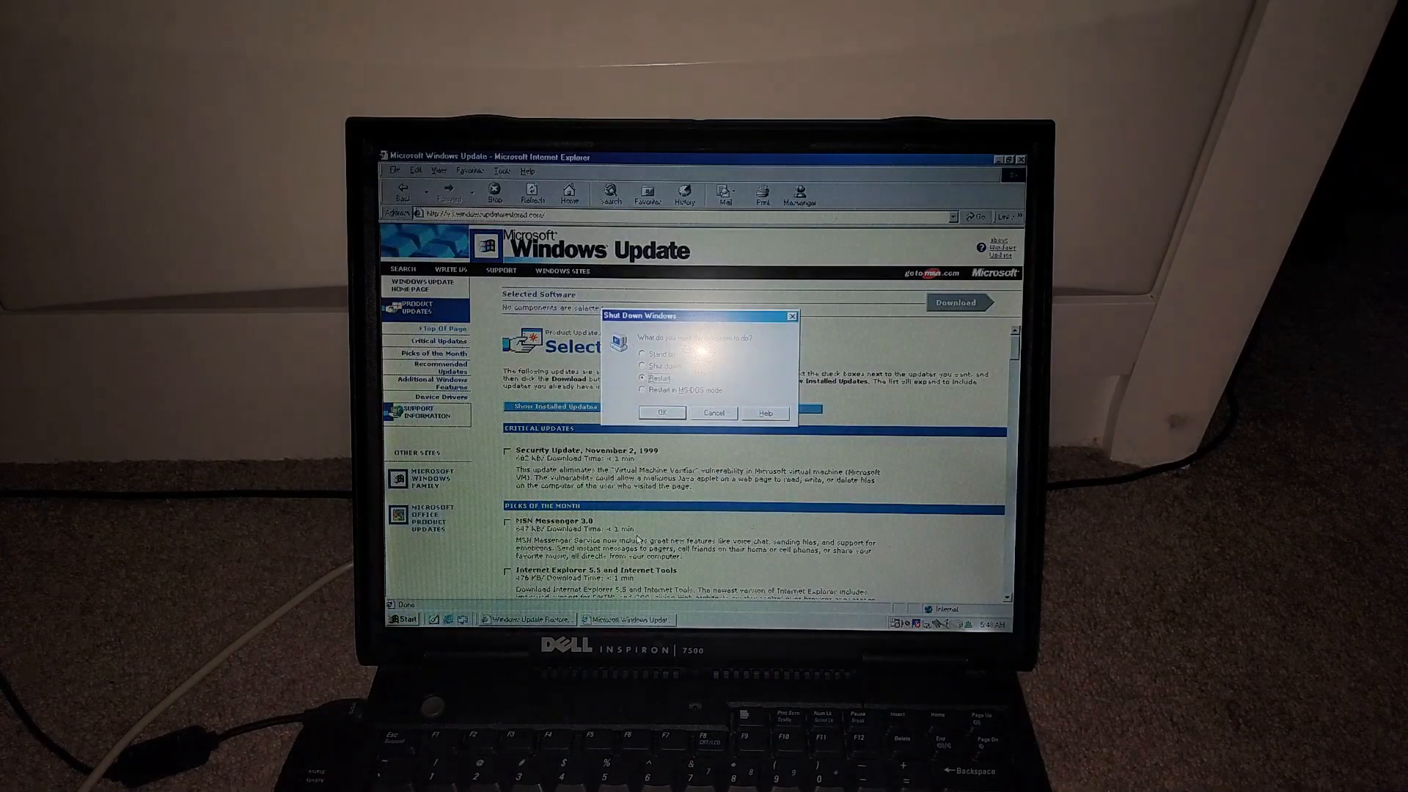